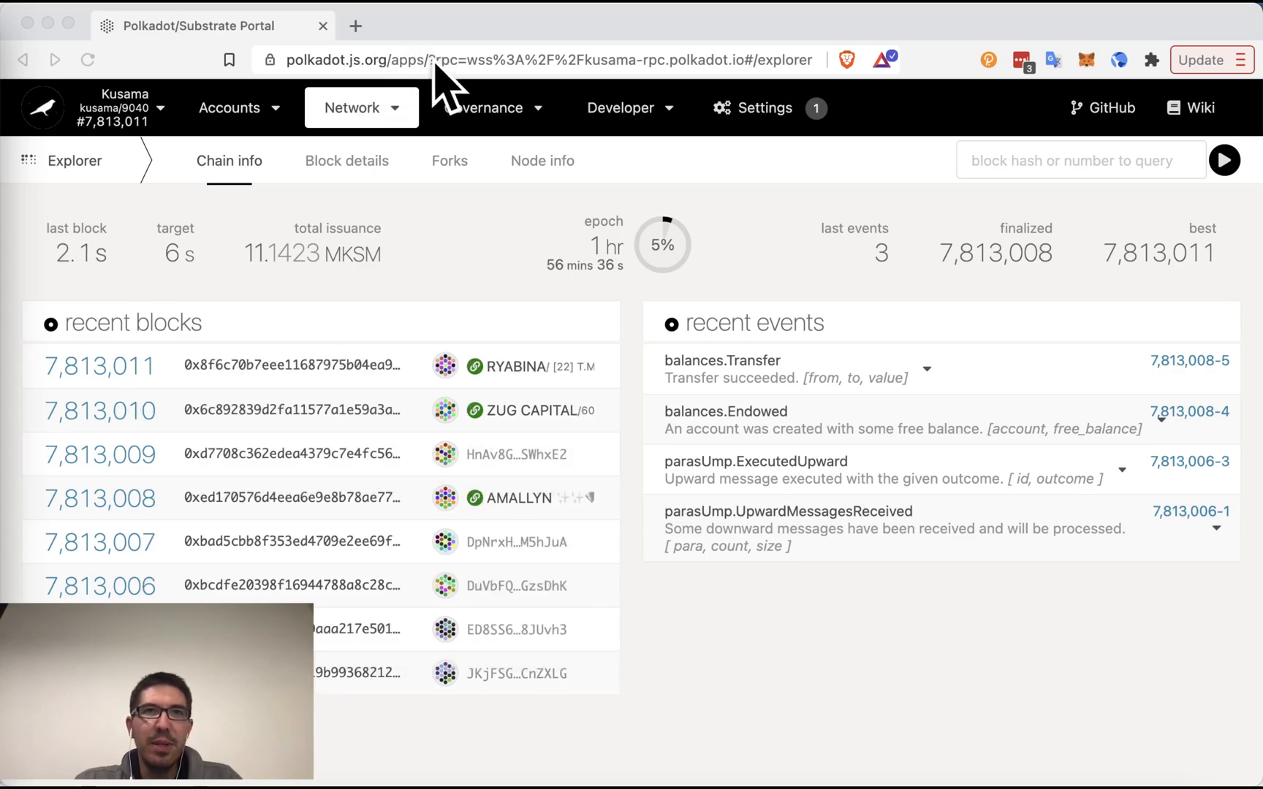
Switch the portal to the Development local node at 127.0.0.1:9944 (Rococo Local Testnet).
click(532, 60)
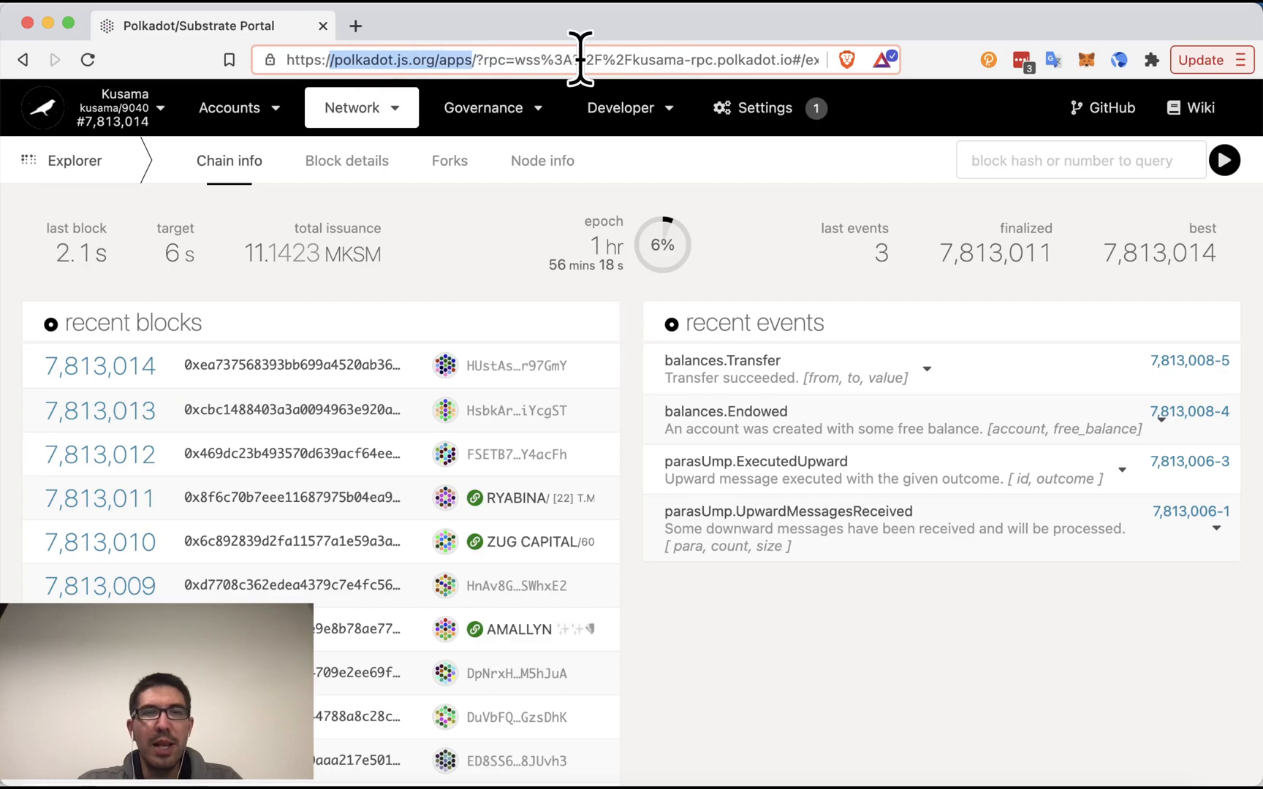
click(620, 106)
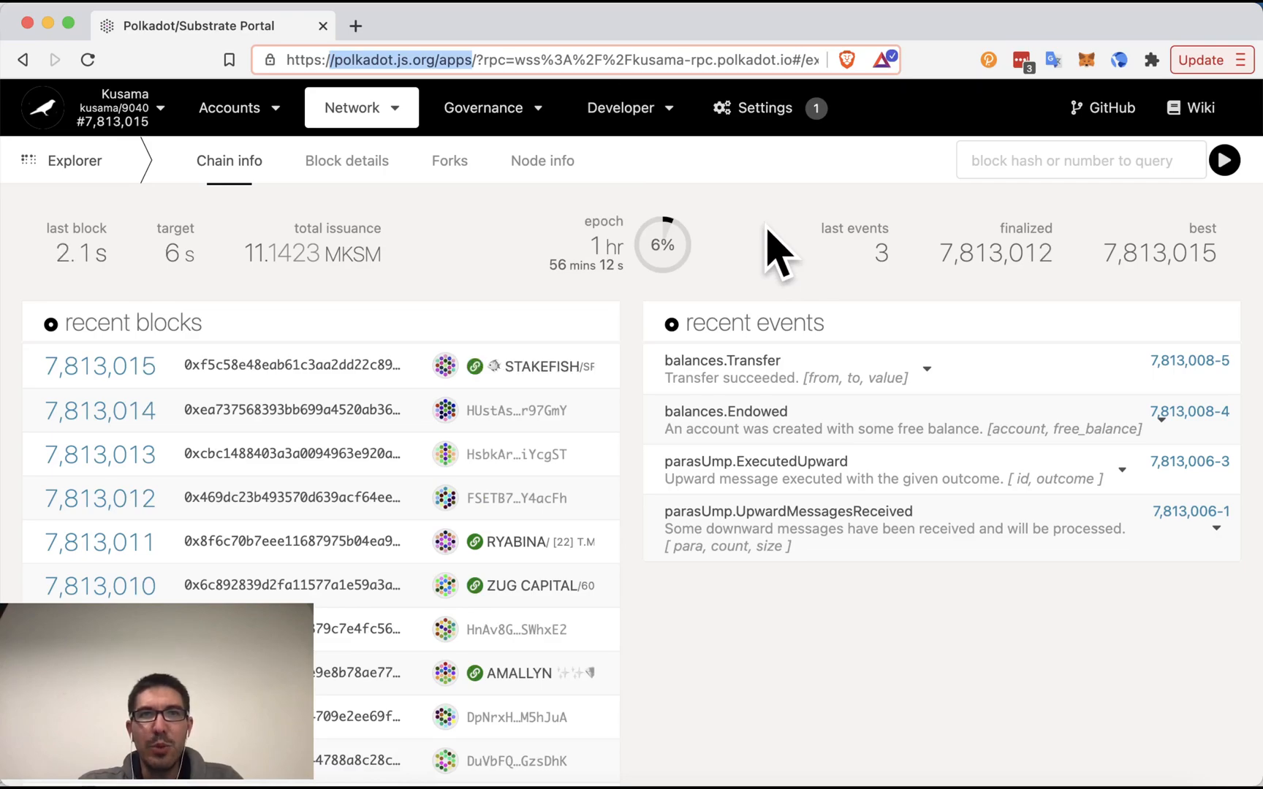
mouse_move(197, 241)
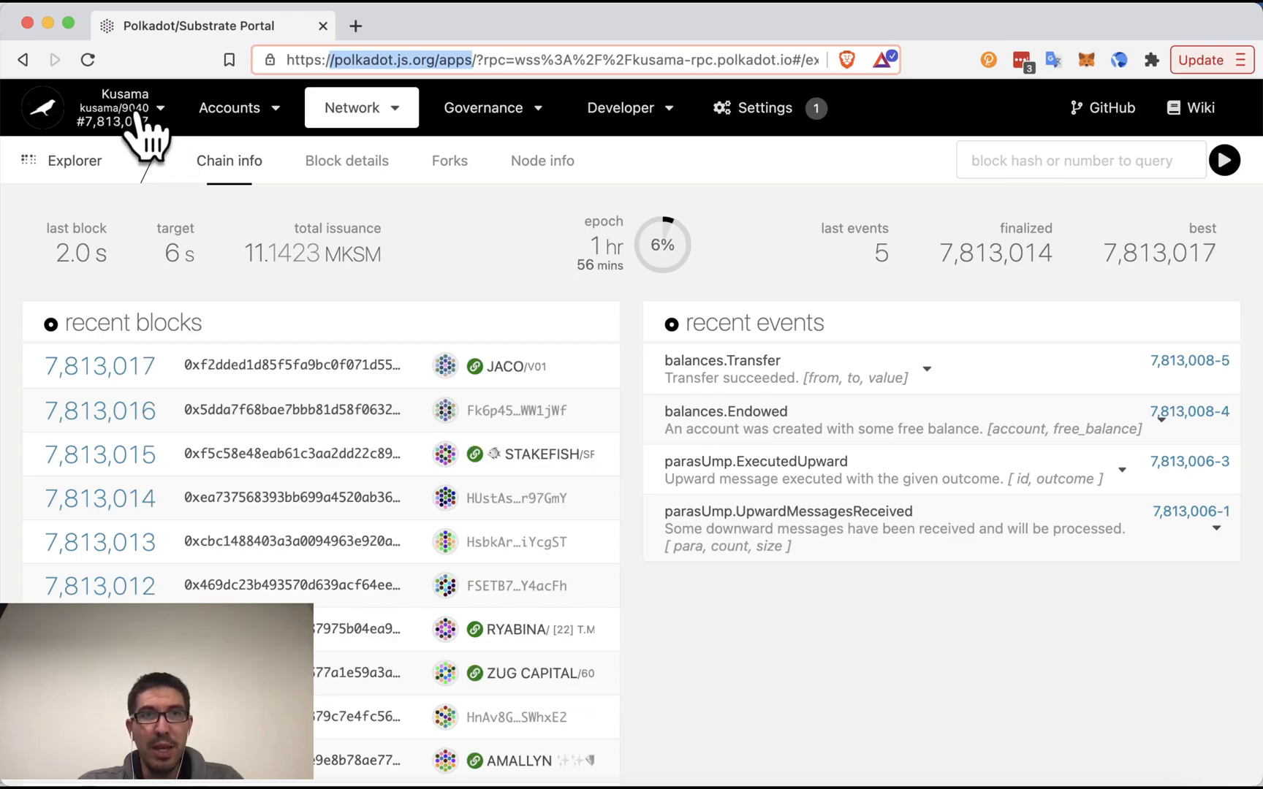
click(124, 106)
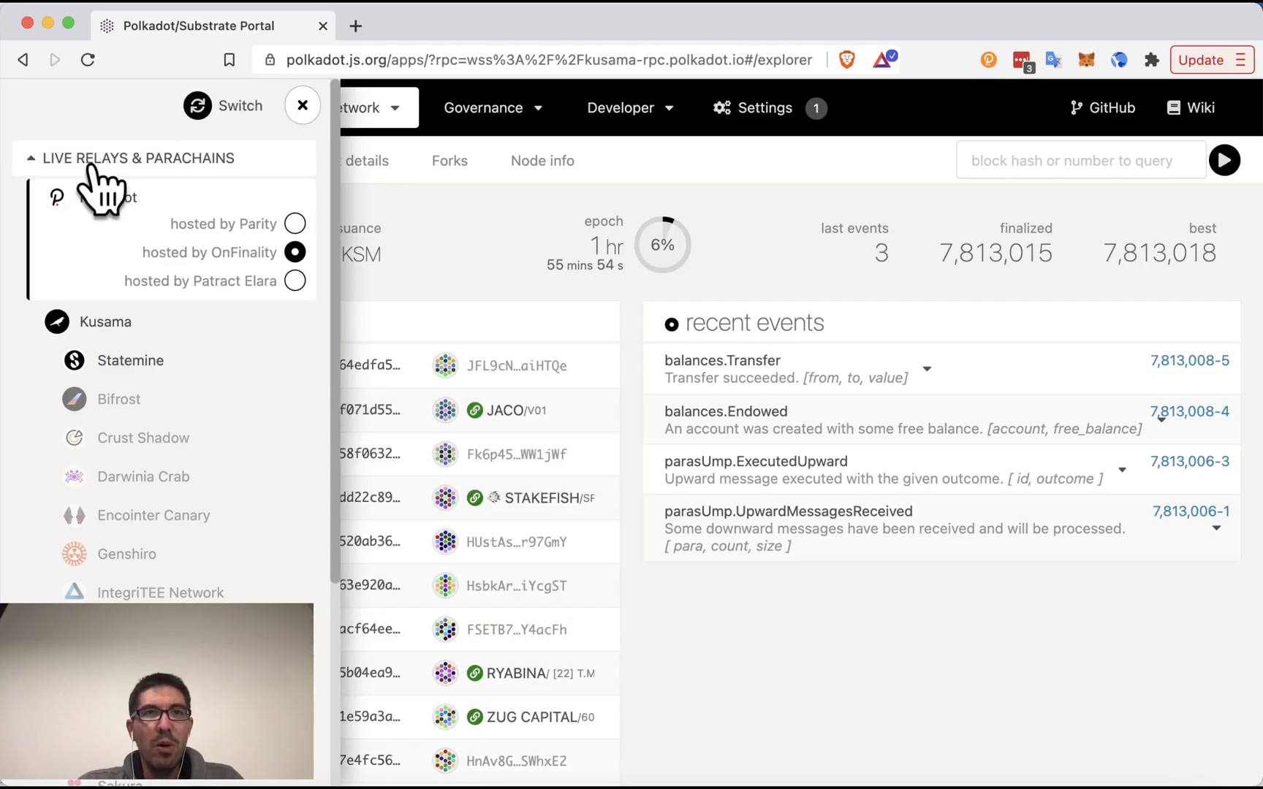
click(137, 158)
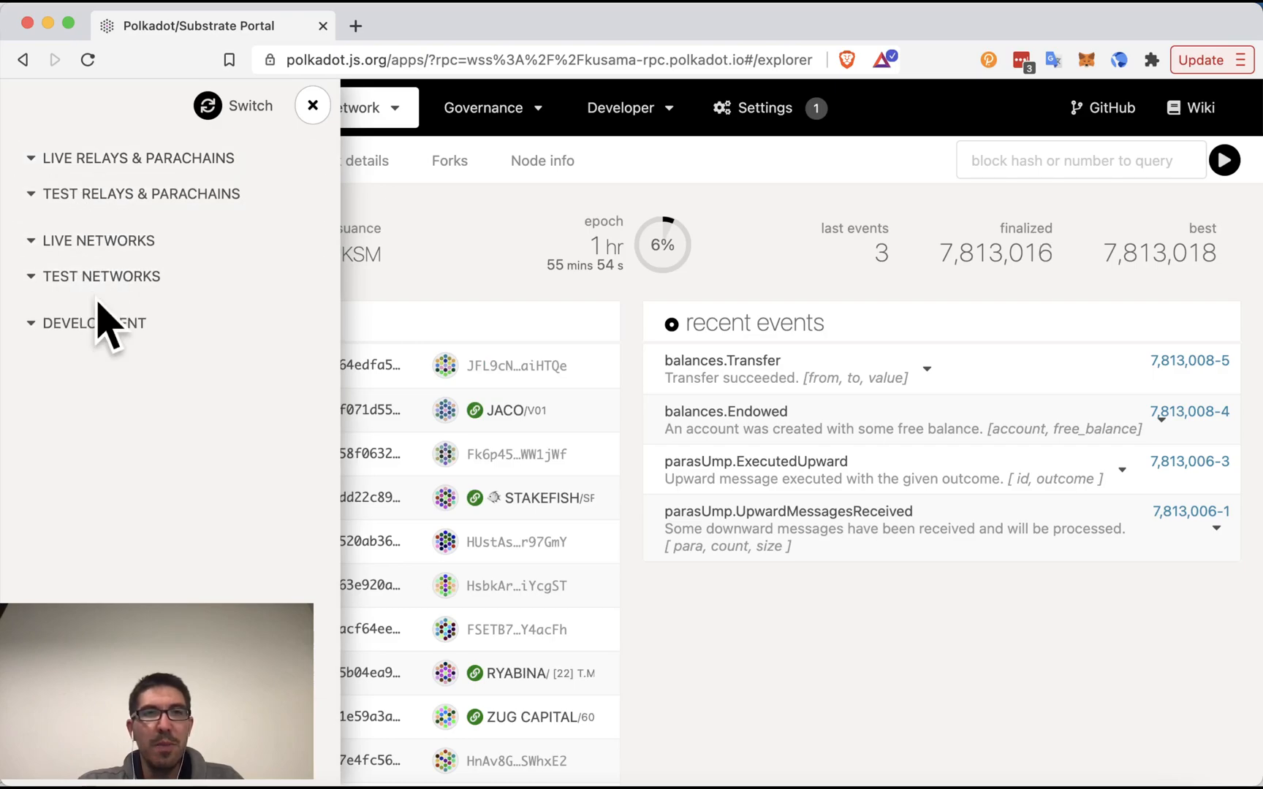
click(94, 324)
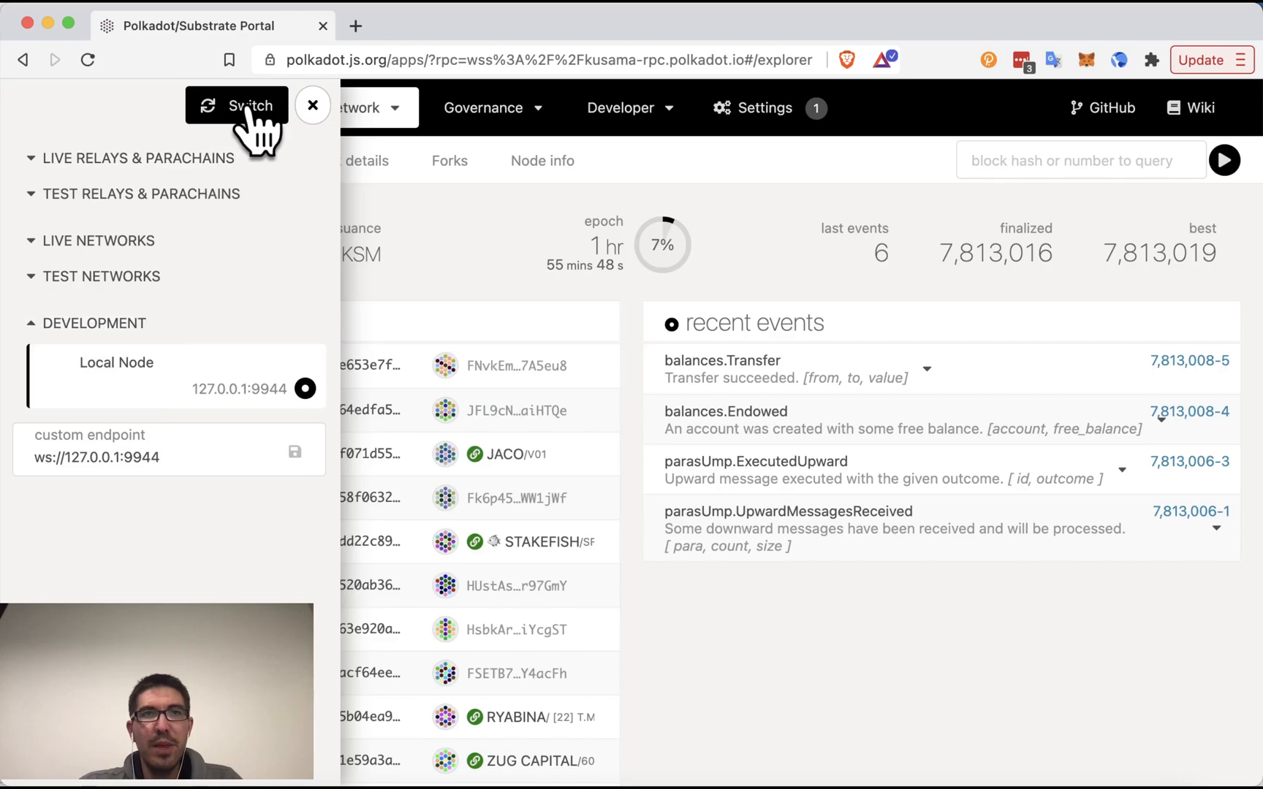
click(235, 105)
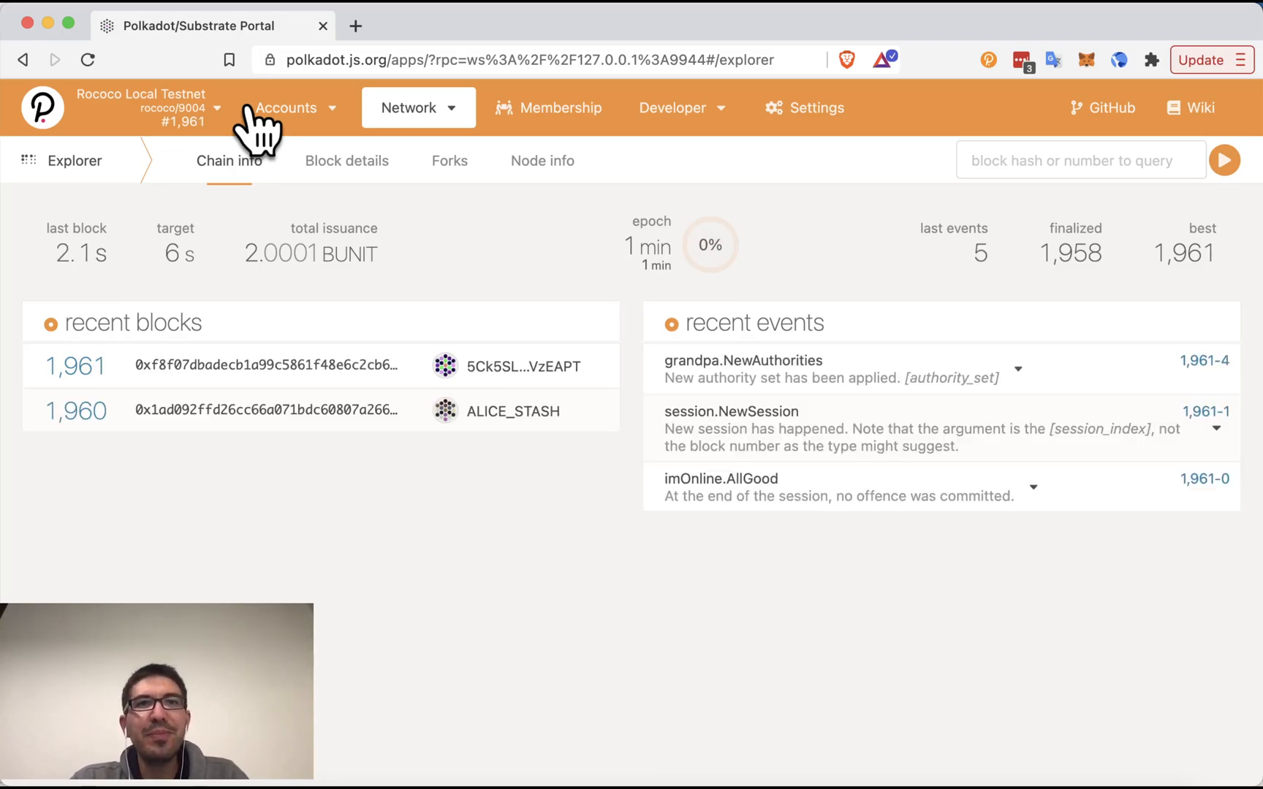
mouse_move(516, 274)
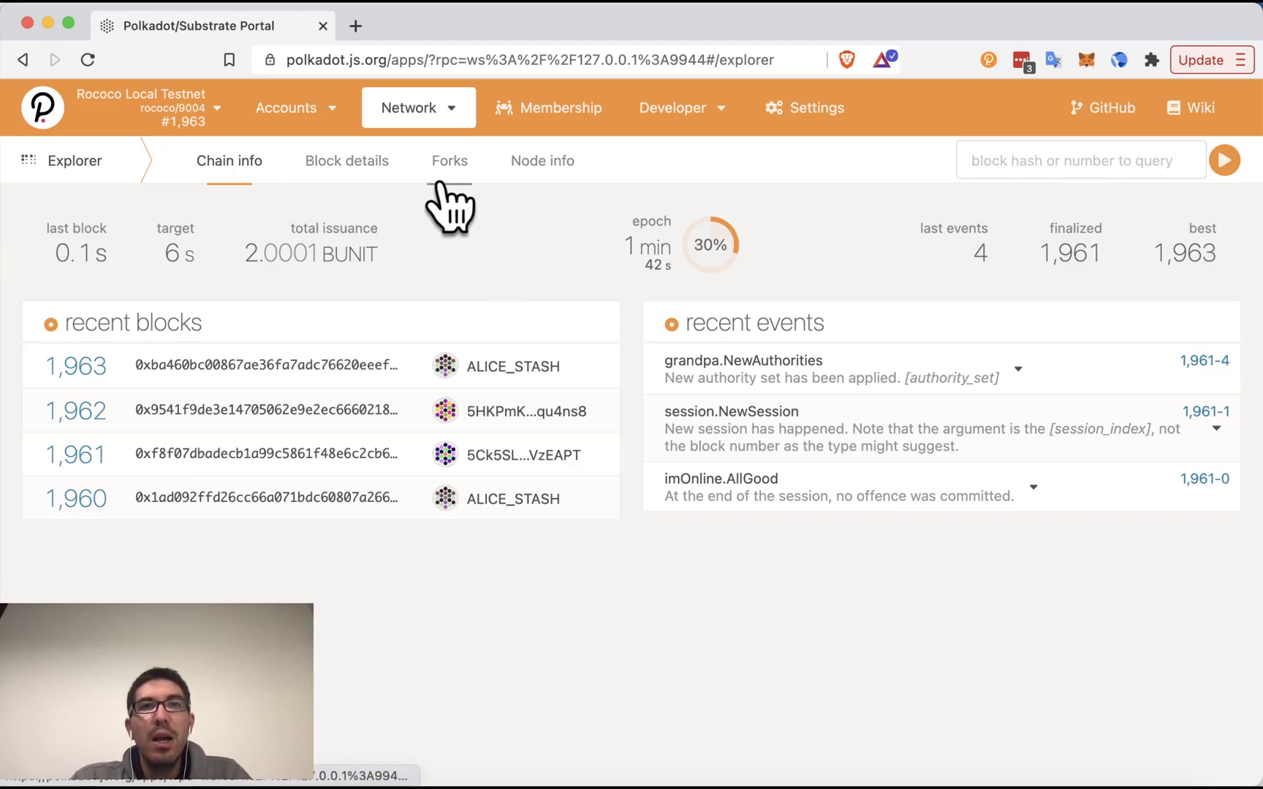
Go to Network > Parachains and view the Parathreads list, IDs 2,000–2,005.
click(418, 107)
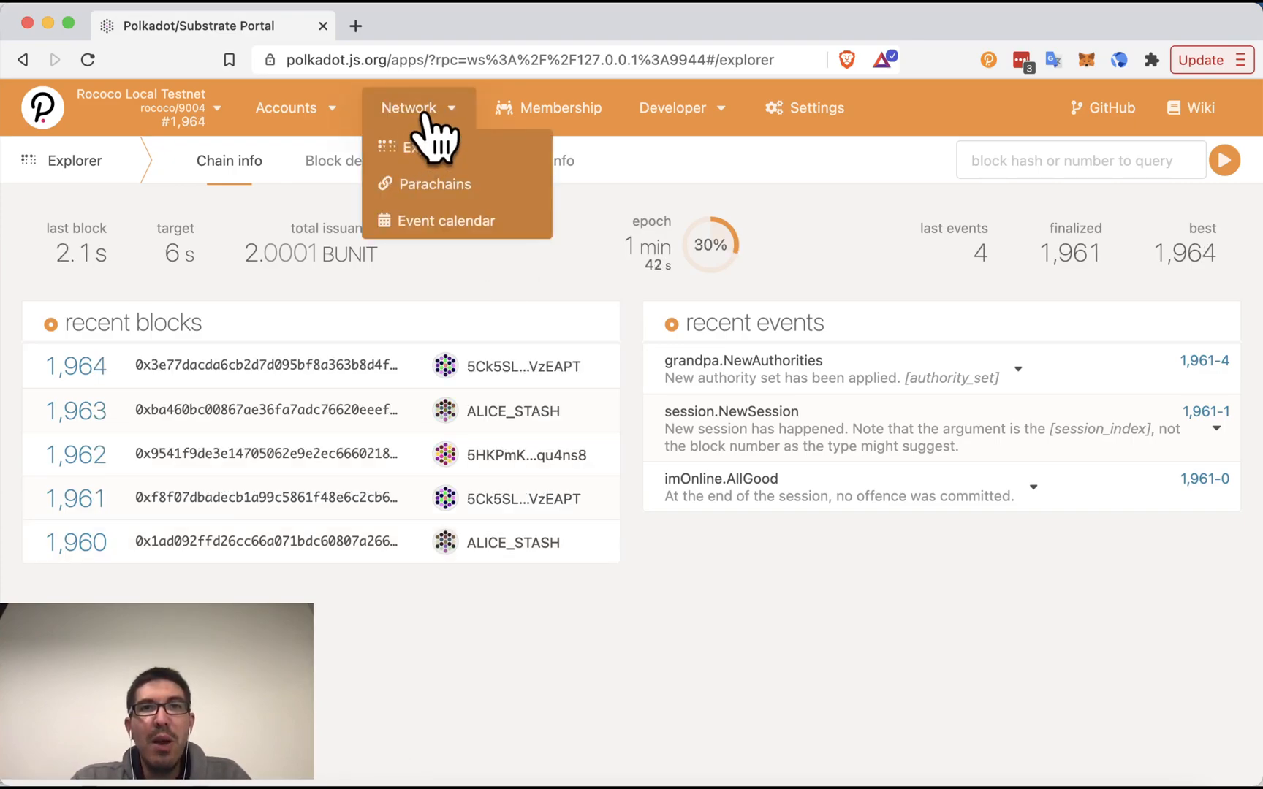
click(436, 184)
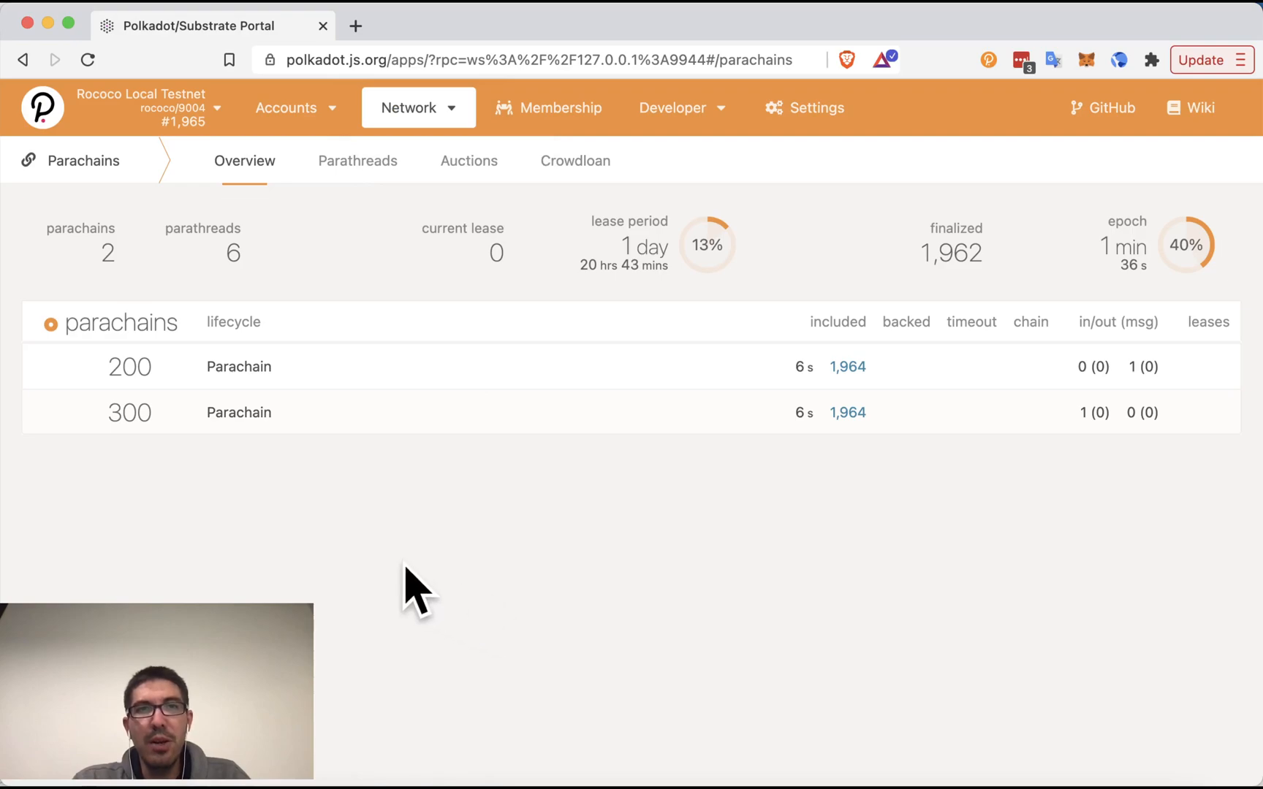
mouse_move(146, 422)
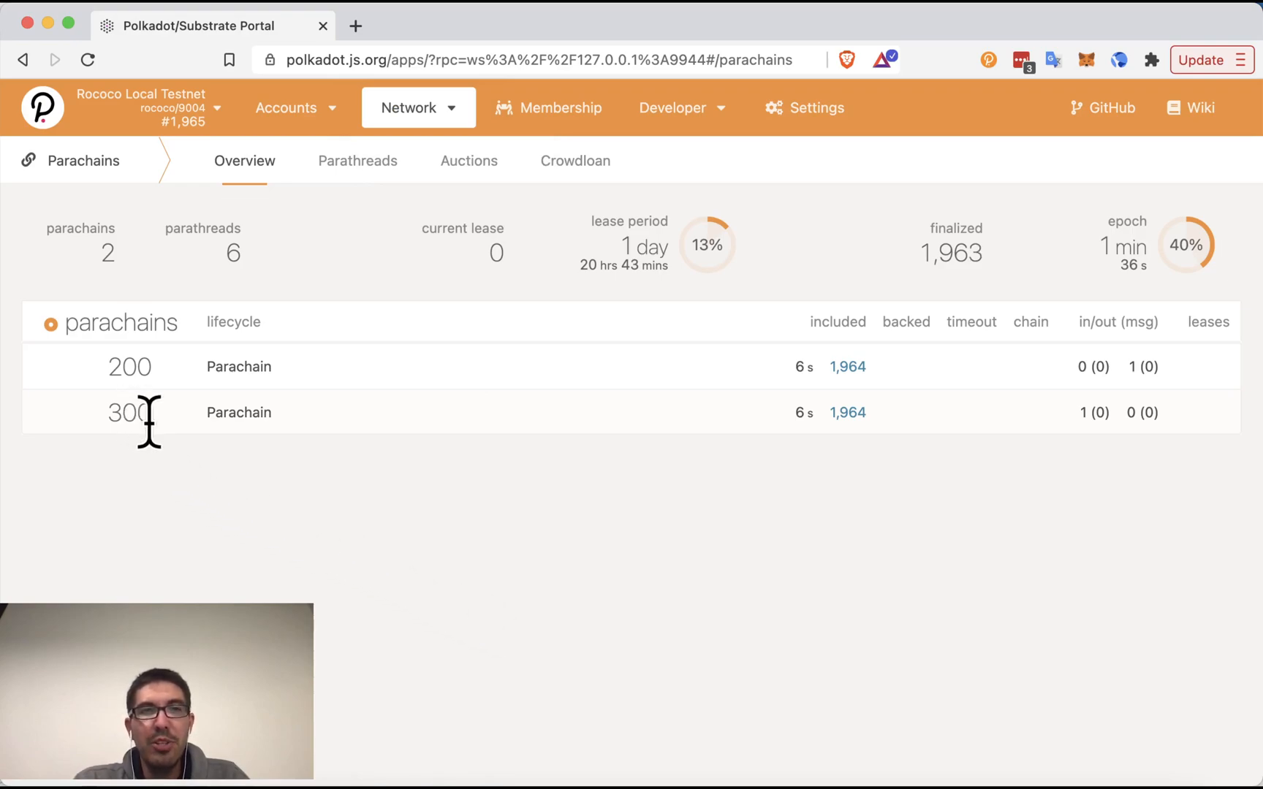
mouse_move(214, 330)
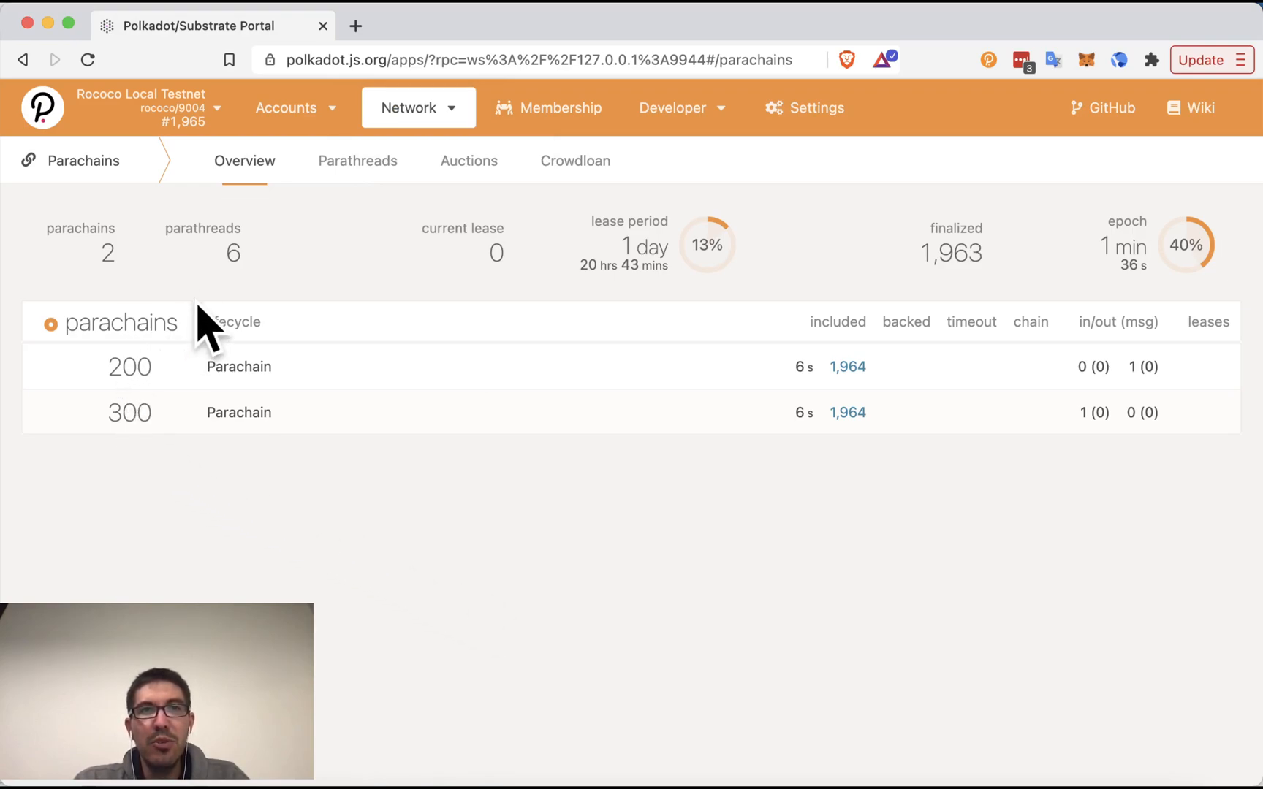
mouse_move(262, 273)
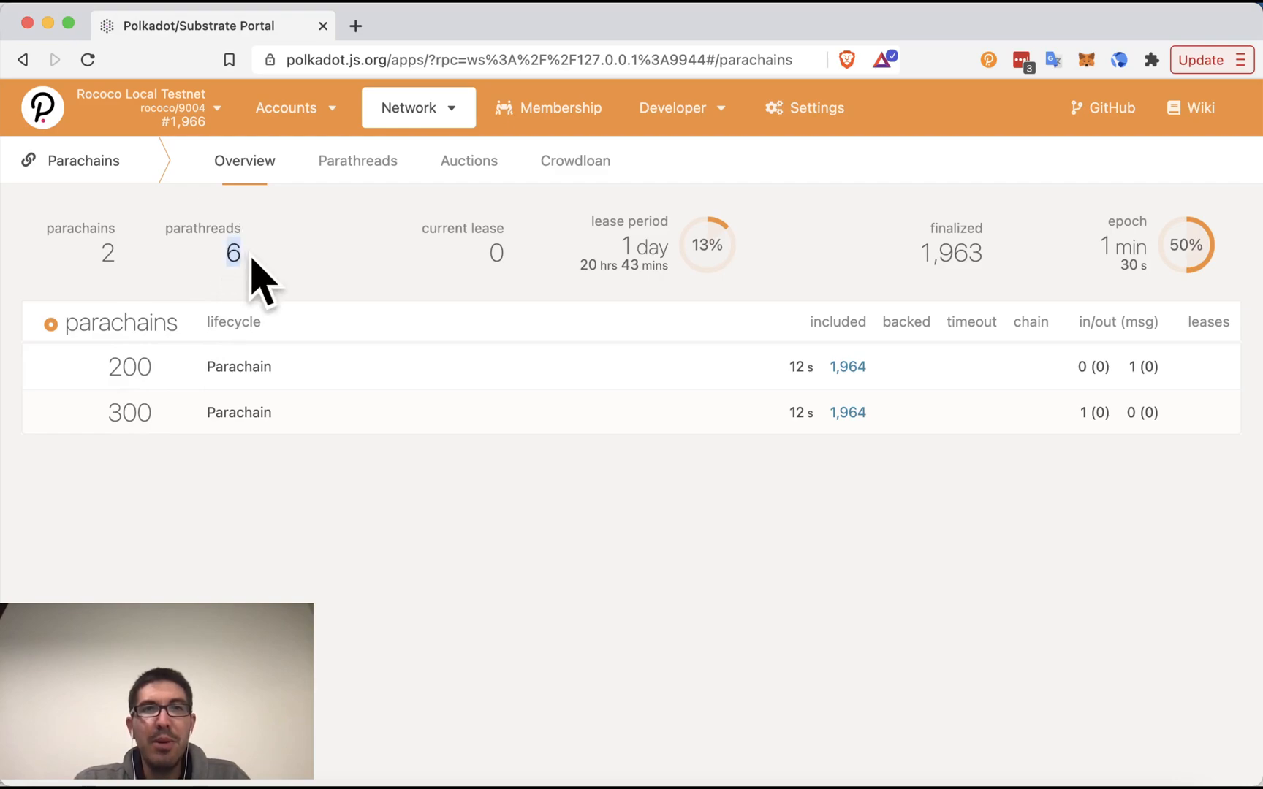
click(358, 161)
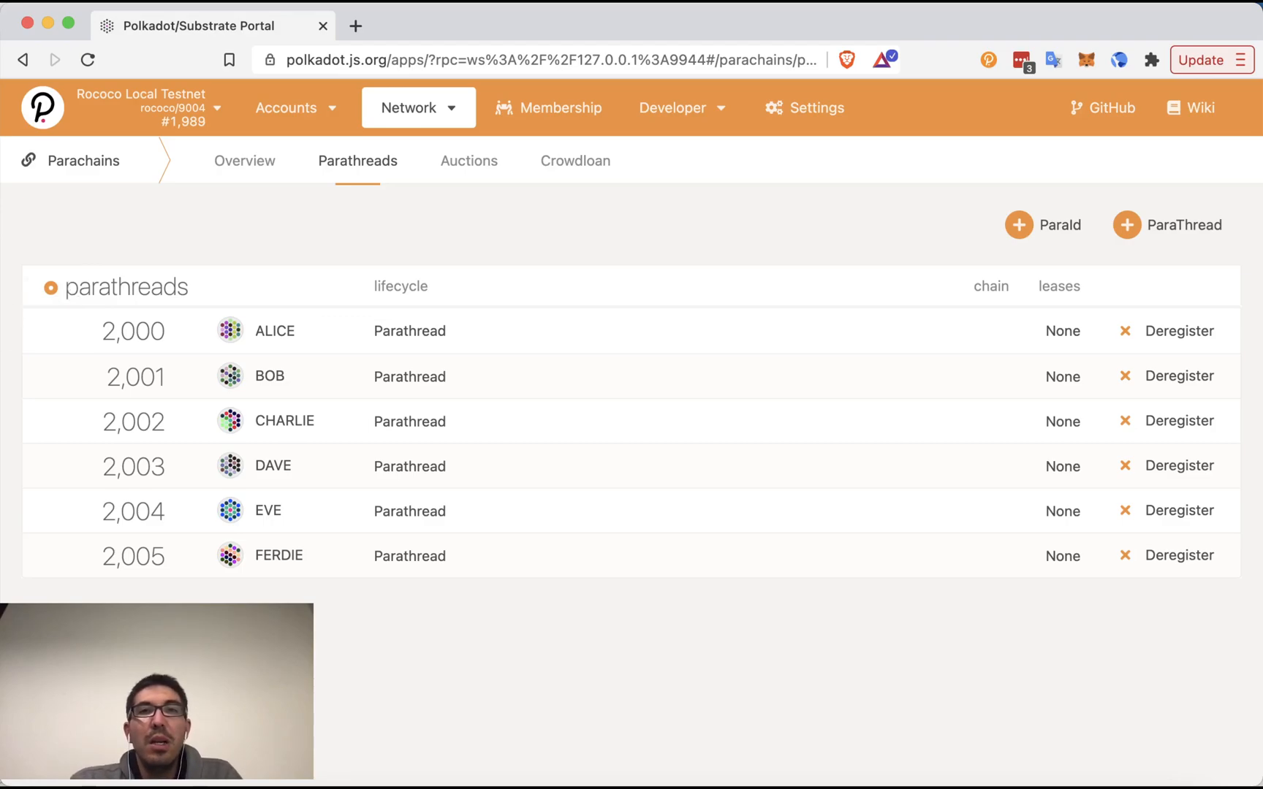
Show the Crowdloan tab listing six funds, including Eve's active fund 2,004 capped at 300.
click(575, 160)
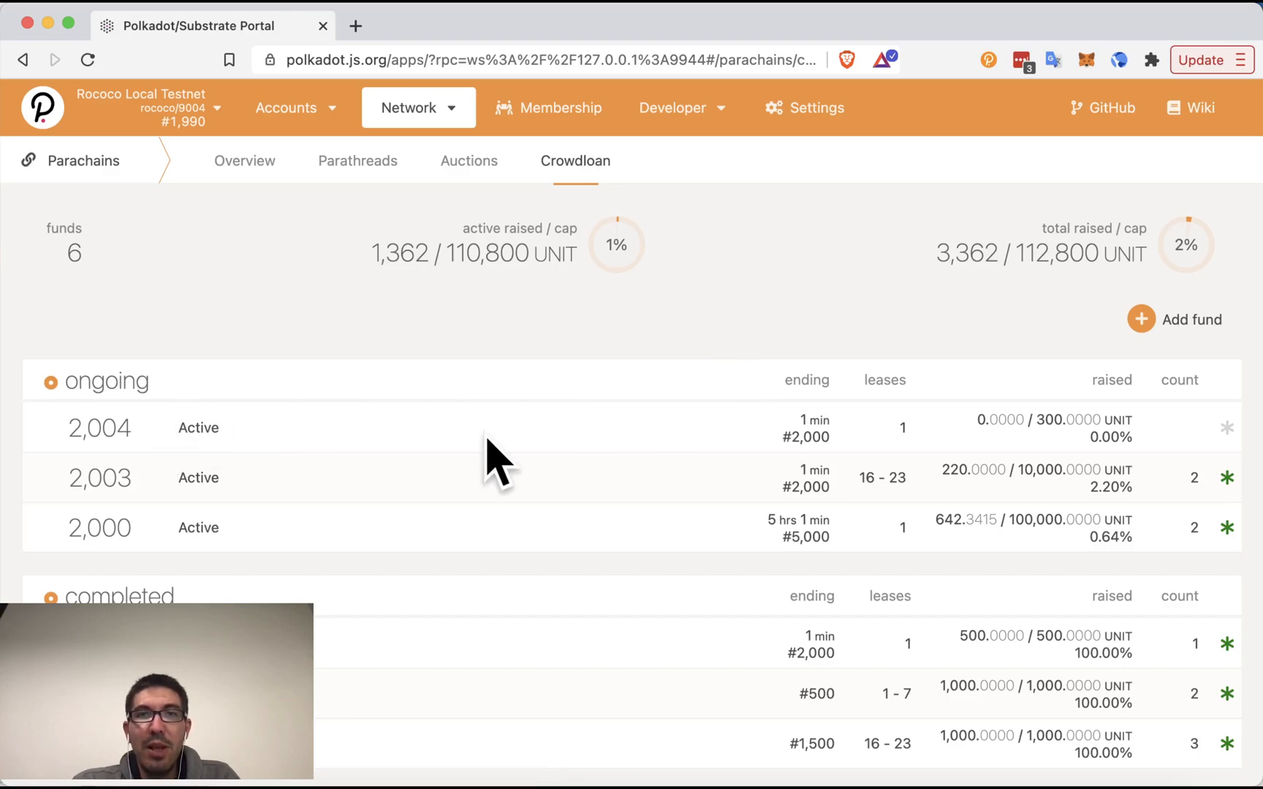
mouse_move(170, 484)
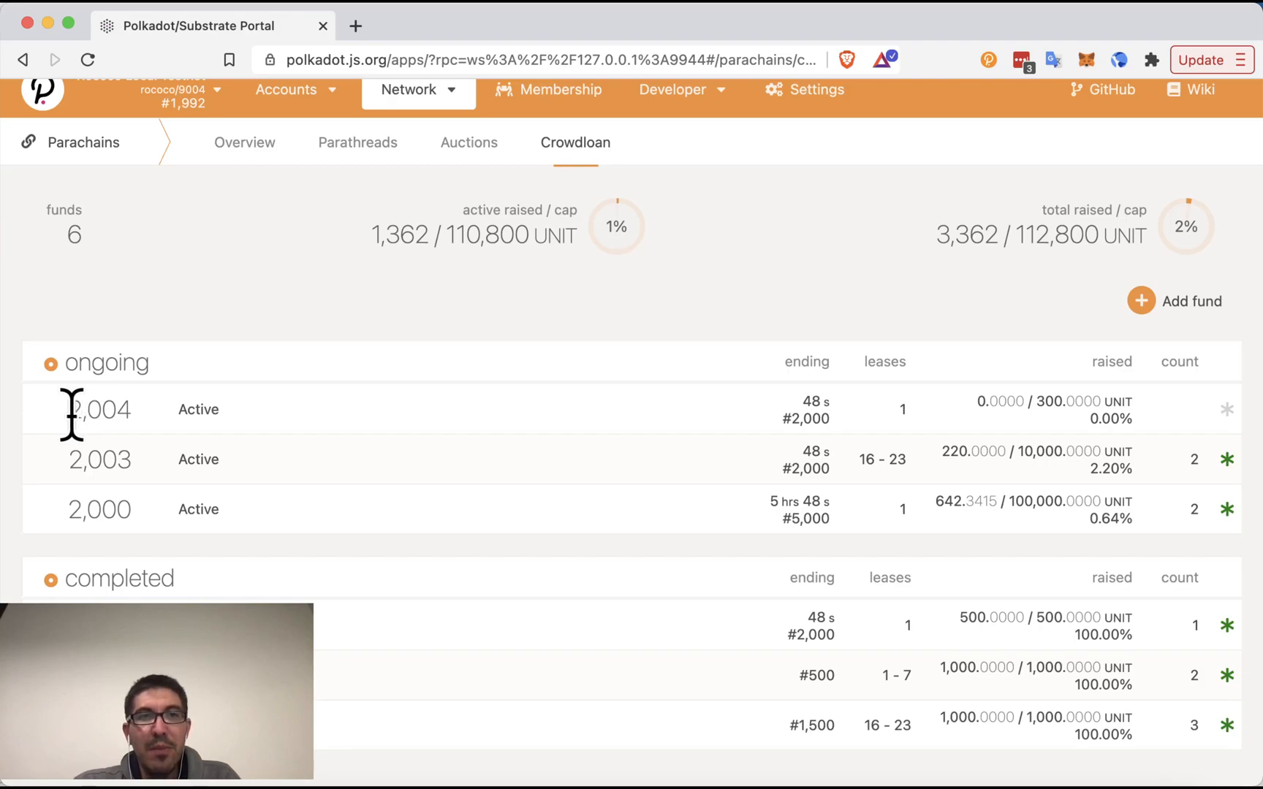
double_click(99, 410)
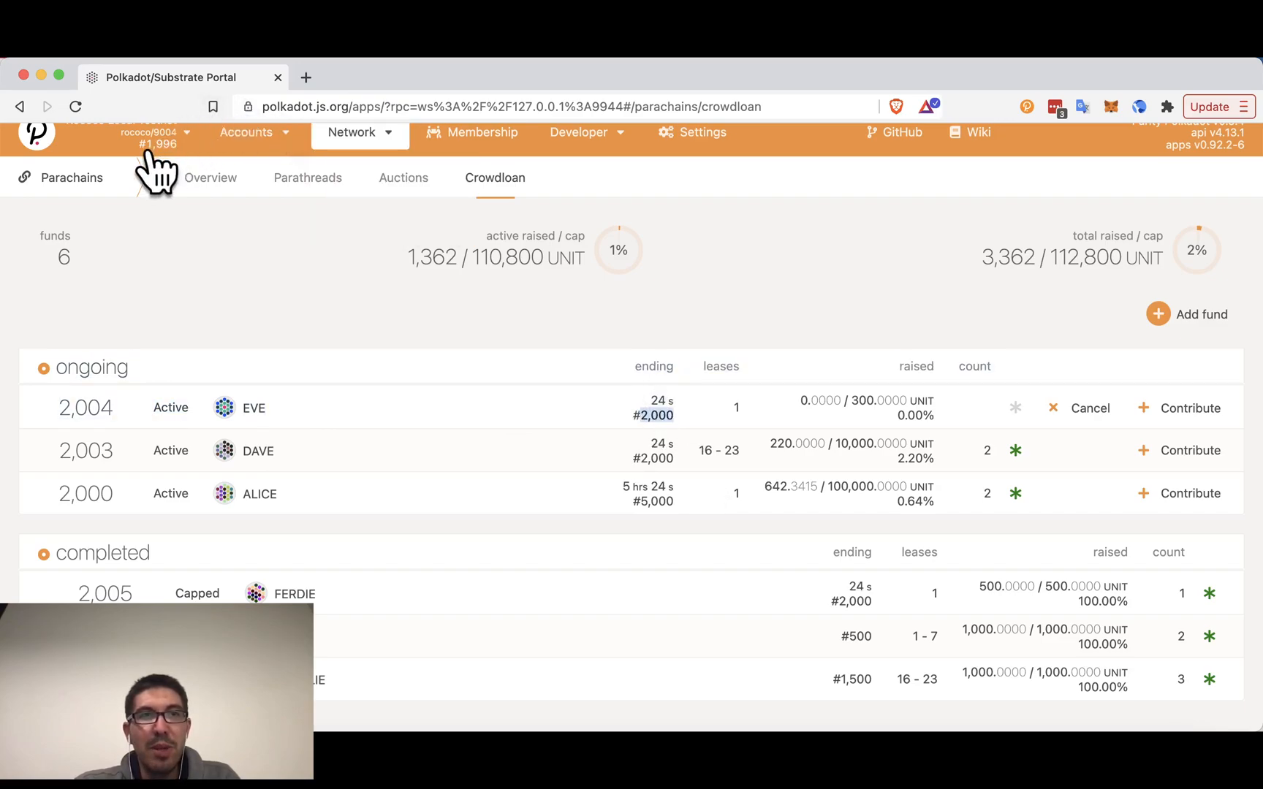
mouse_move(574, 420)
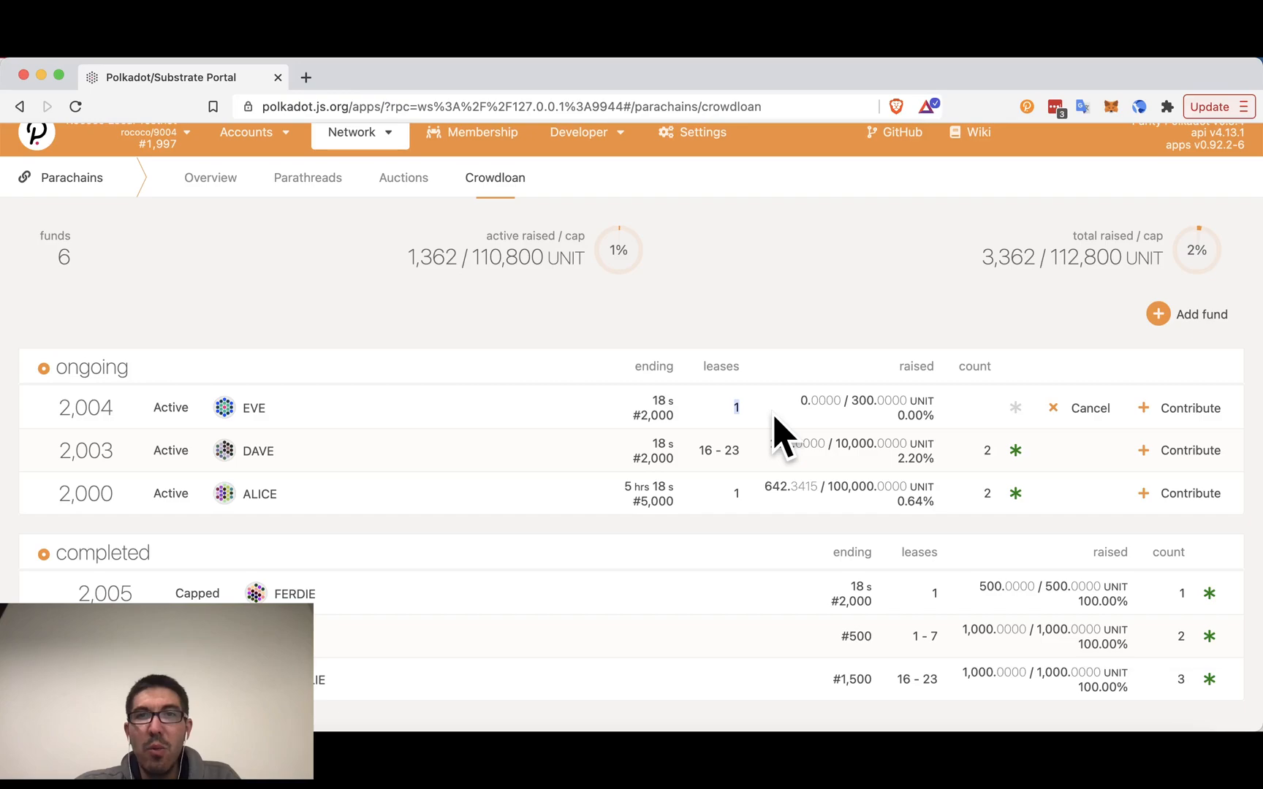
Highlight the ongoing funds section, where only Alice's fund 2,000 remains ongoing.
drag(57, 367, 714, 452)
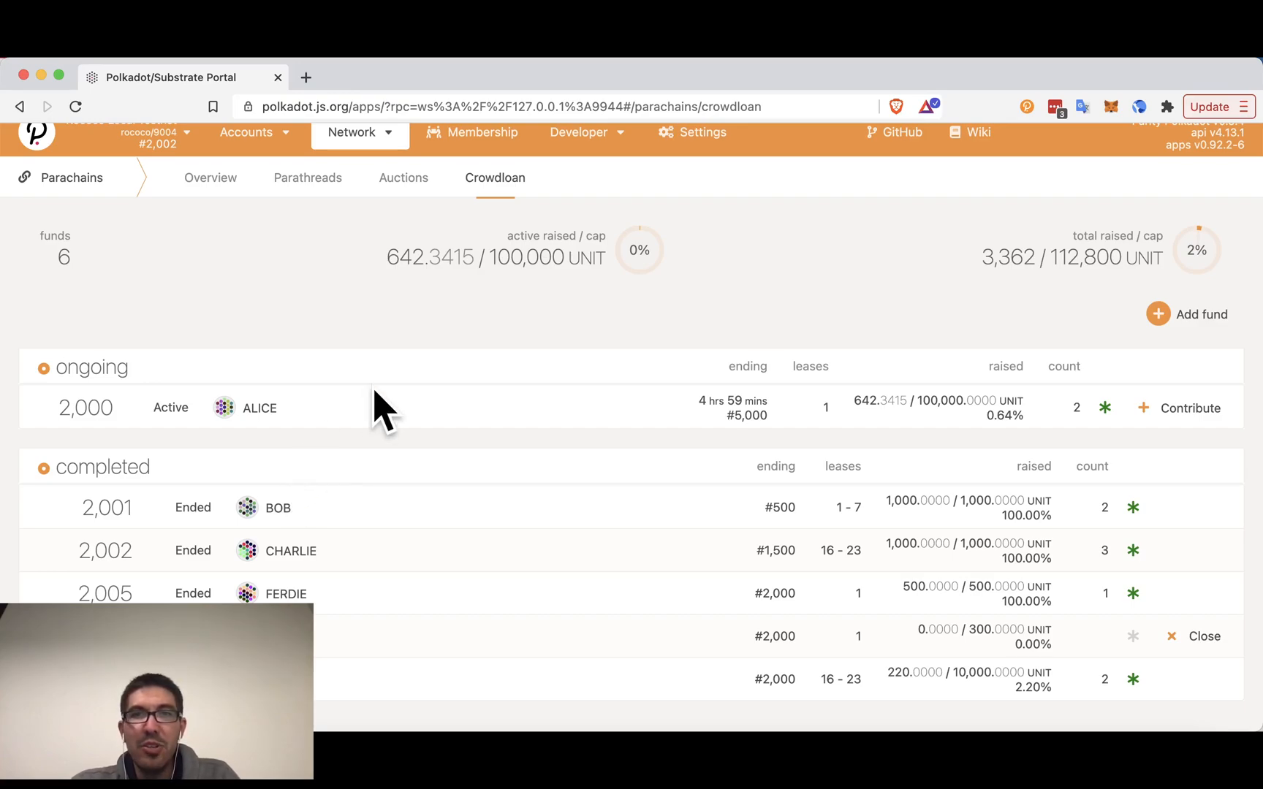
mouse_move(156, 438)
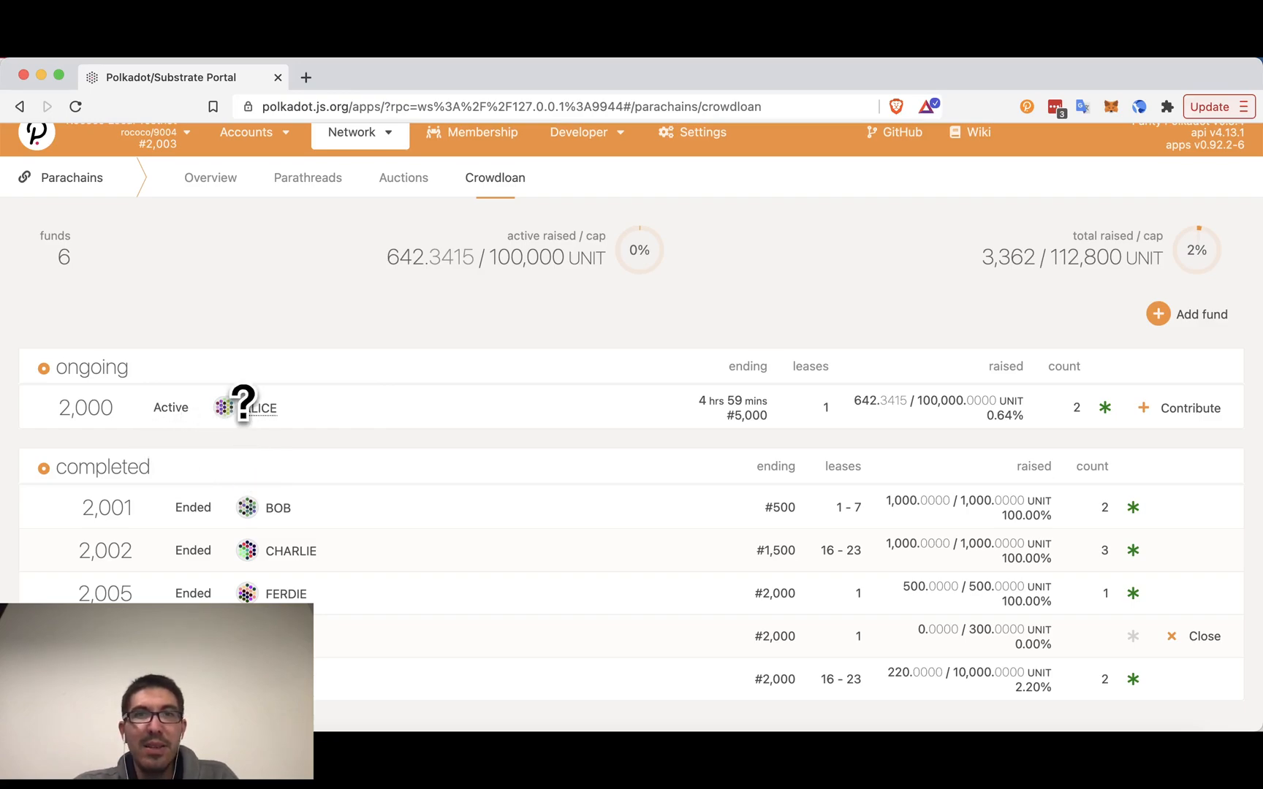
mouse_move(716, 436)
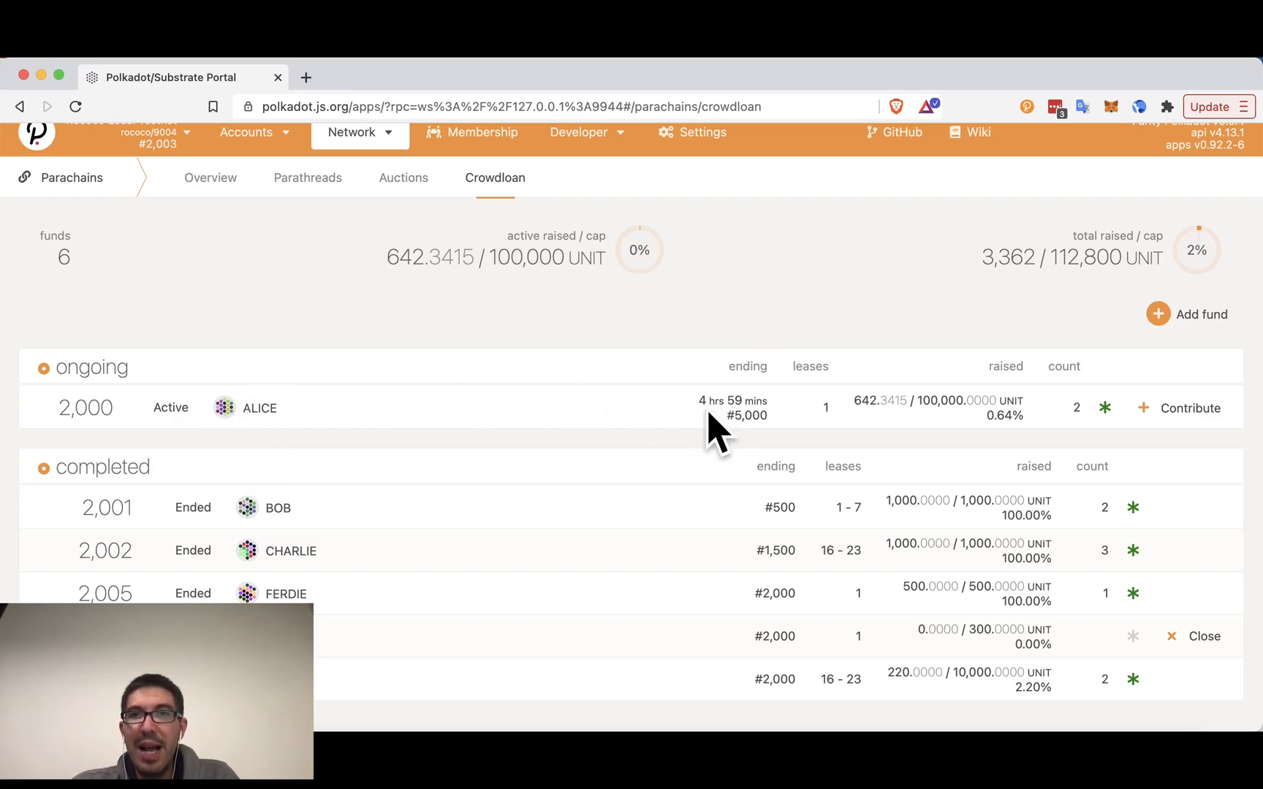
mouse_move(733, 413)
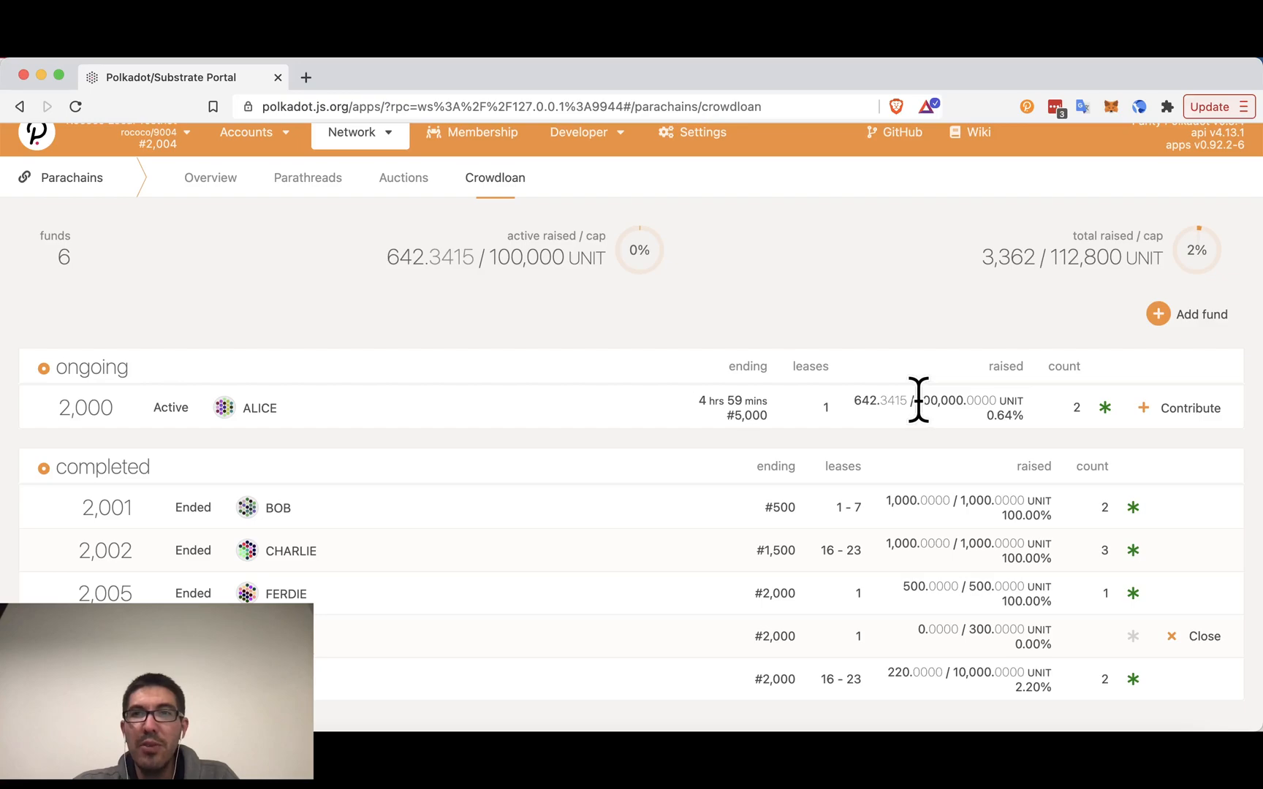
mouse_move(1095, 451)
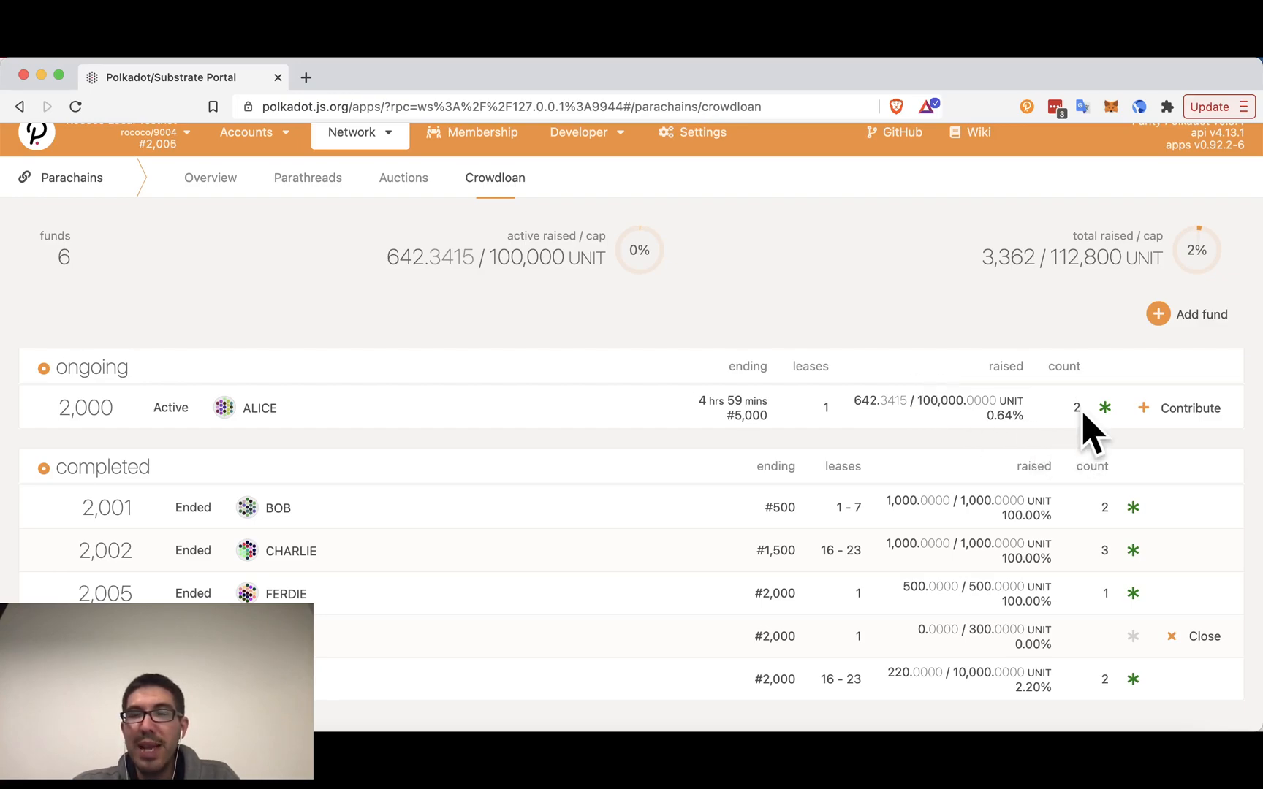
double_click(90, 367)
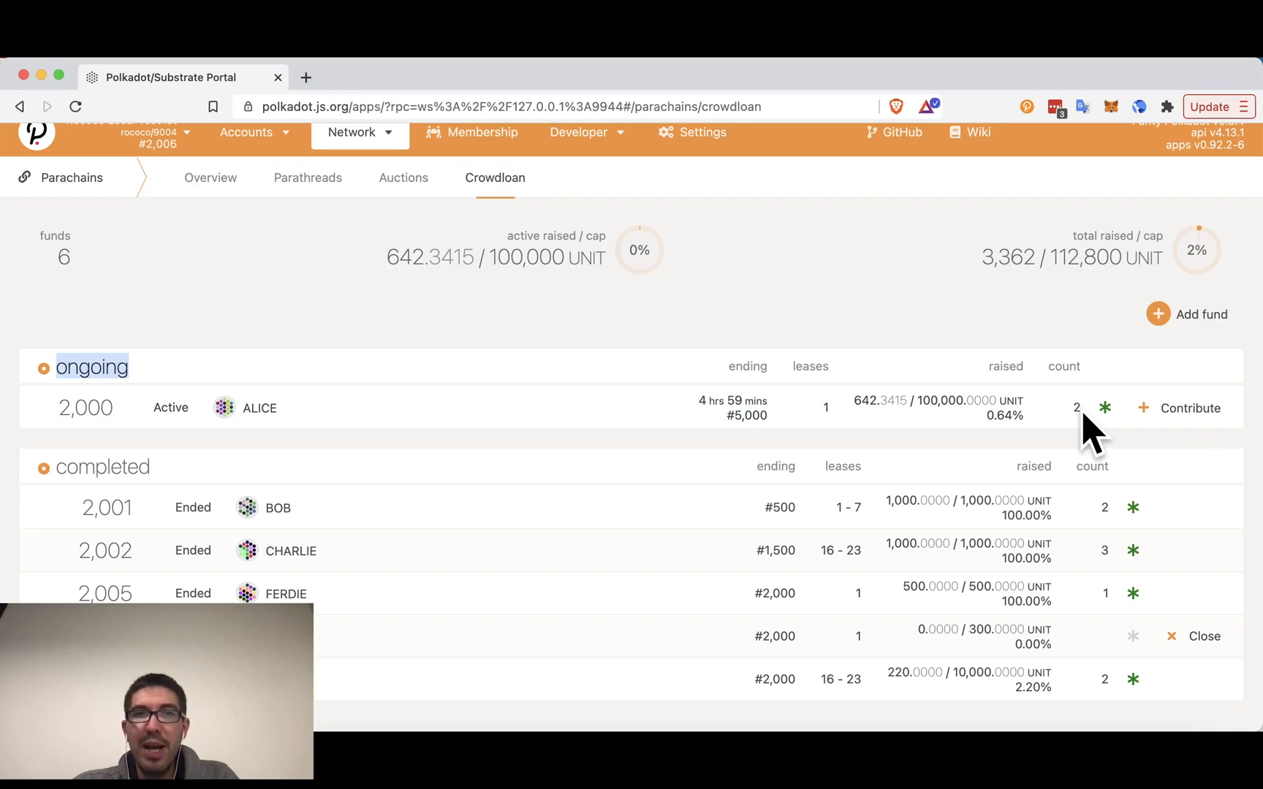
mouse_move(1104, 436)
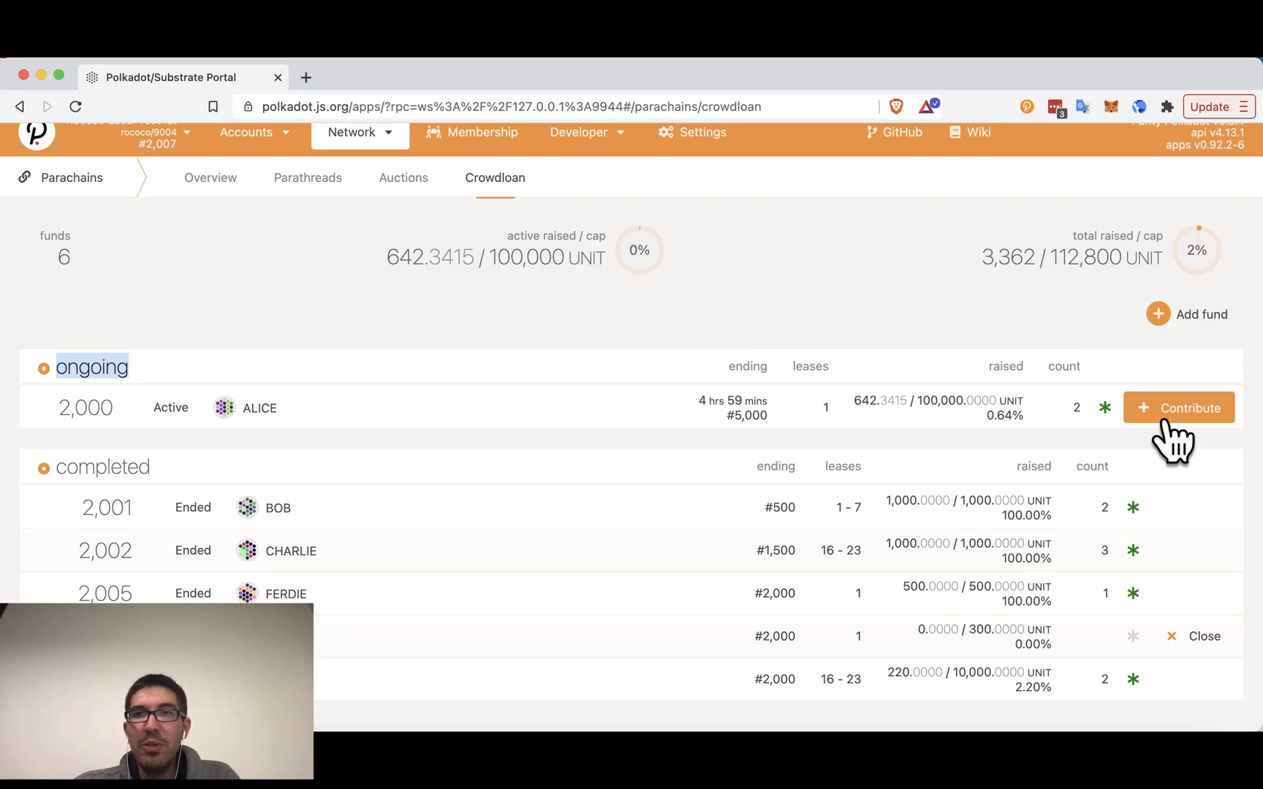
Contribute 120 Unit from Alice to fund 2,000 and sign and submit the transaction.
click(1178, 408)
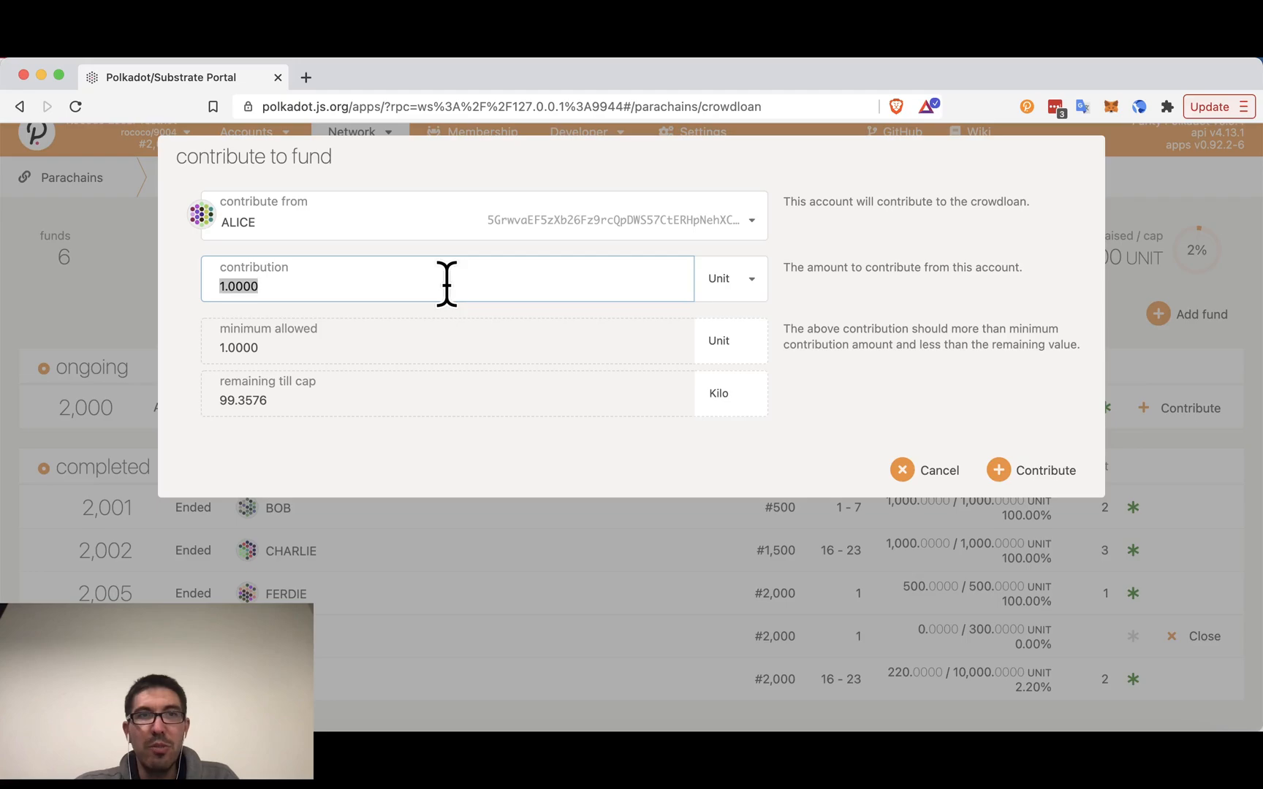
text(20)
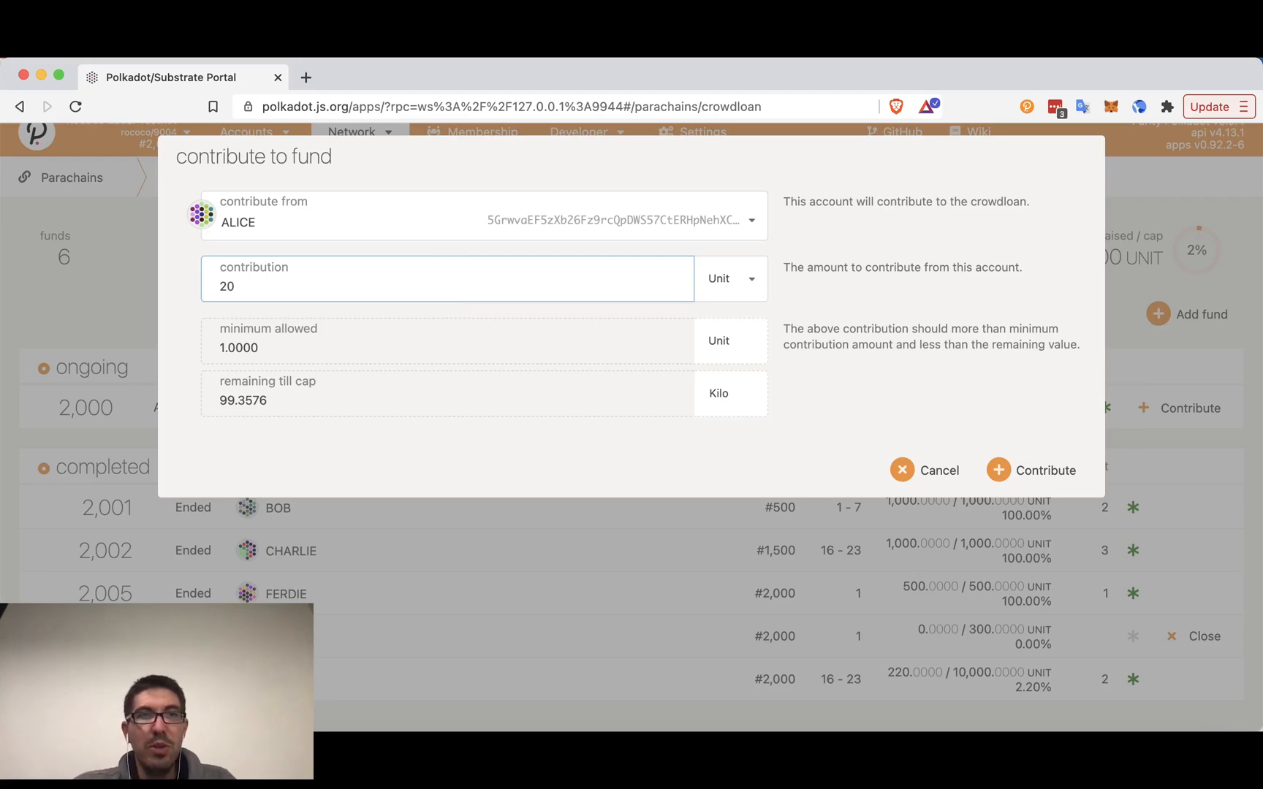
mouse_move(153, 289)
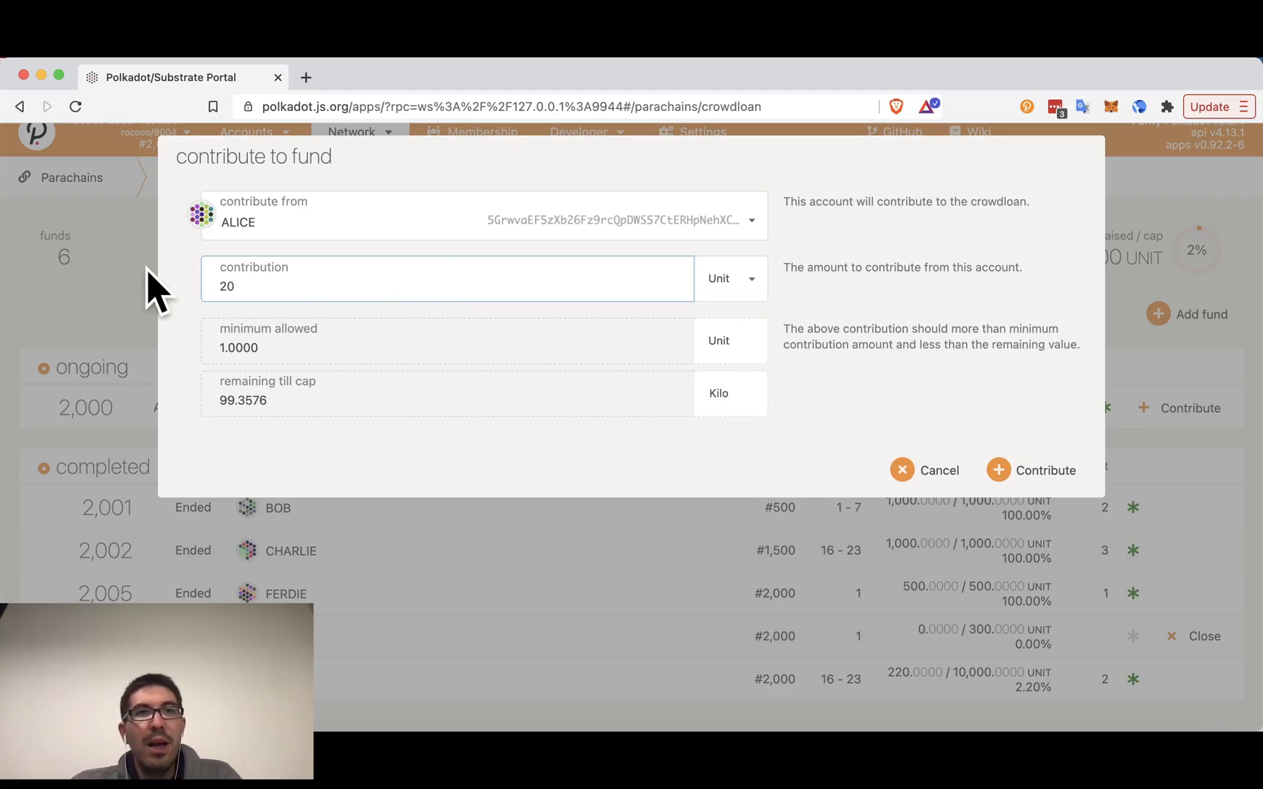
text(12)
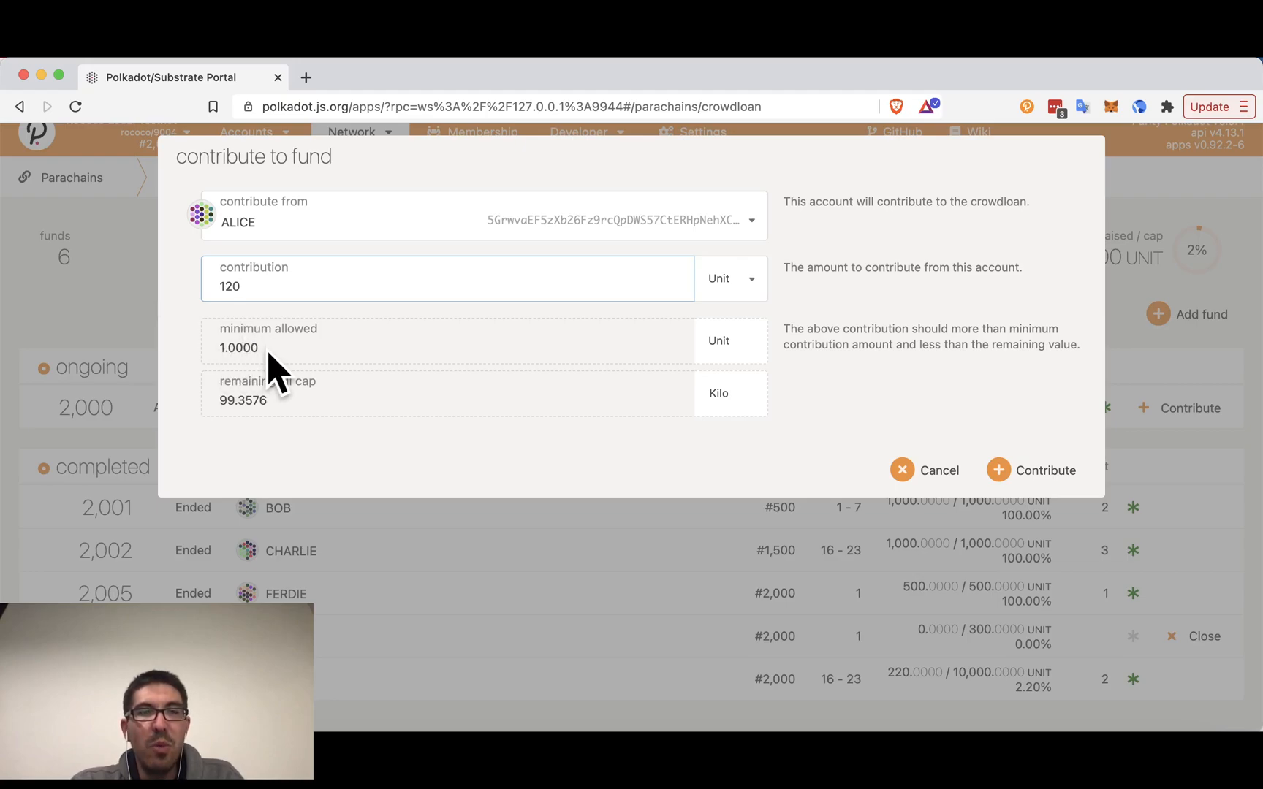
mouse_move(232, 436)
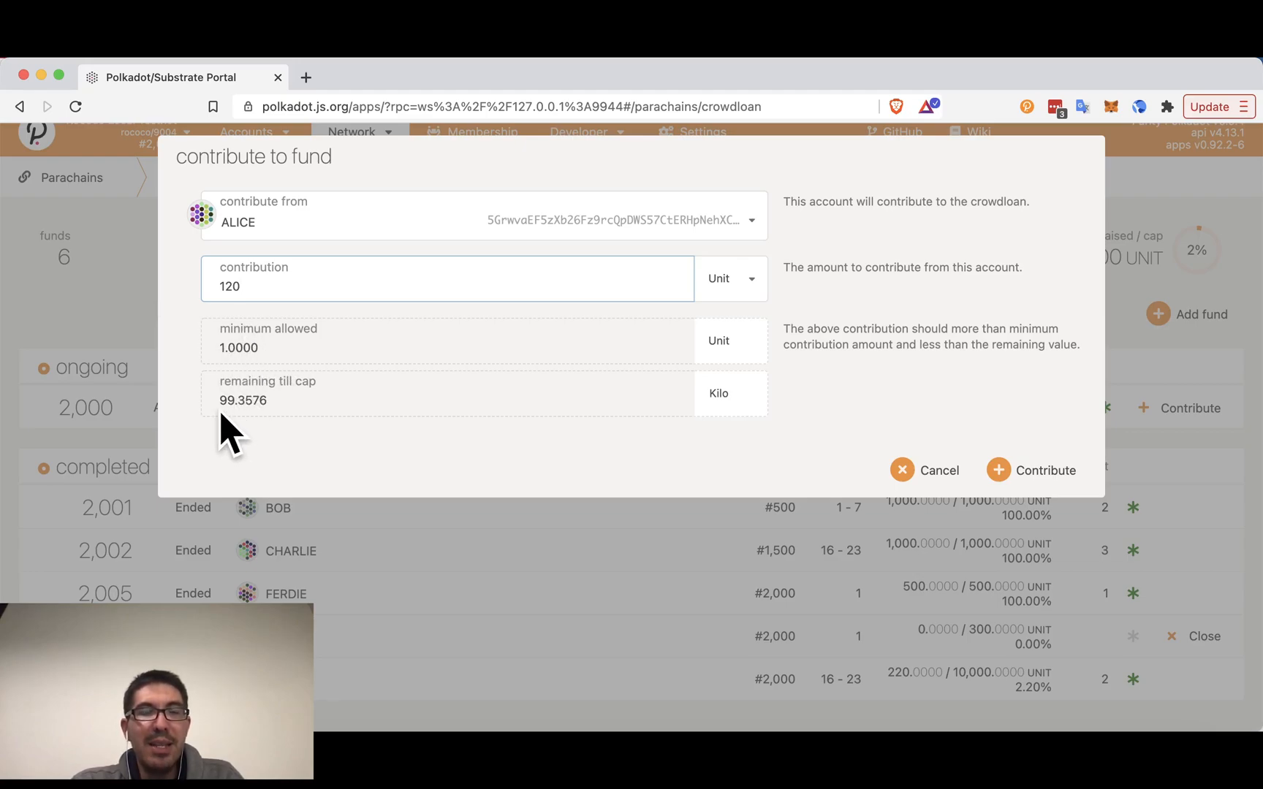
mouse_move(265, 435)
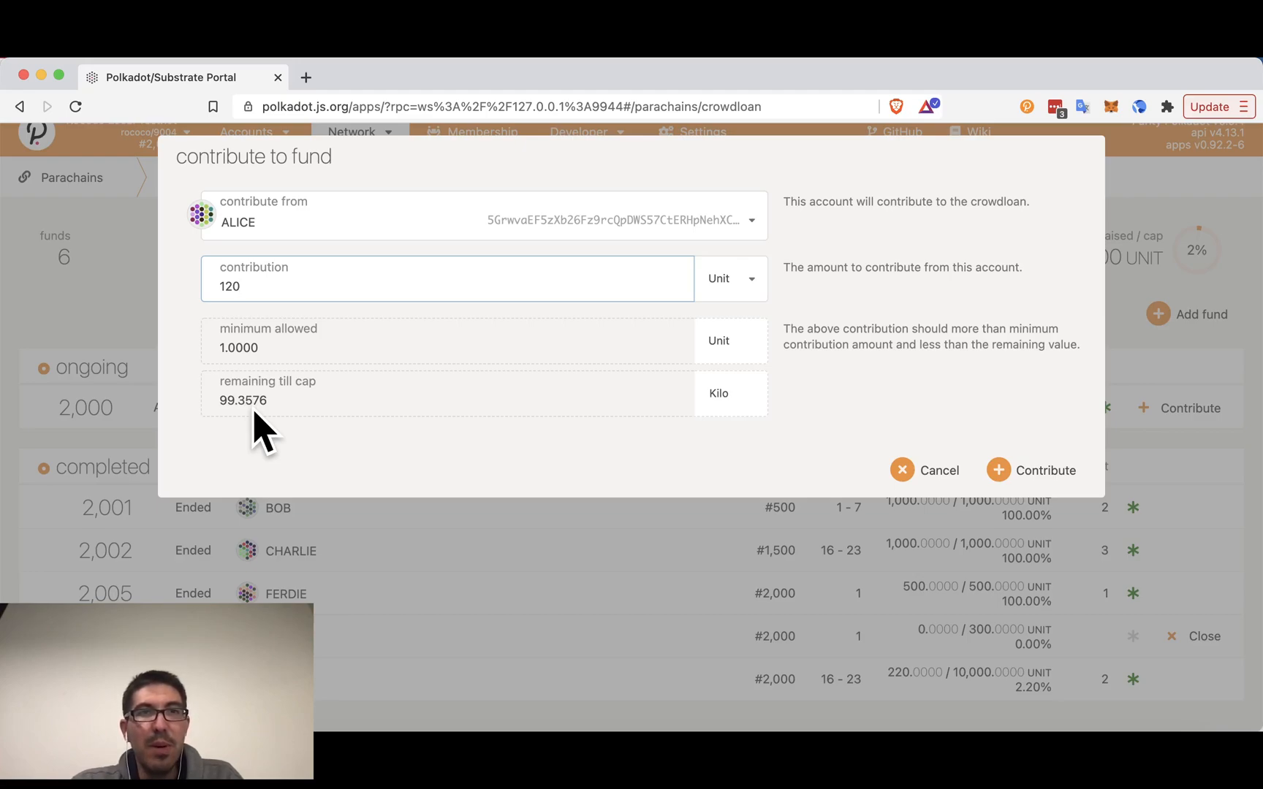
mouse_move(234, 419)
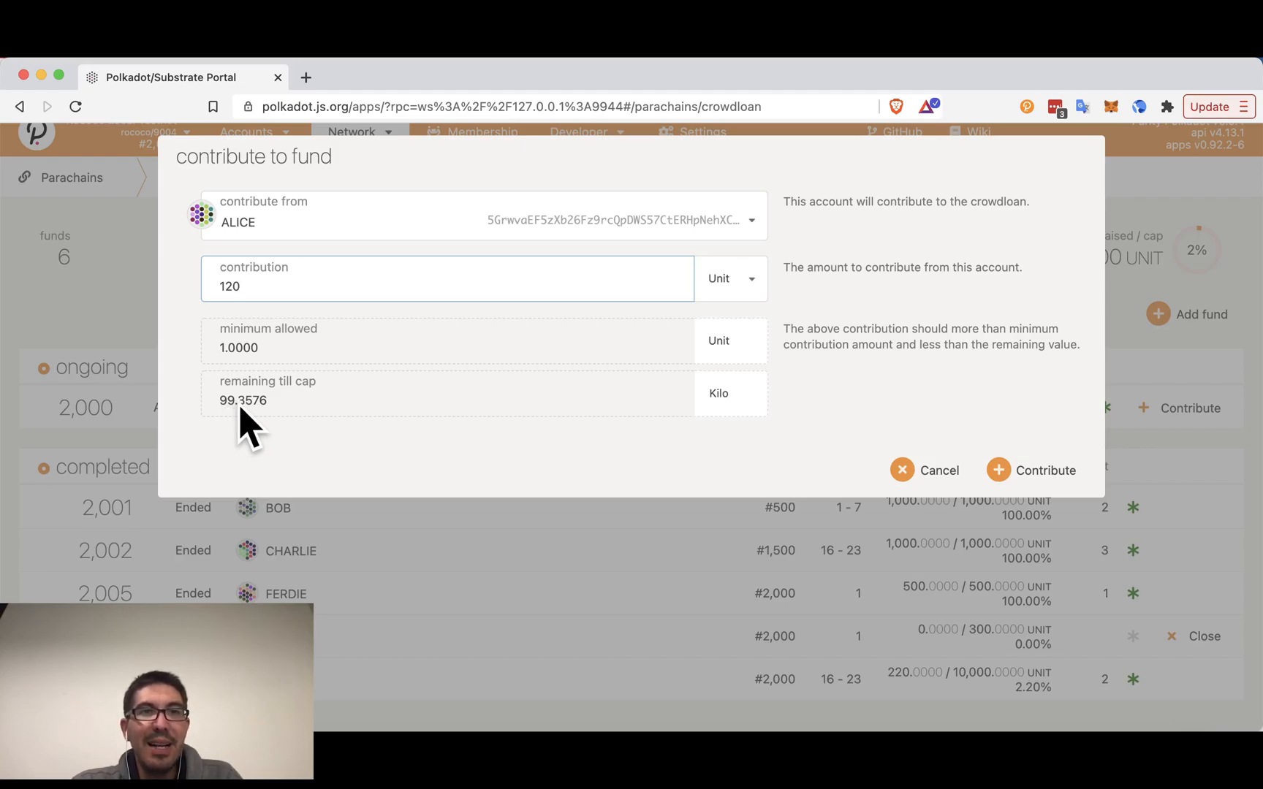
mouse_move(735, 423)
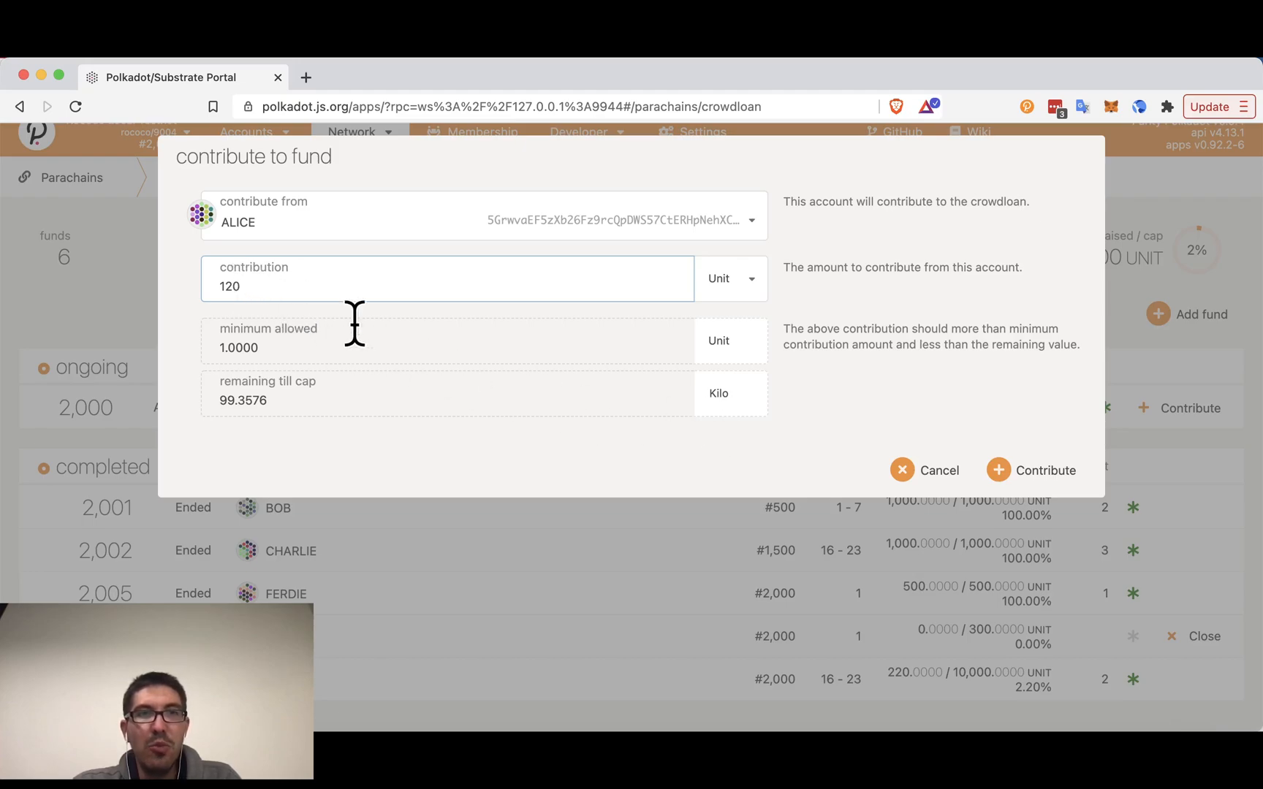
mouse_move(241, 435)
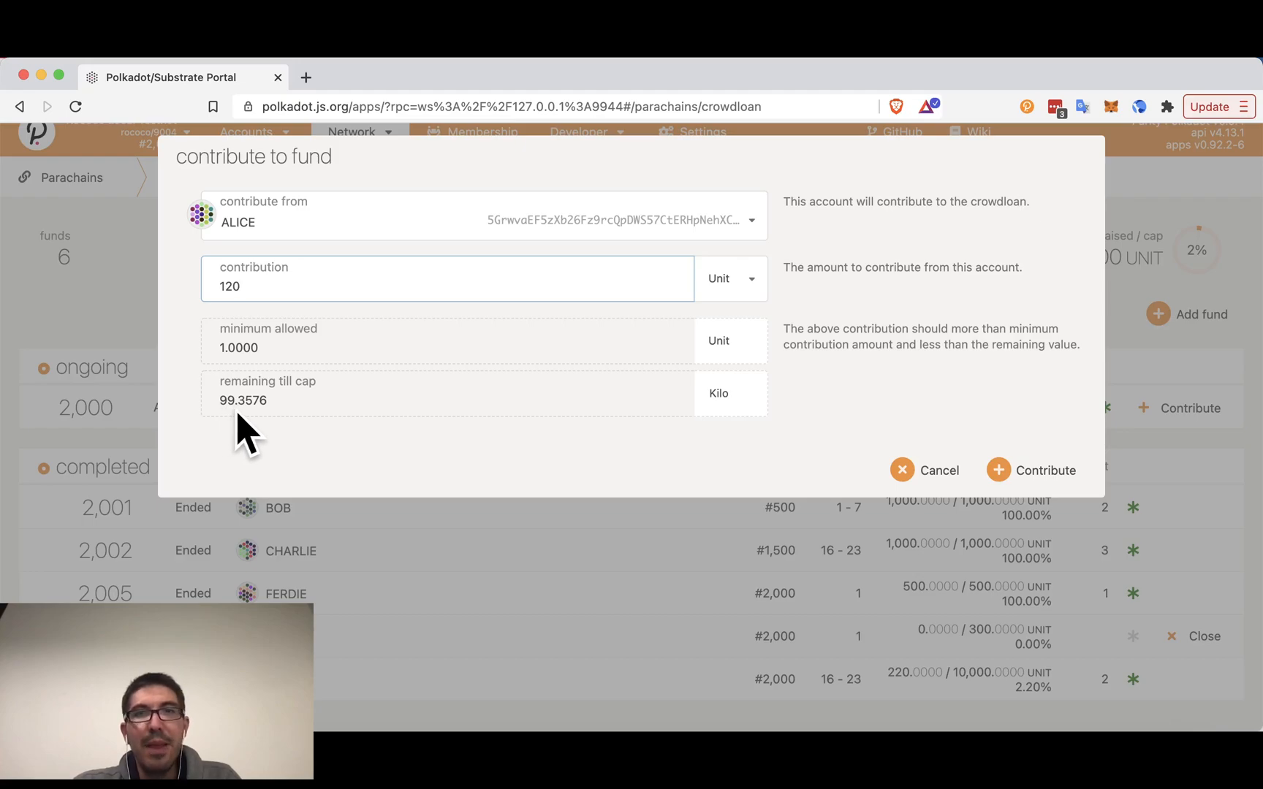
mouse_move(745, 436)
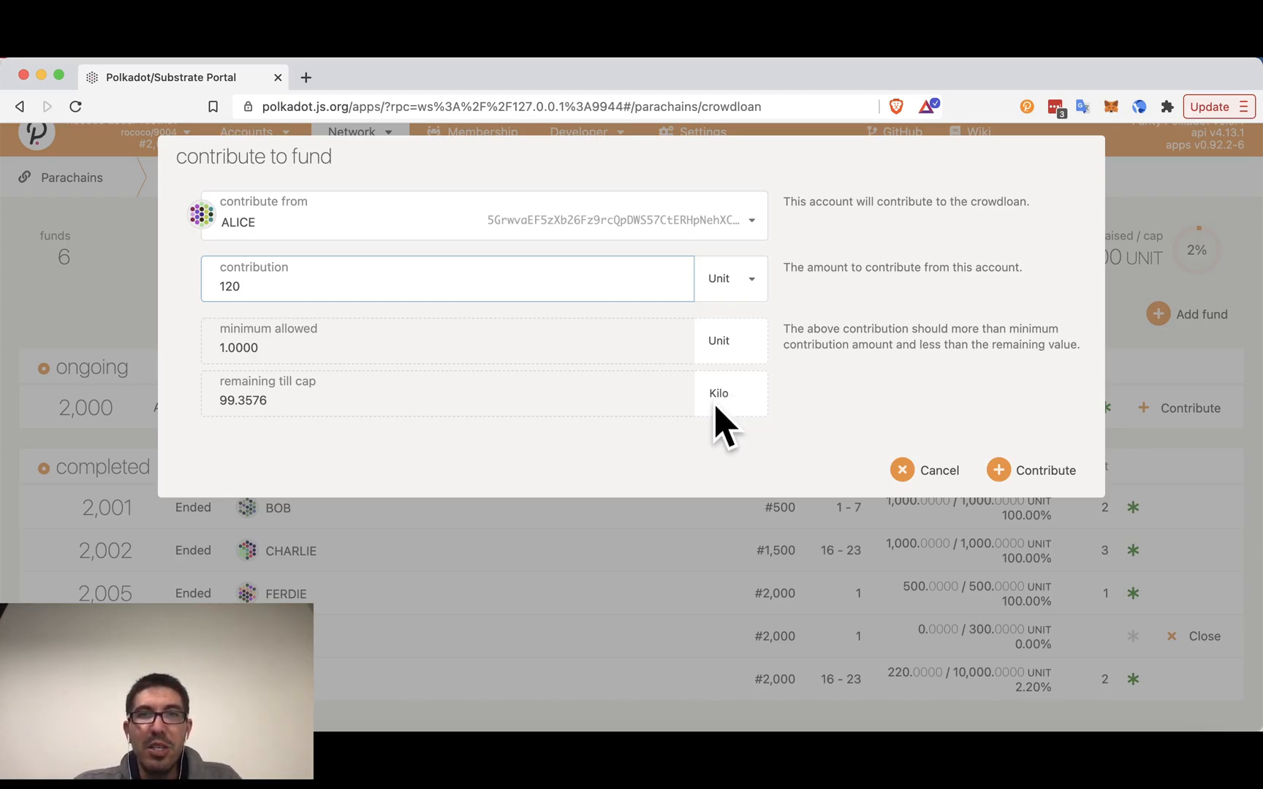
mouse_move(283, 395)
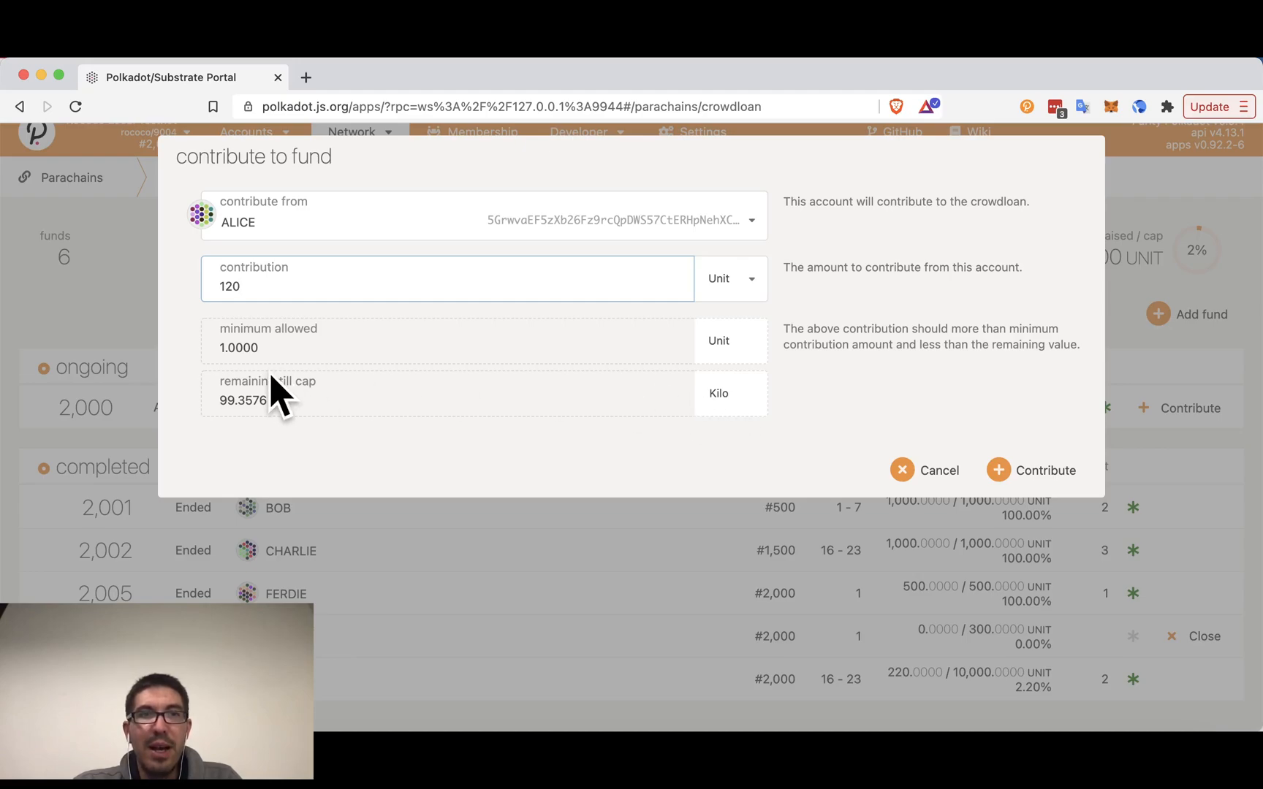
mouse_move(282, 423)
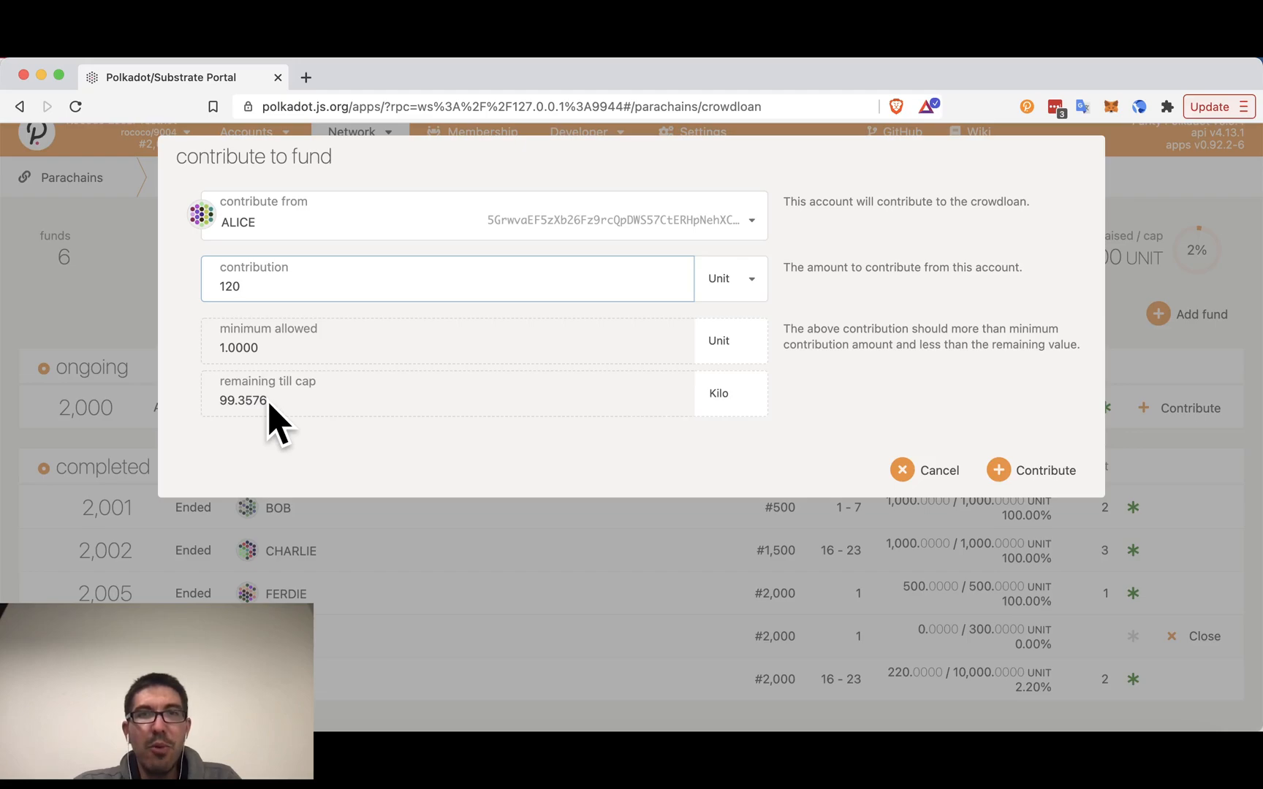
mouse_move(667, 206)
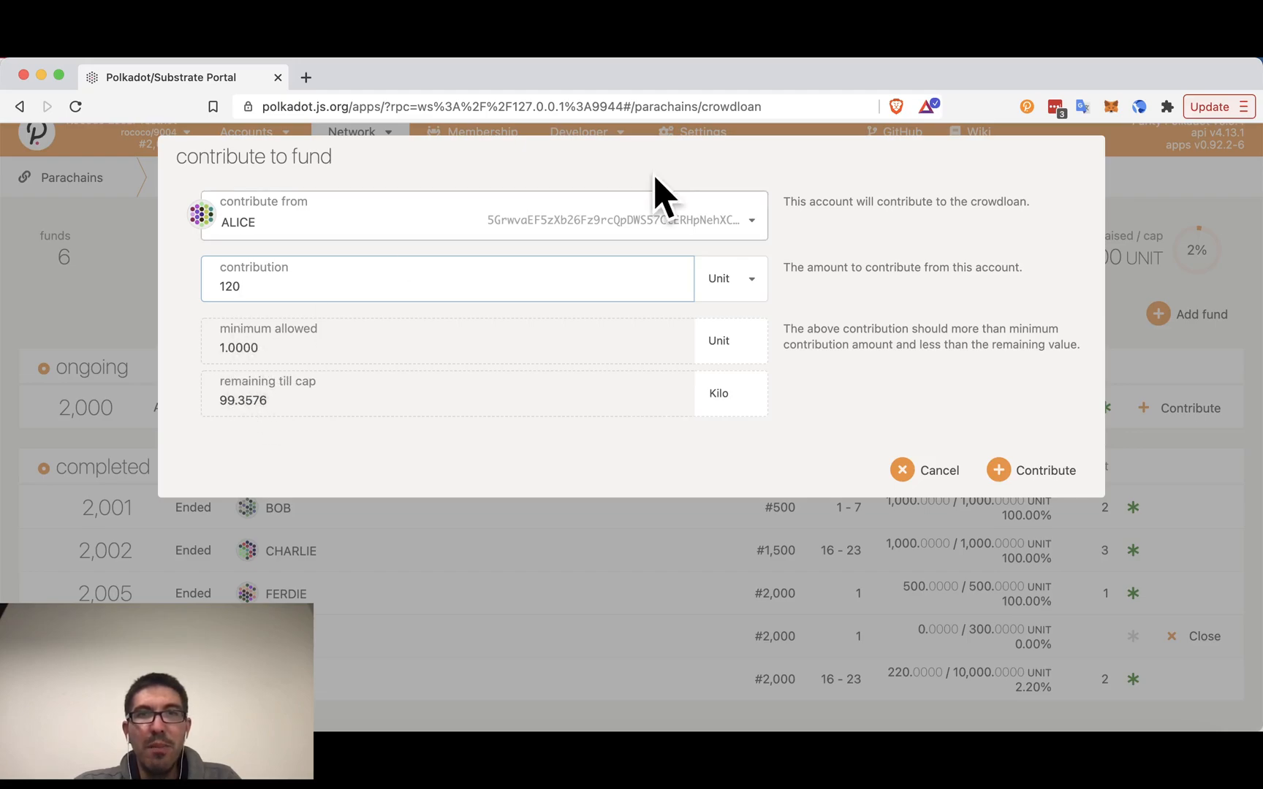
mouse_move(847, 448)
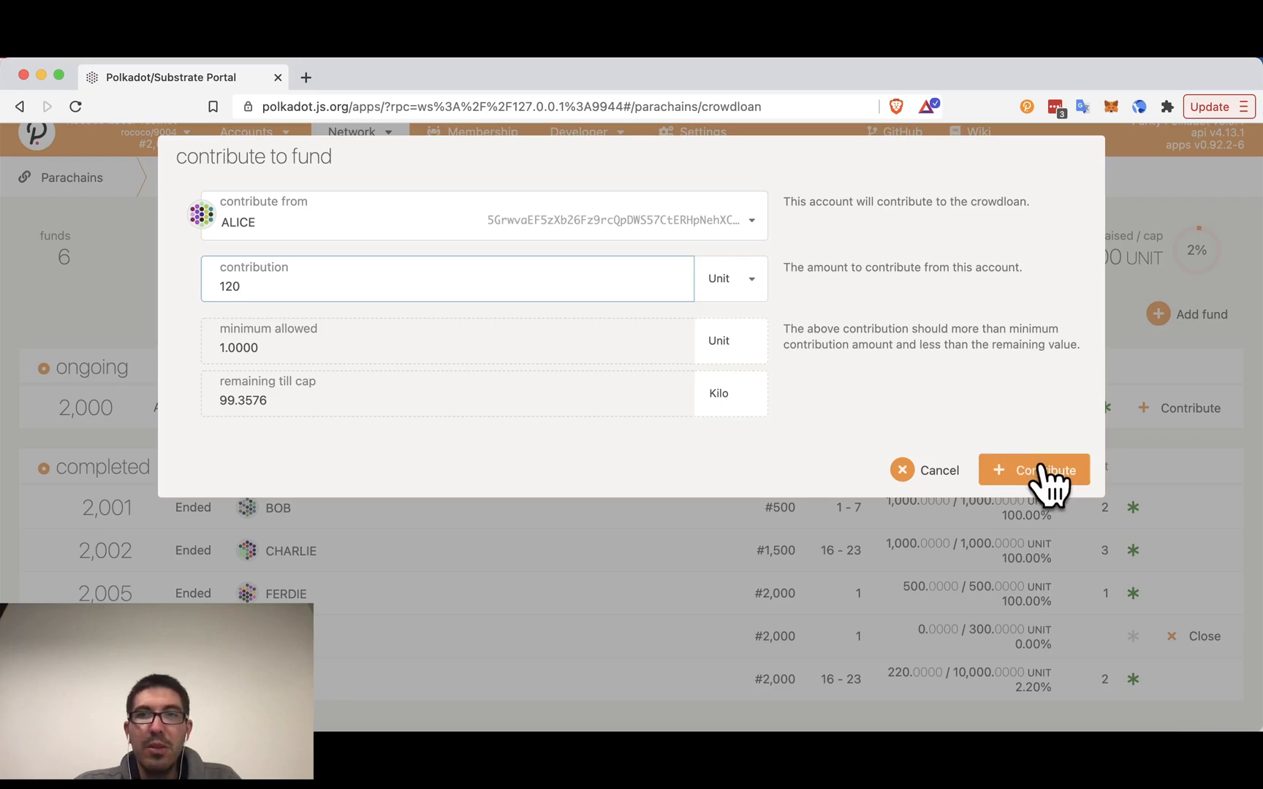
click(1034, 469)
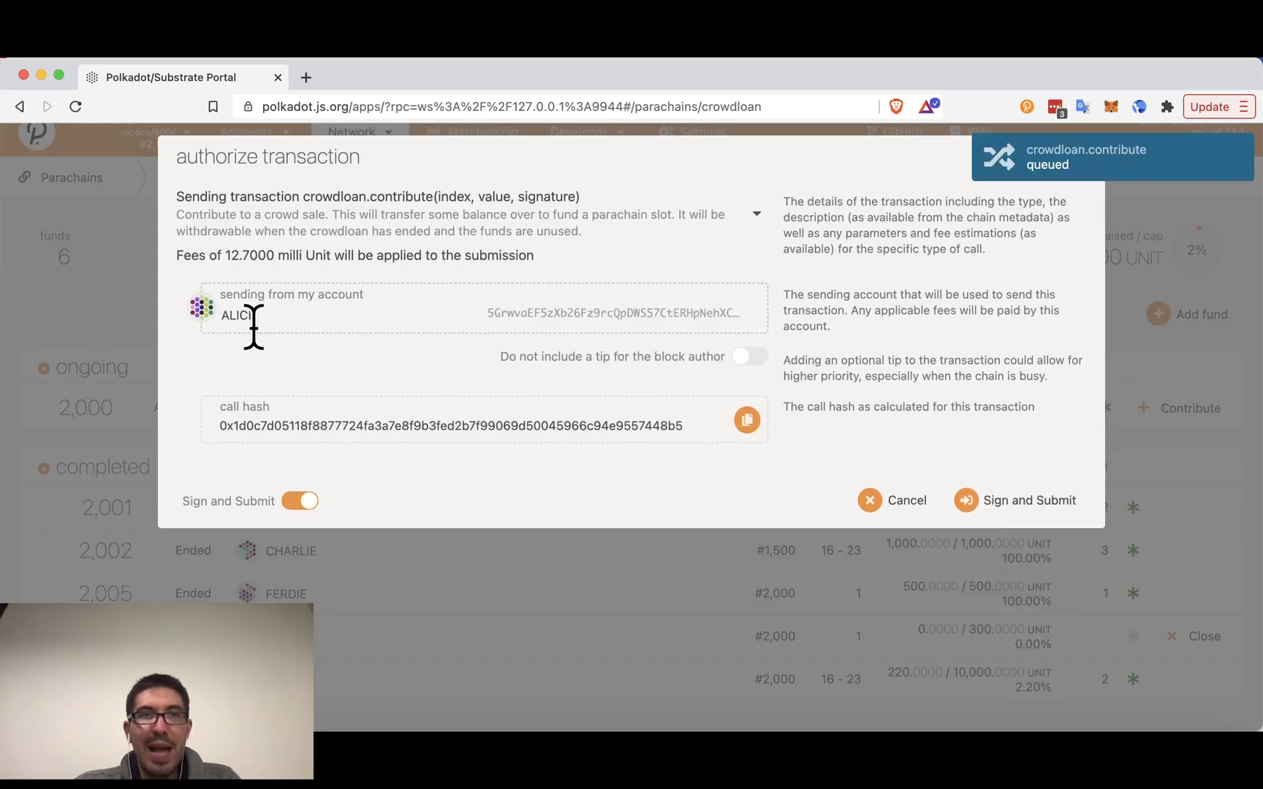
mouse_move(1030, 500)
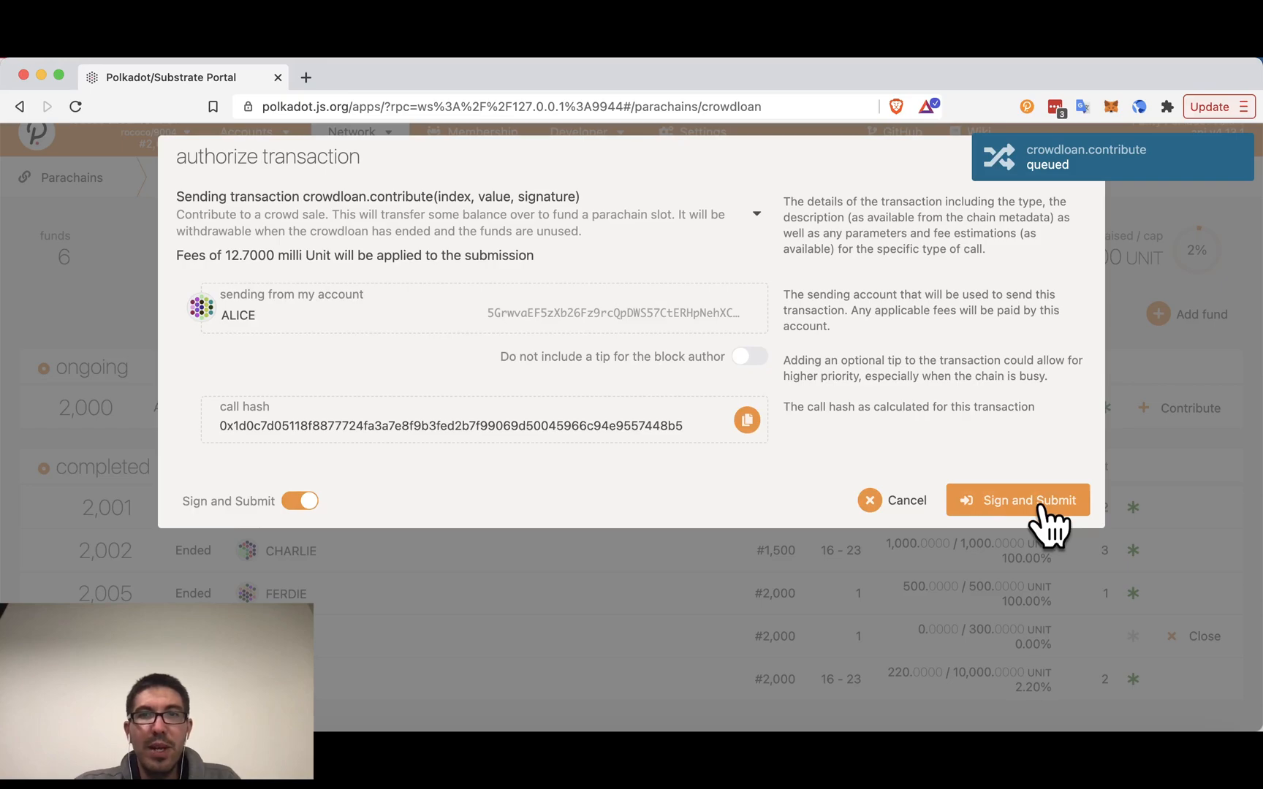
click(1016, 500)
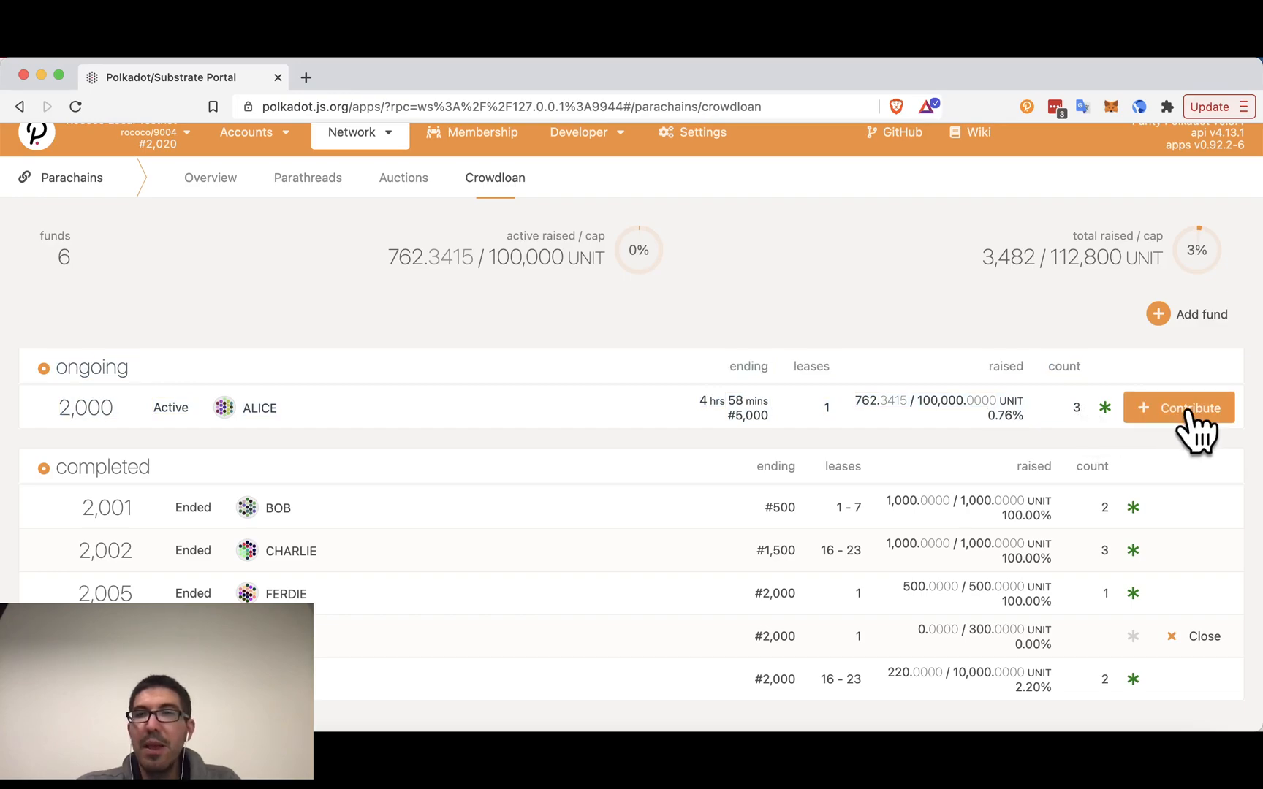
mouse_move(1199, 436)
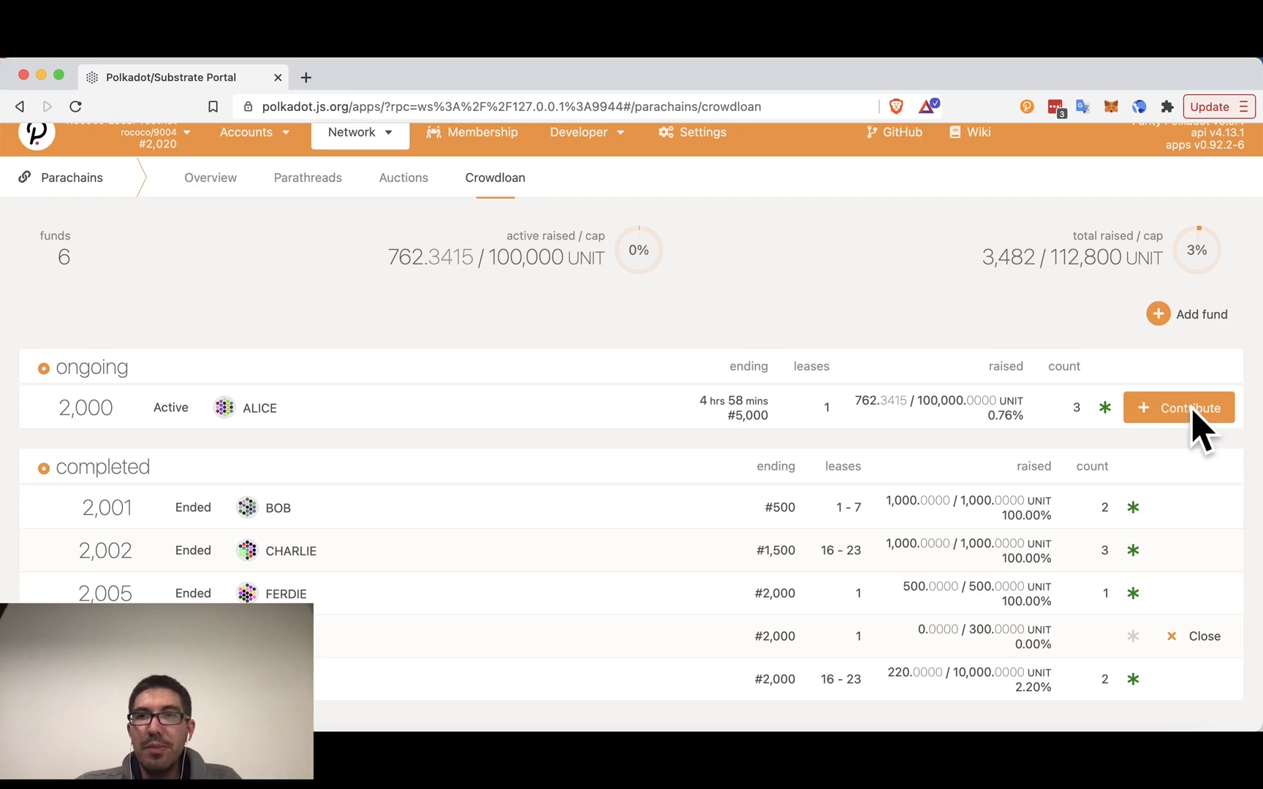
Start another contribution from Alice to fund 2,000, now at 762.3415 Unit raised.
click(1178, 408)
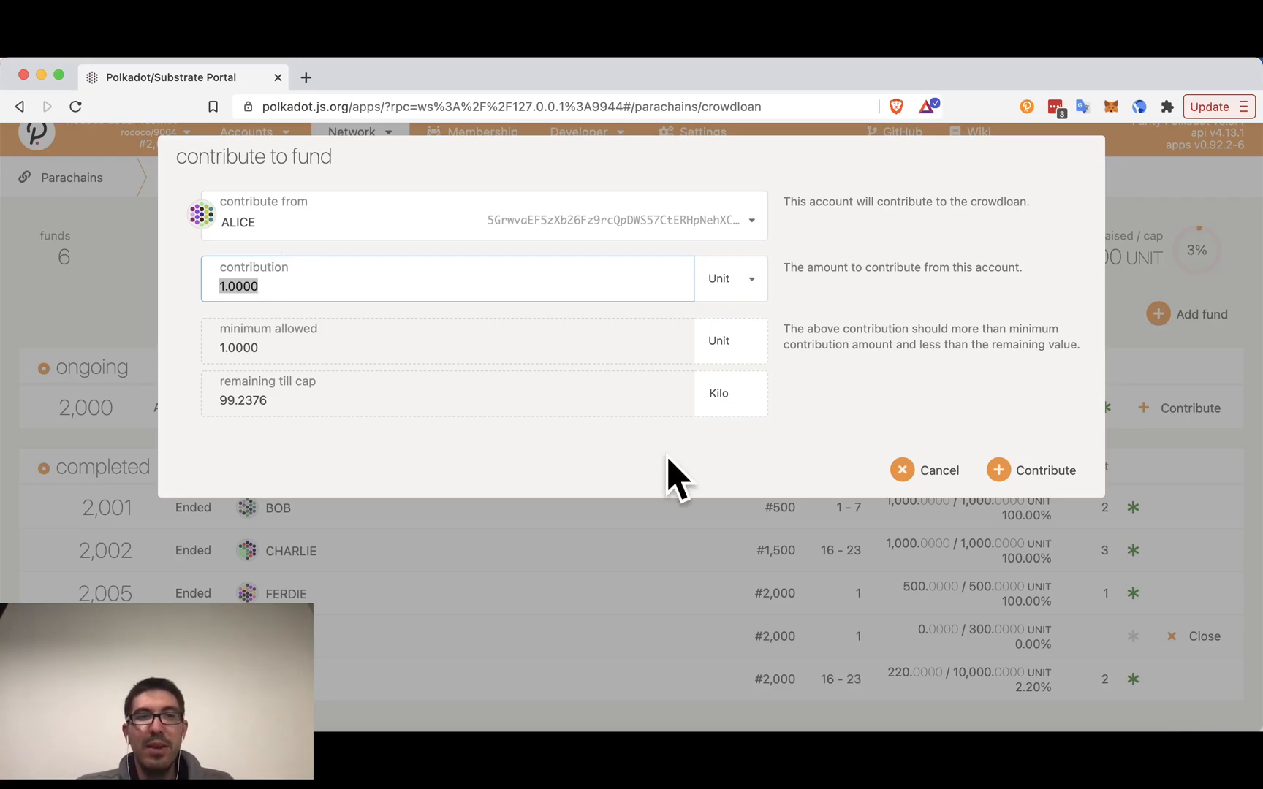
Contribute a further 115.4321 Unit from Alice to fund 2,000.
text(115.4321)
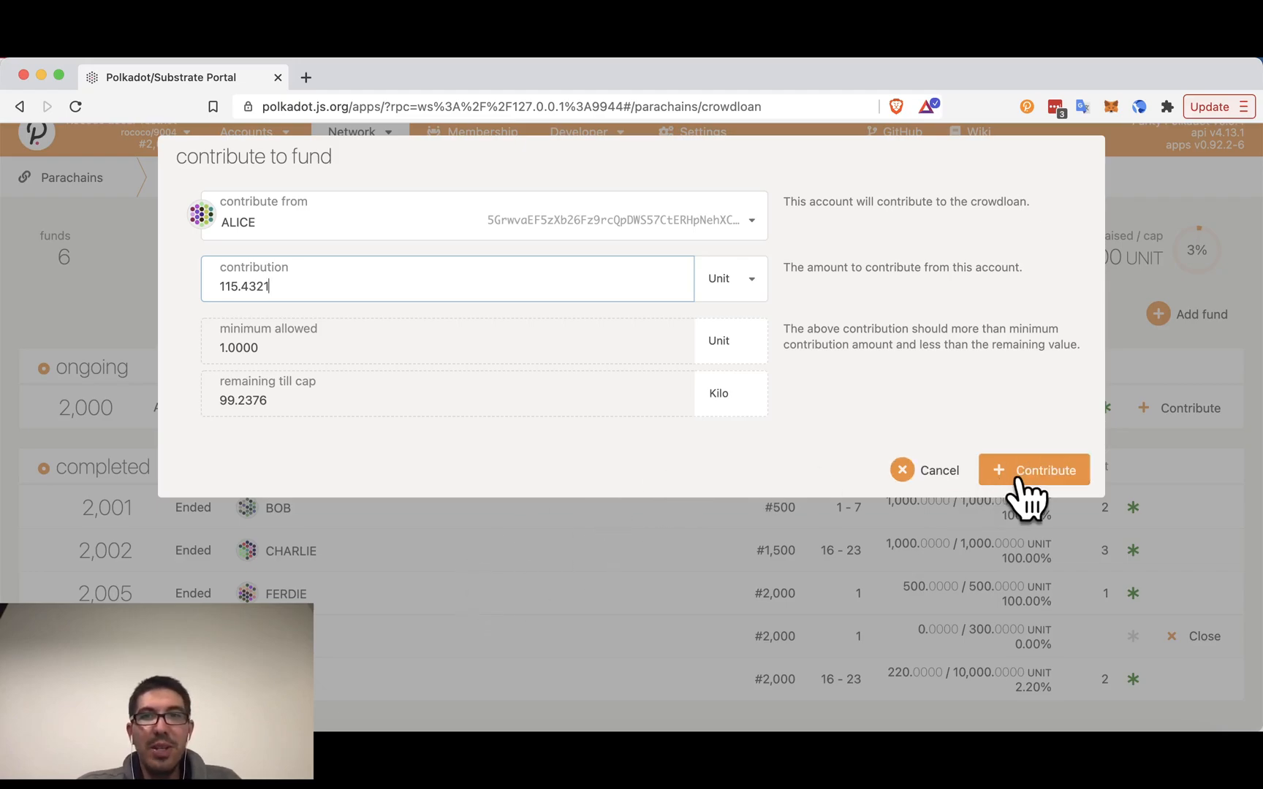
click(1033, 469)
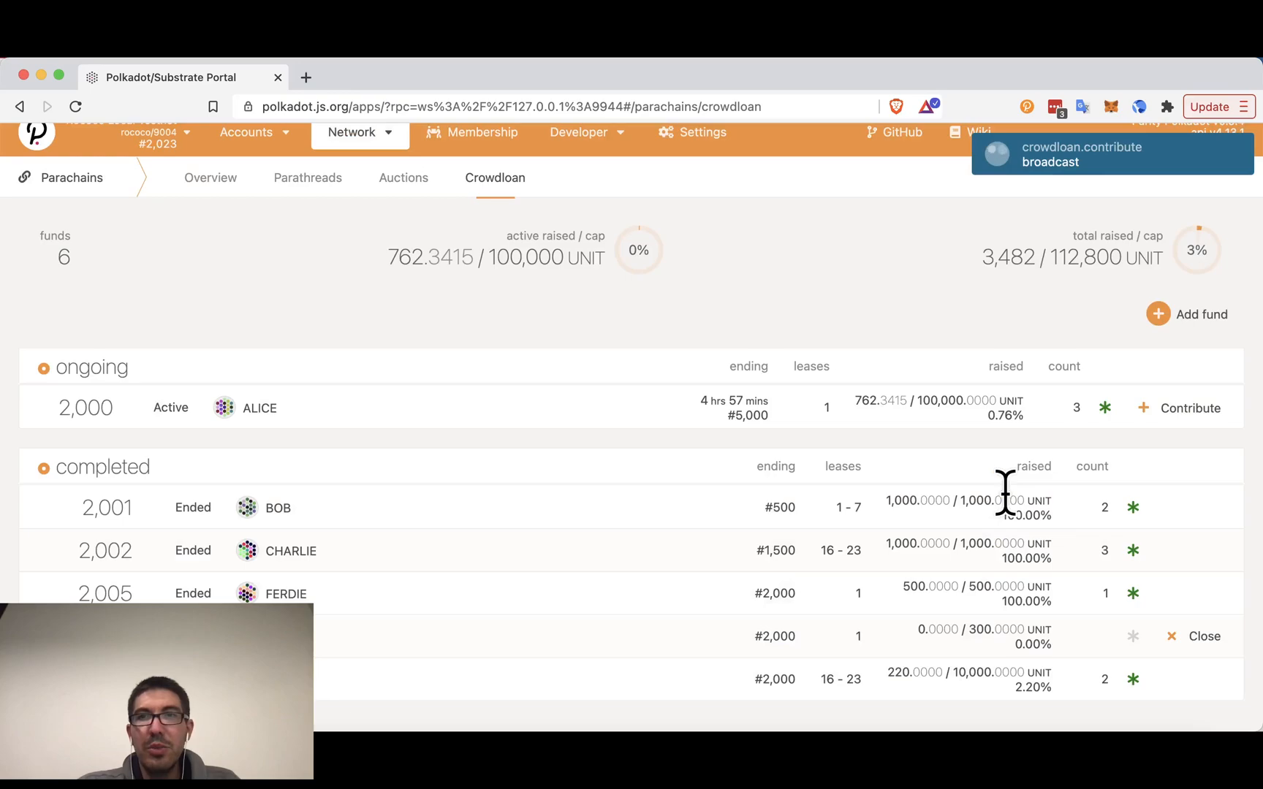
mouse_move(890, 451)
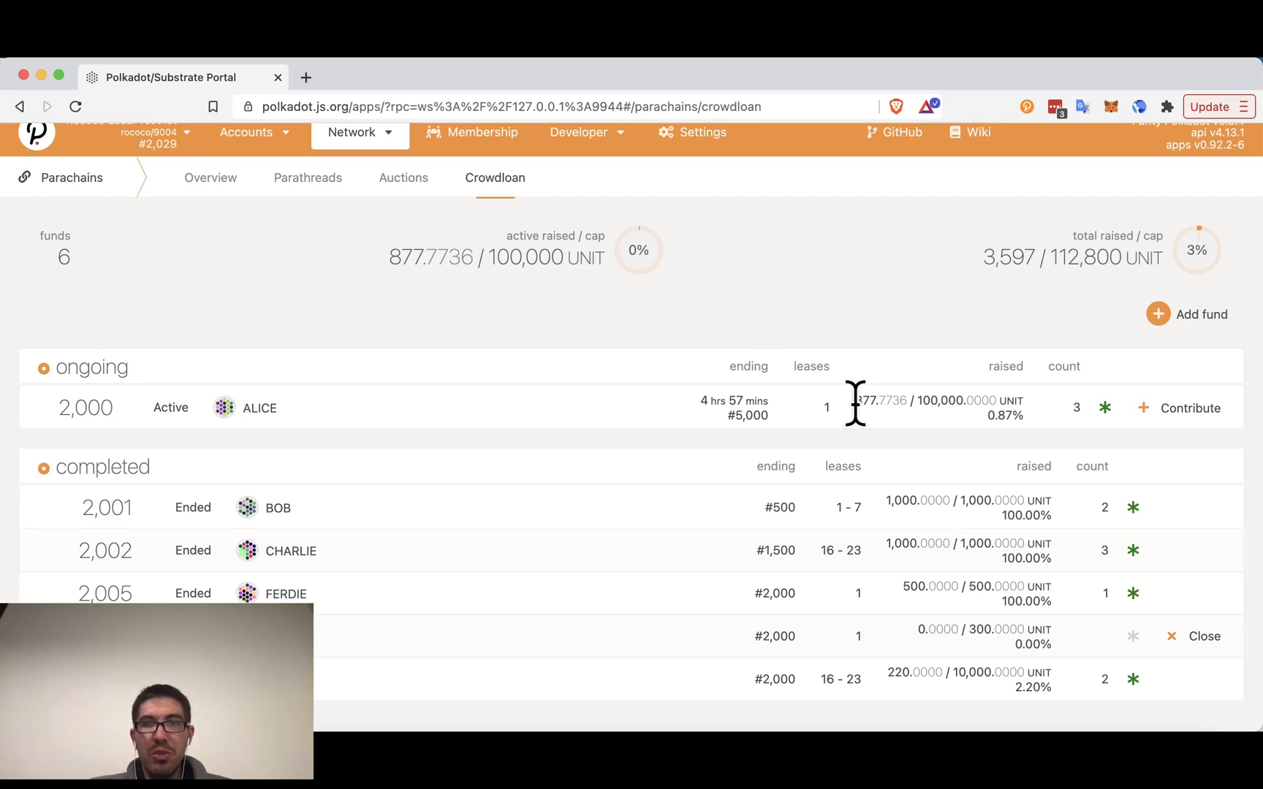
mouse_move(605, 588)
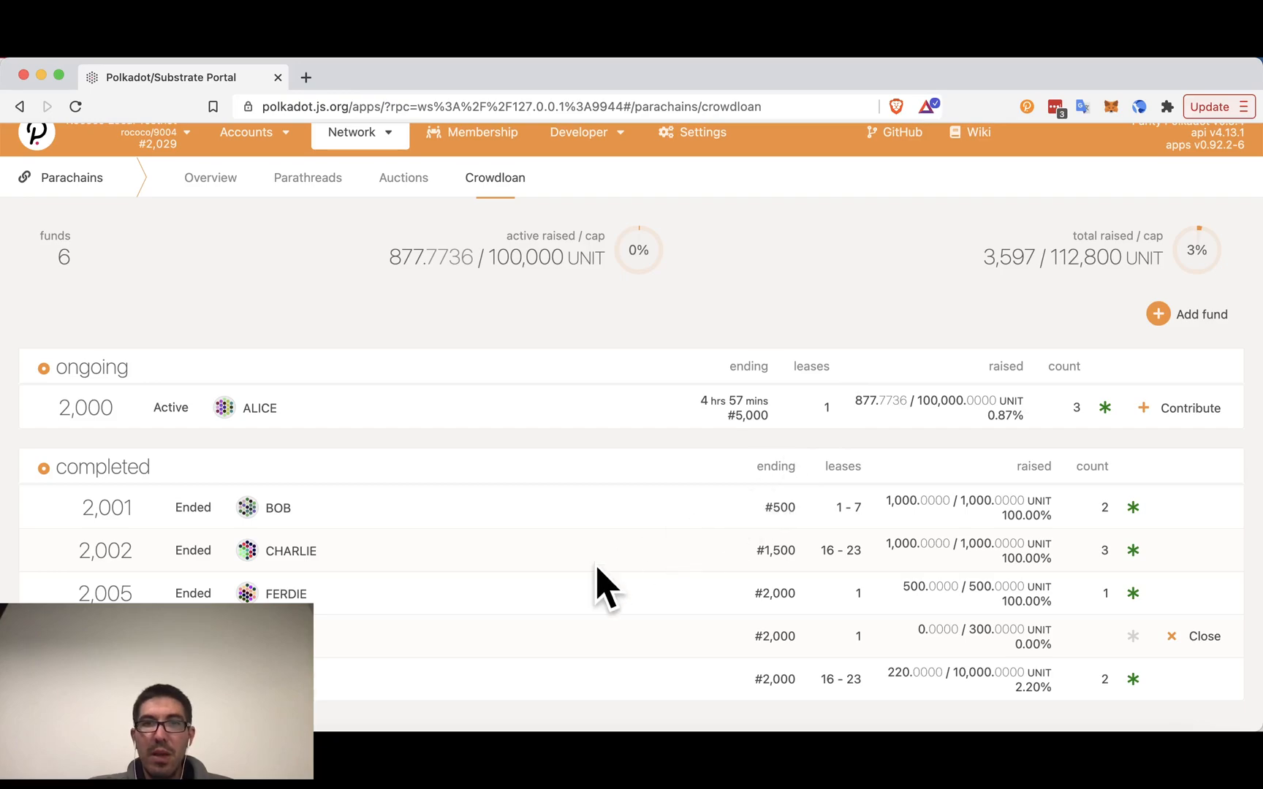
mouse_move(1076, 652)
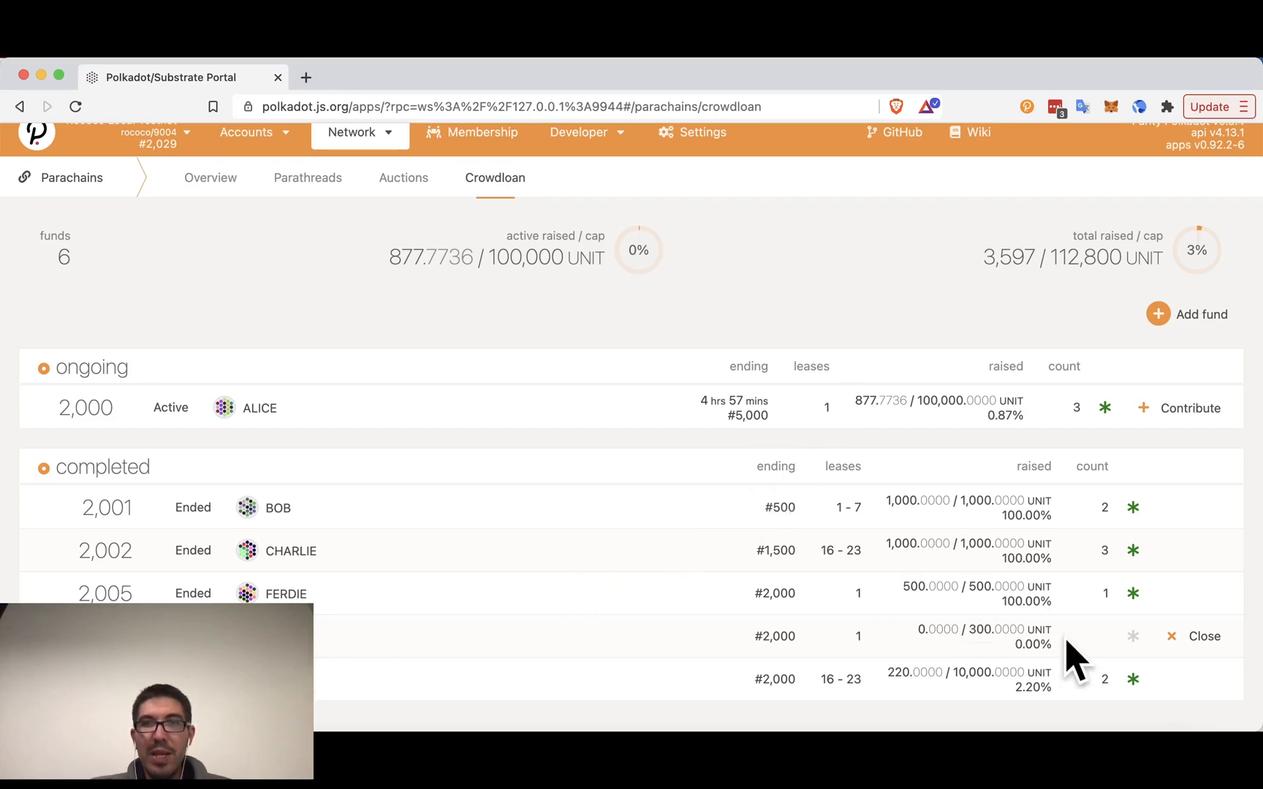
mouse_move(927, 645)
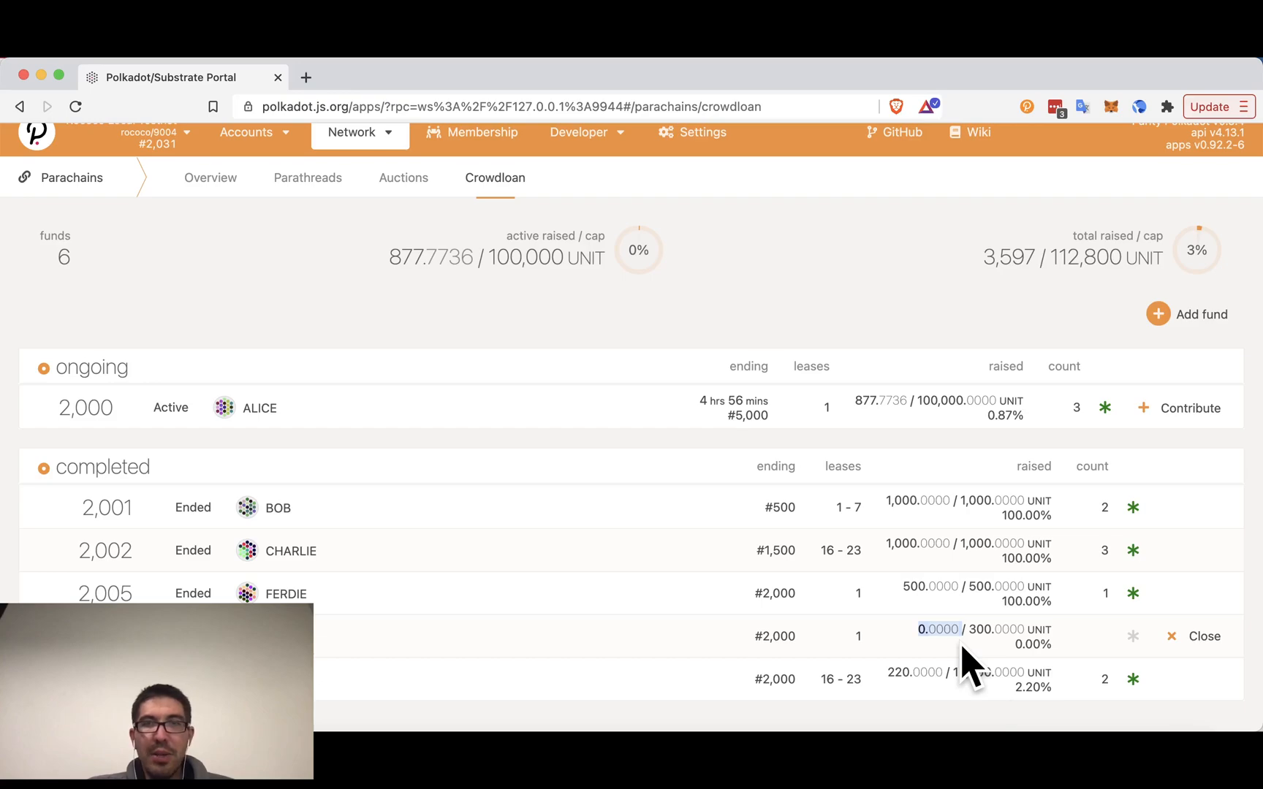
mouse_move(1205, 636)
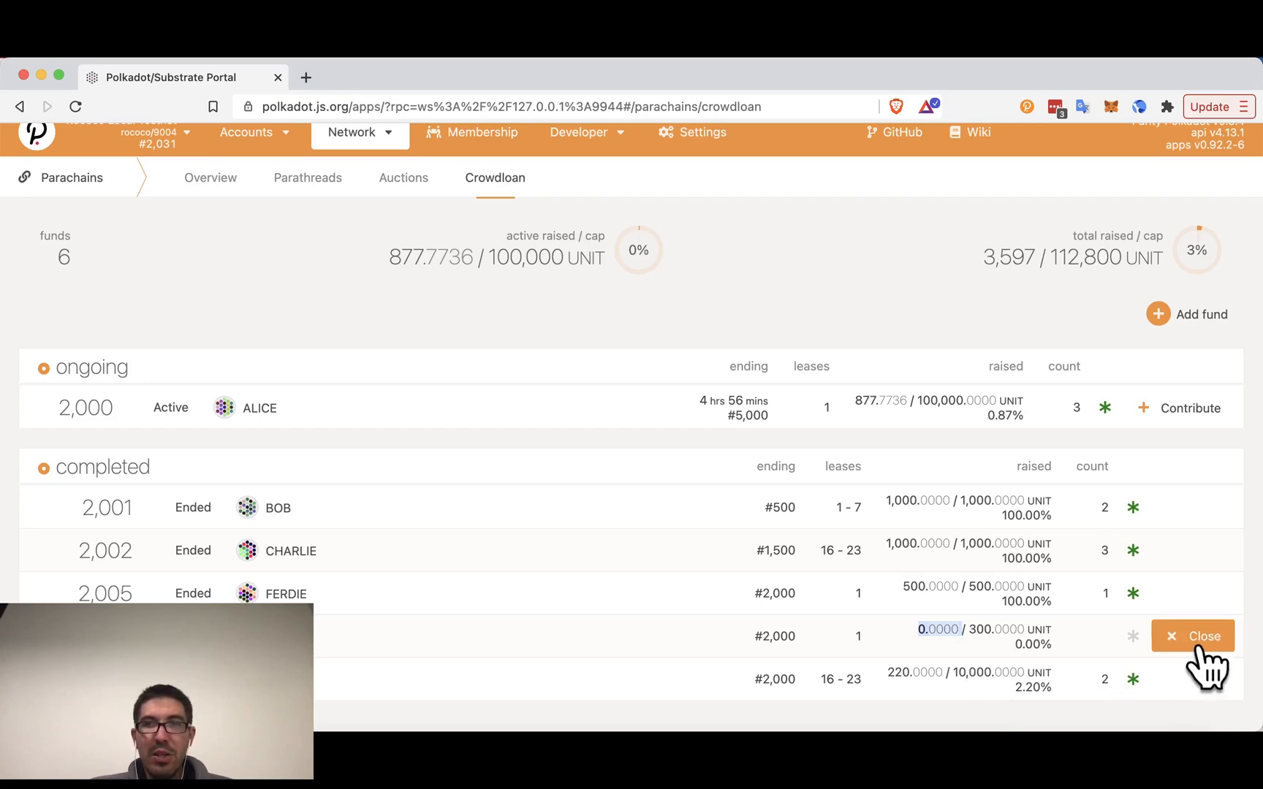
Dissolve the empty completed fund capped at 300 and sign and submit, leaving five funds.
click(1193, 636)
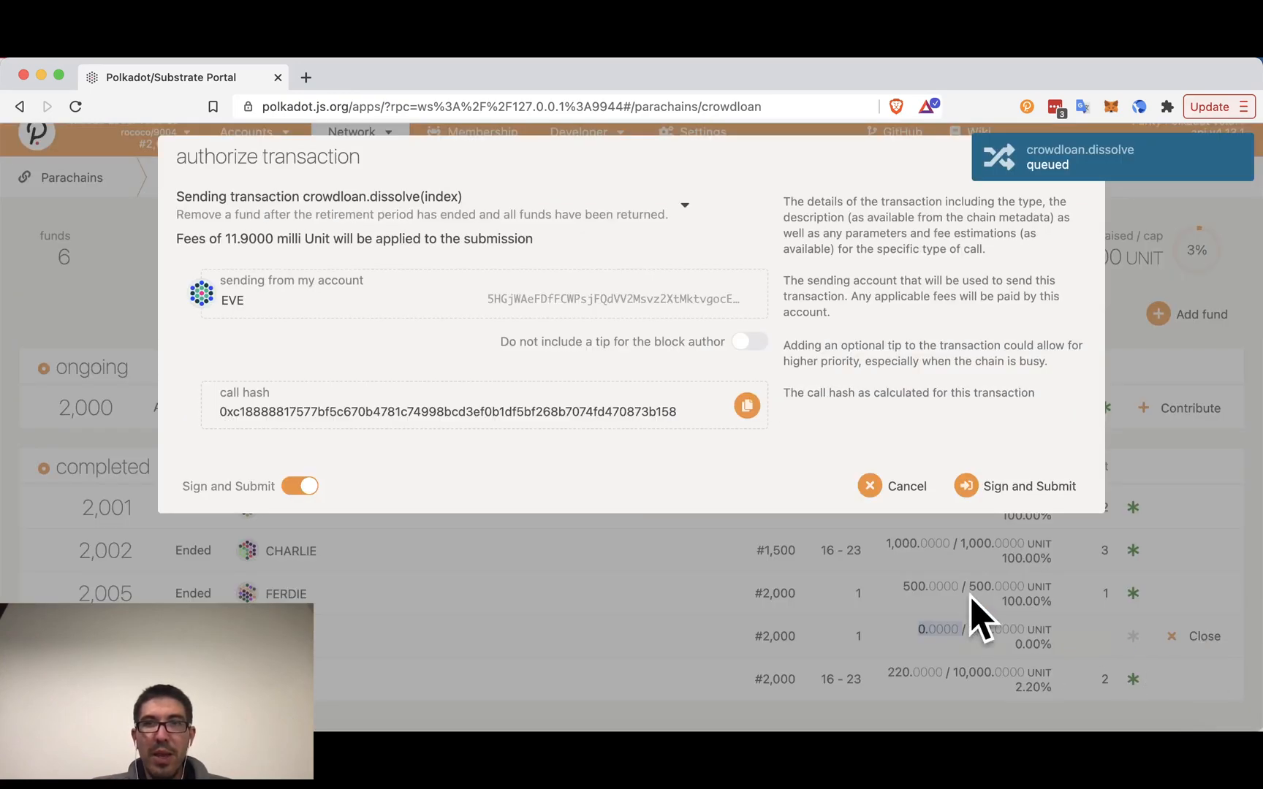
mouse_move(710, 406)
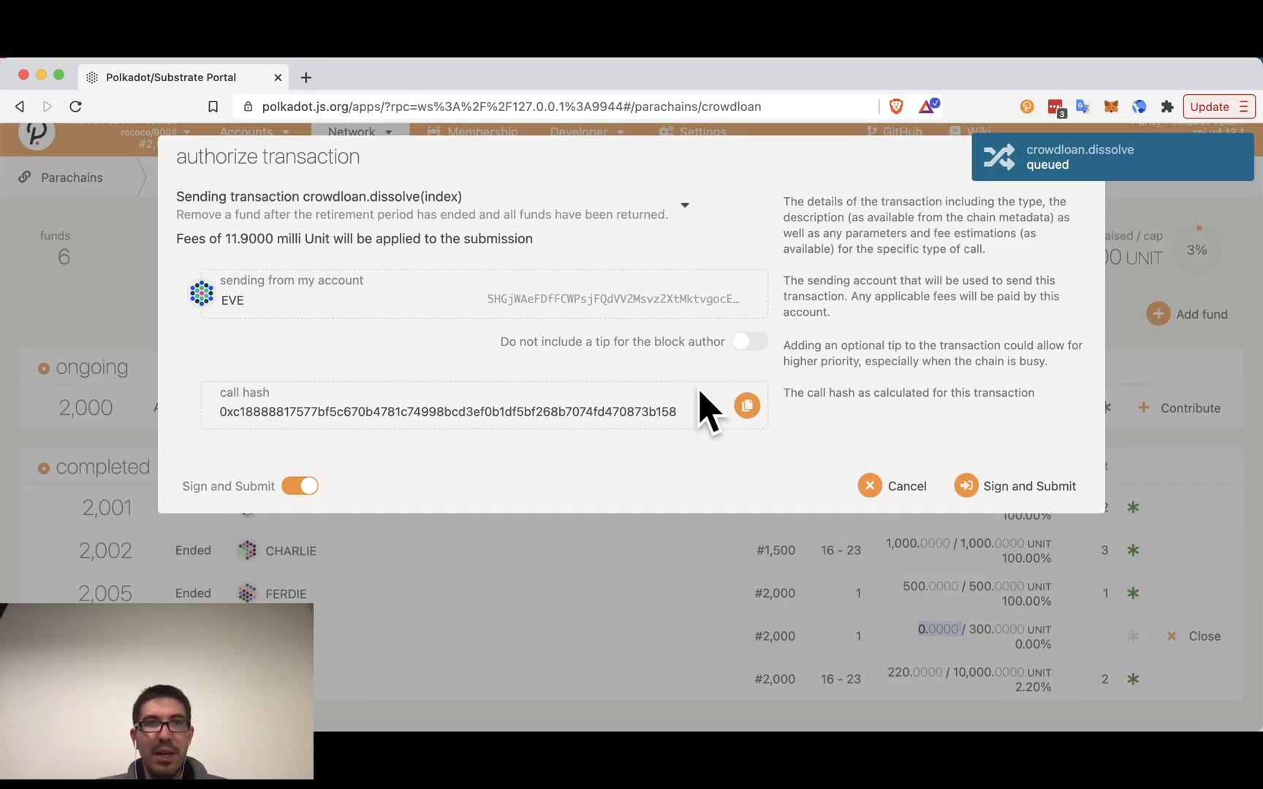
mouse_move(1039, 508)
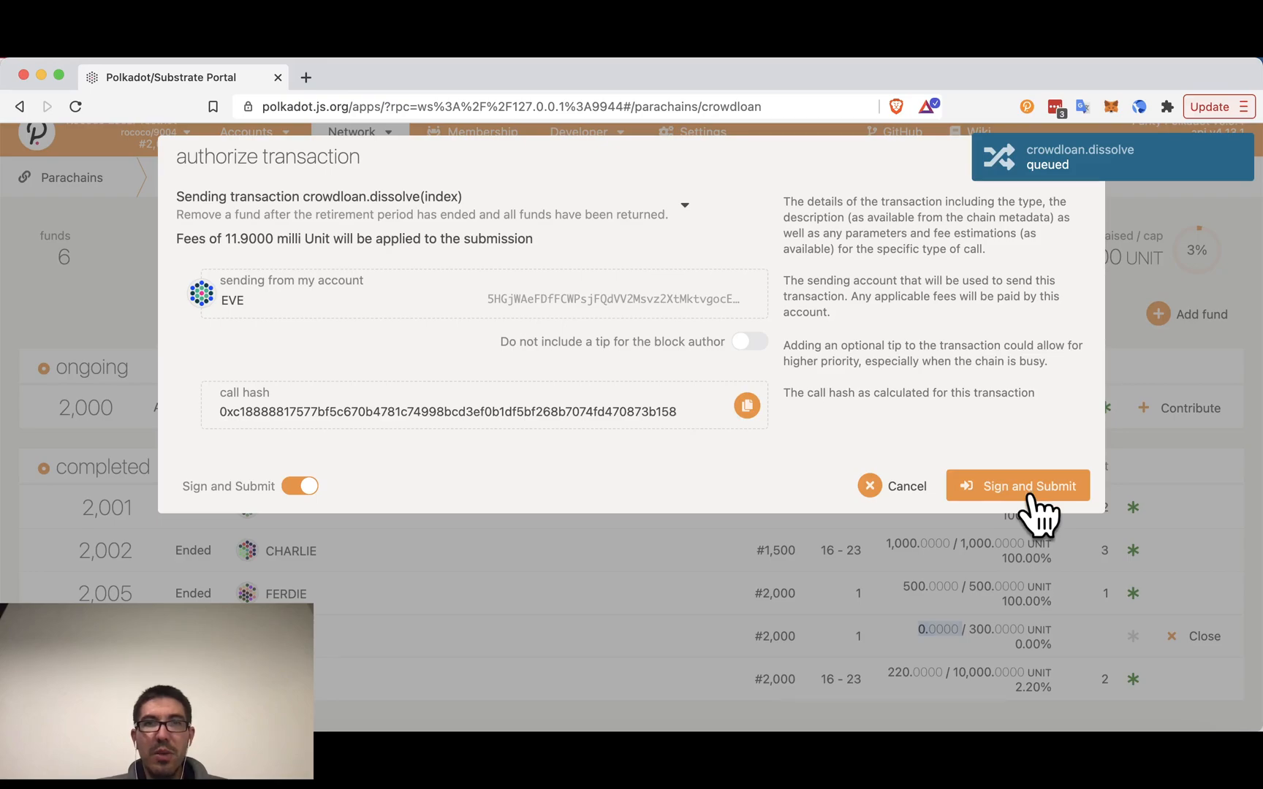
click(1017, 485)
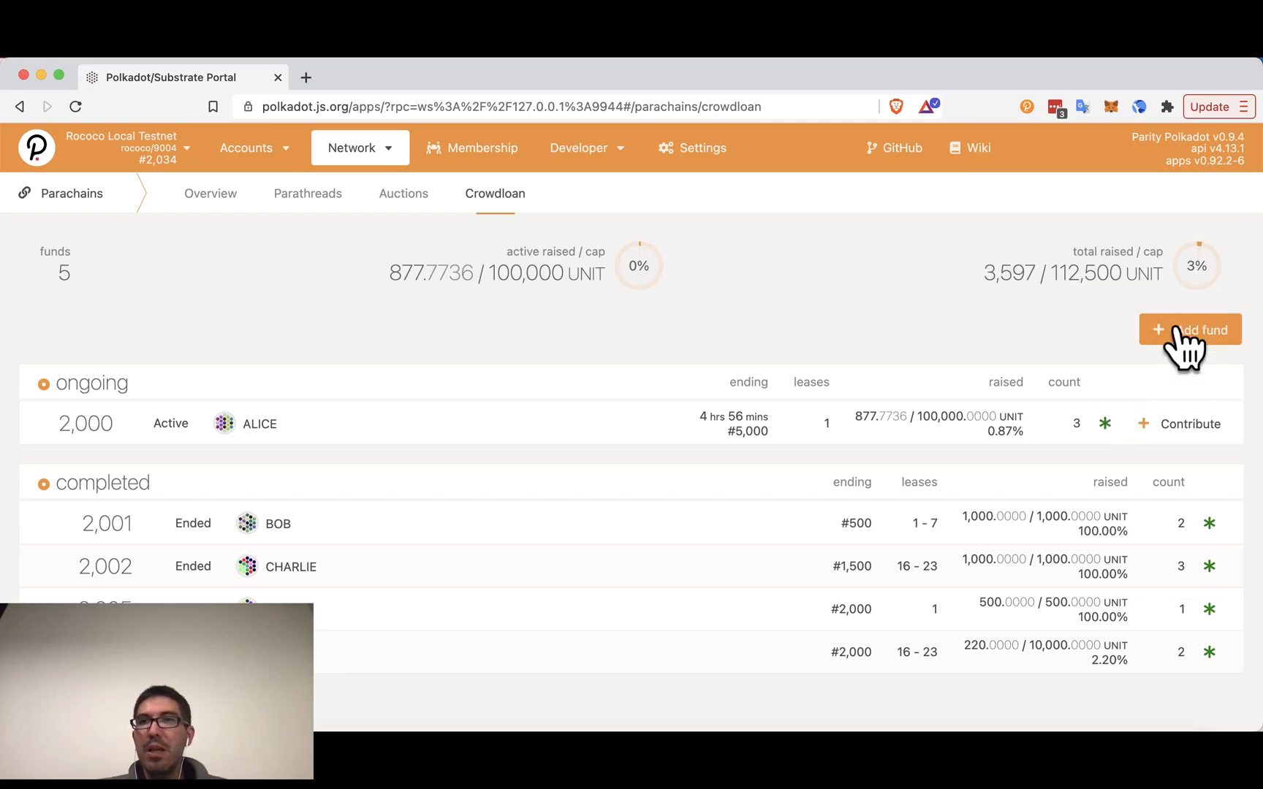
Add a new fund with cap 200, ending block 2500, first period 16 and last period 23.
click(1190, 329)
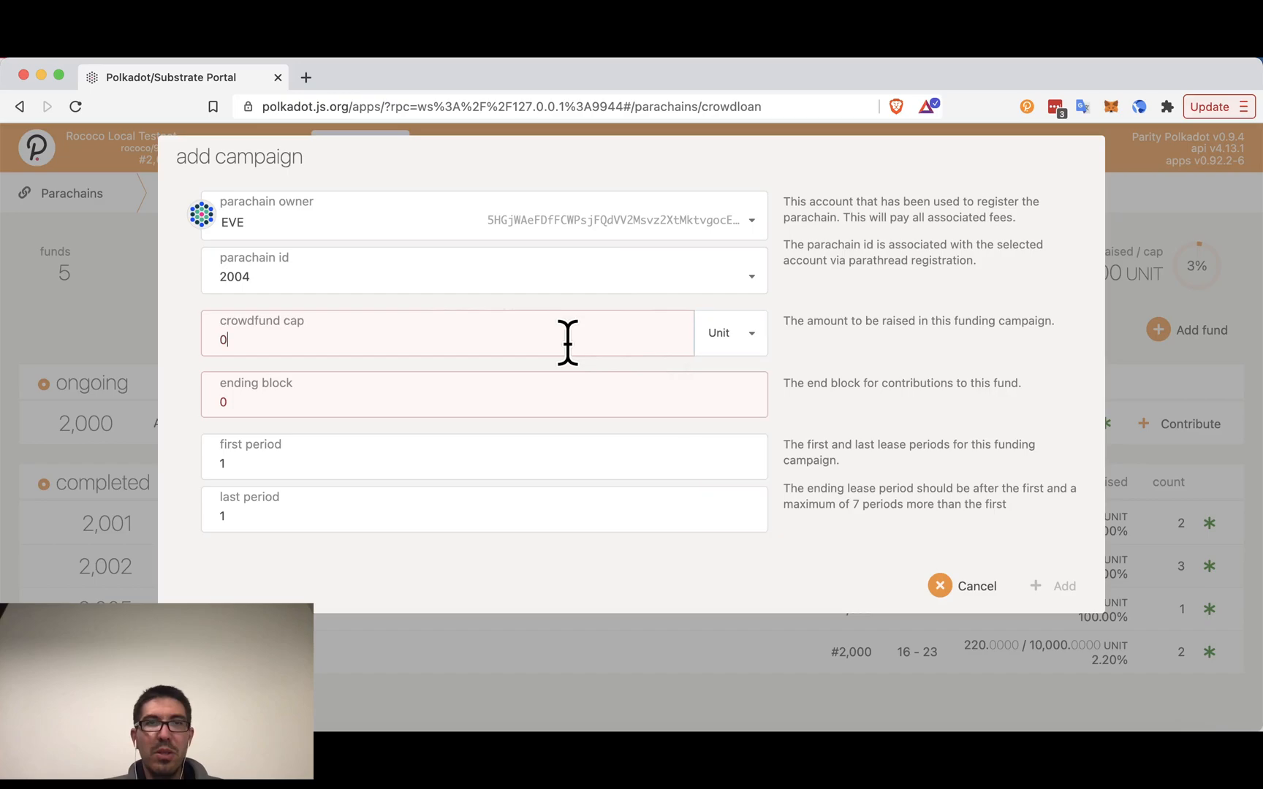
text(2)
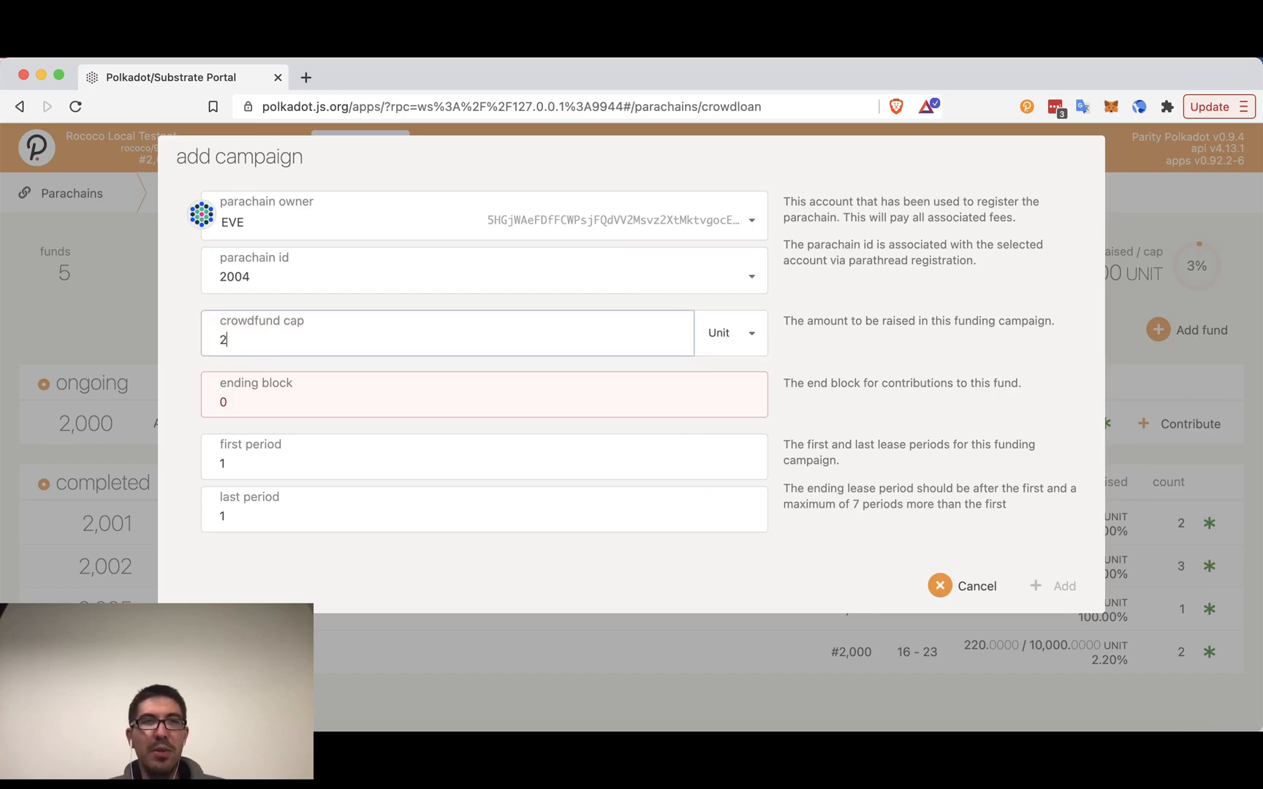
text(00)
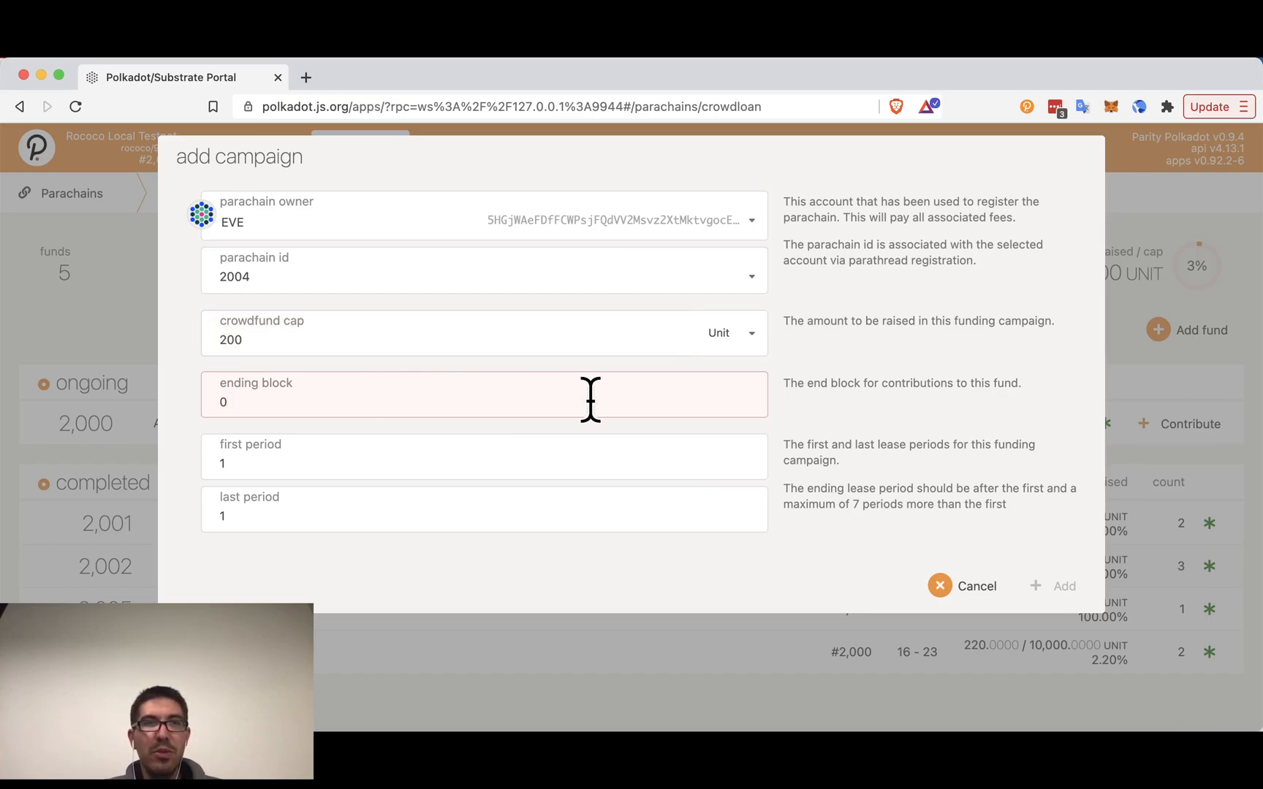
text(2500)
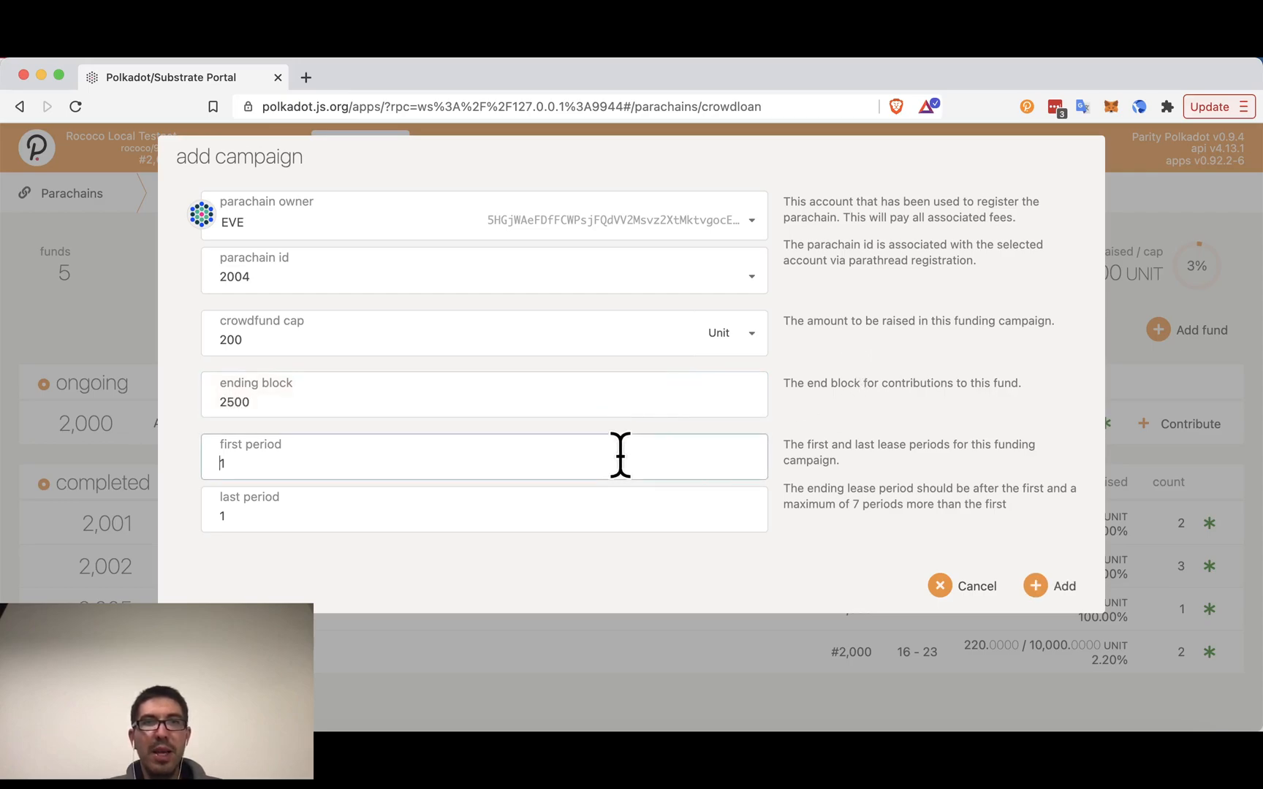
text(16)
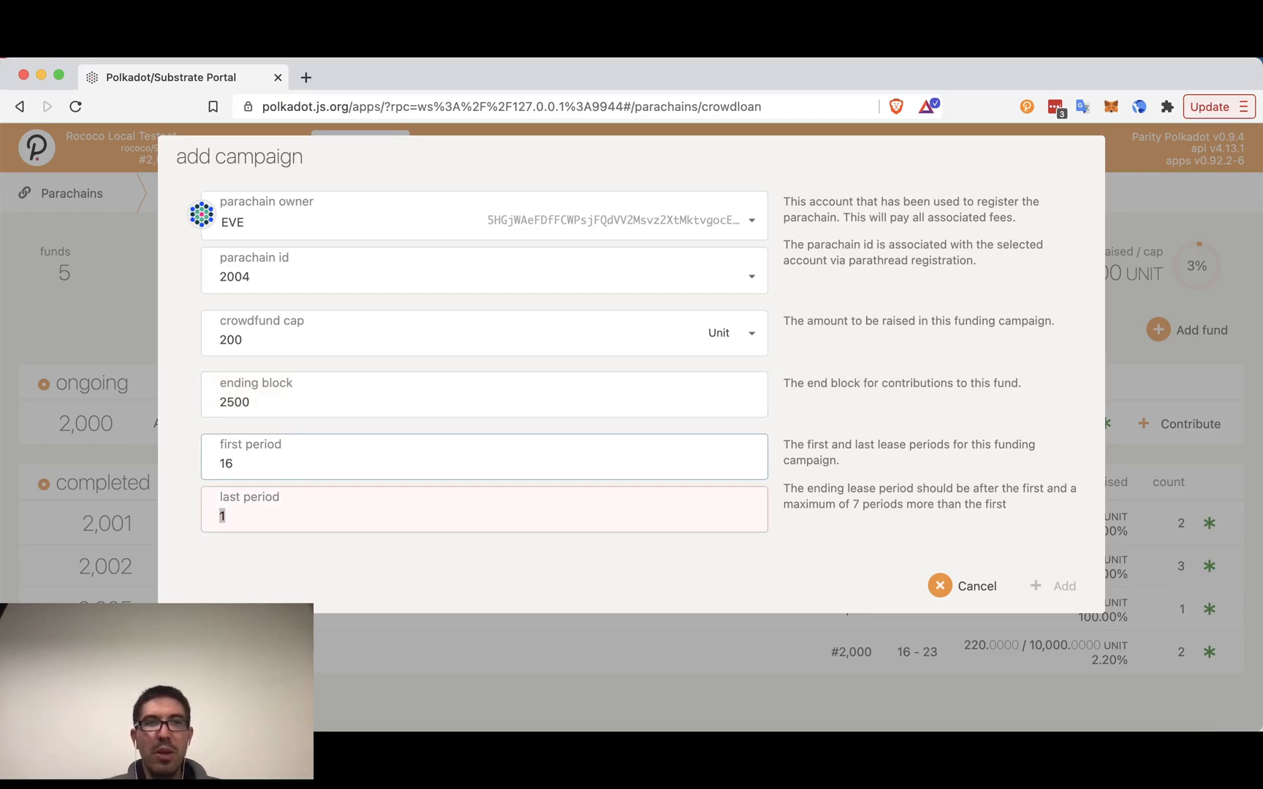
text(23)
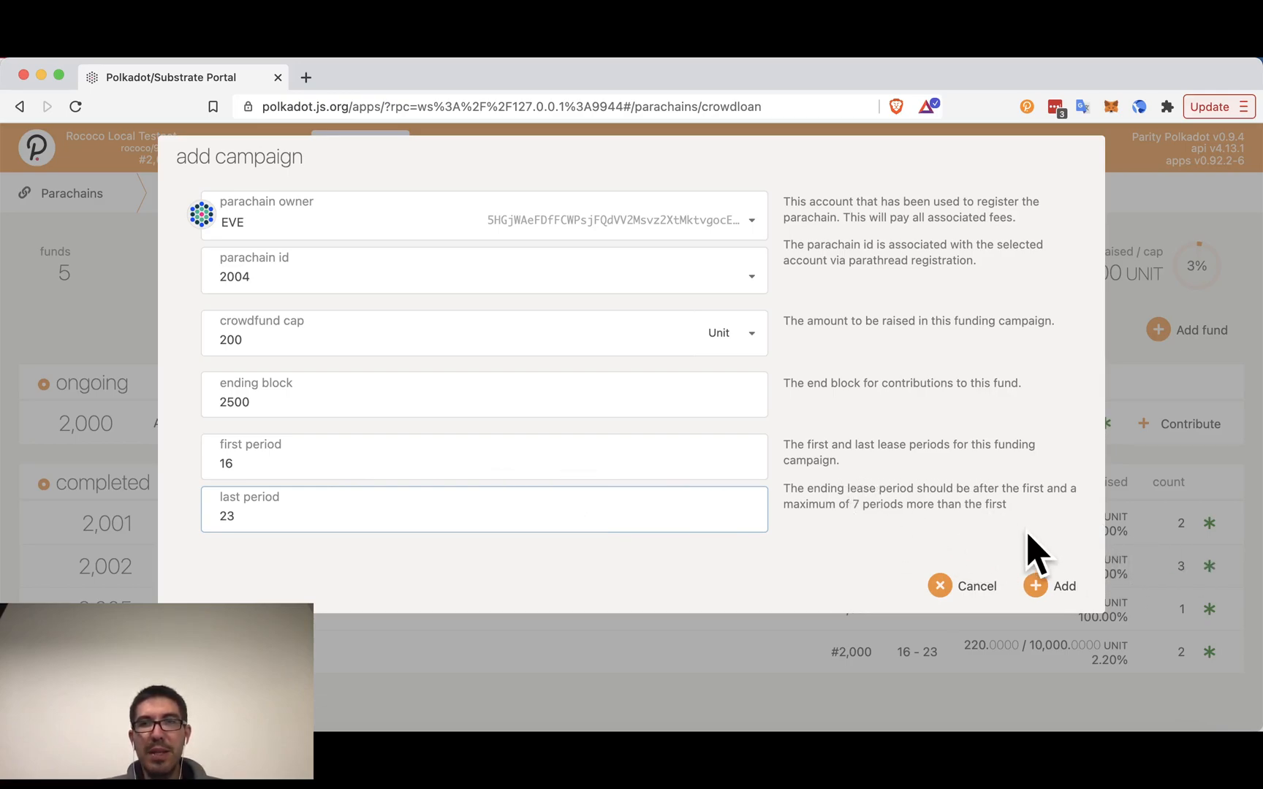
mouse_move(1053, 586)
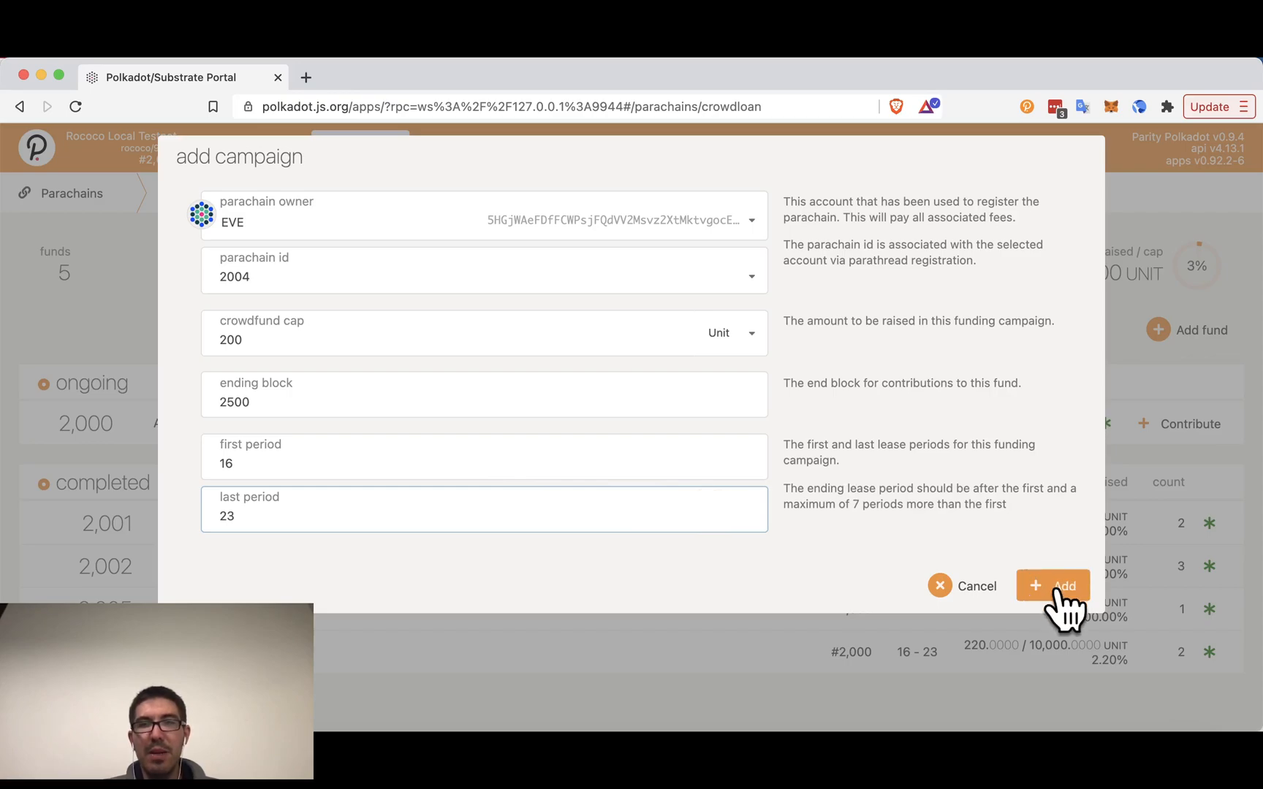
click(1053, 586)
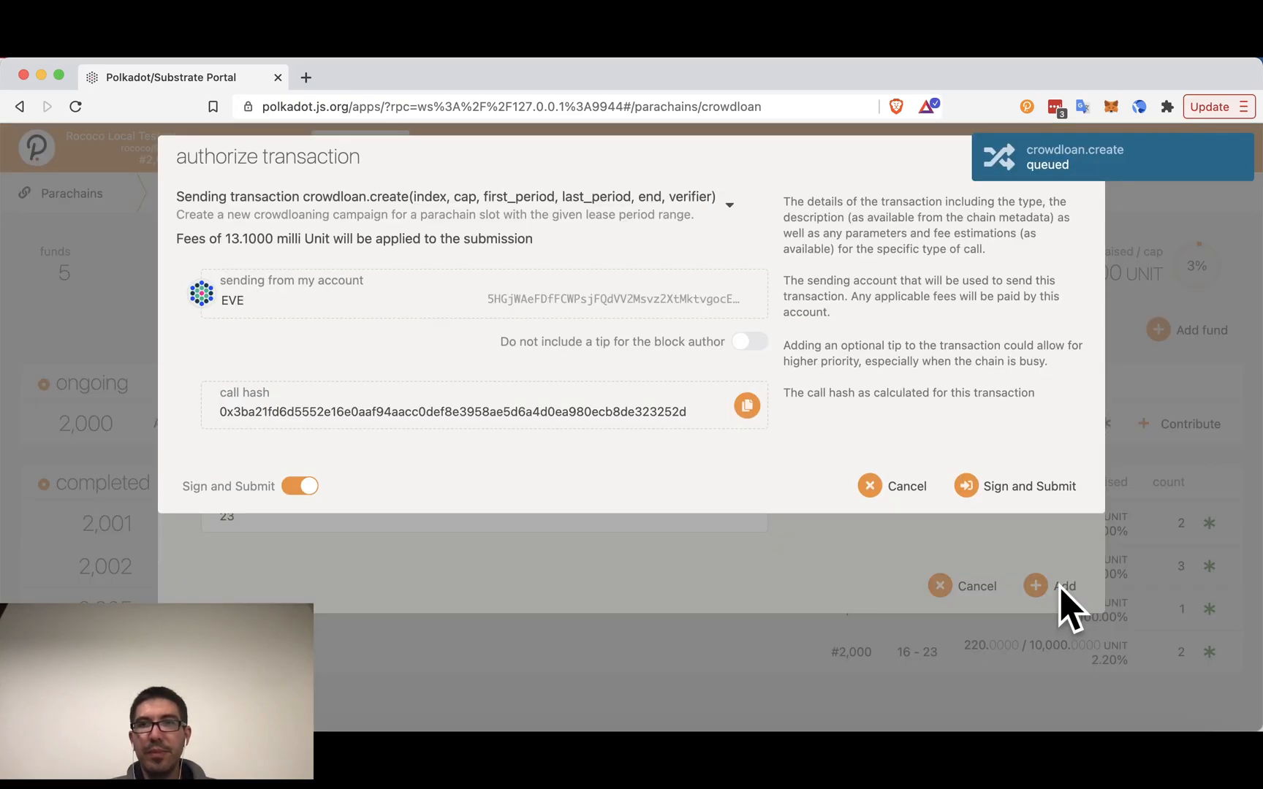
Sign and submit the crowdloan.create transaction, making Eve's fund 2,004 active at 0/200.
click(1029, 485)
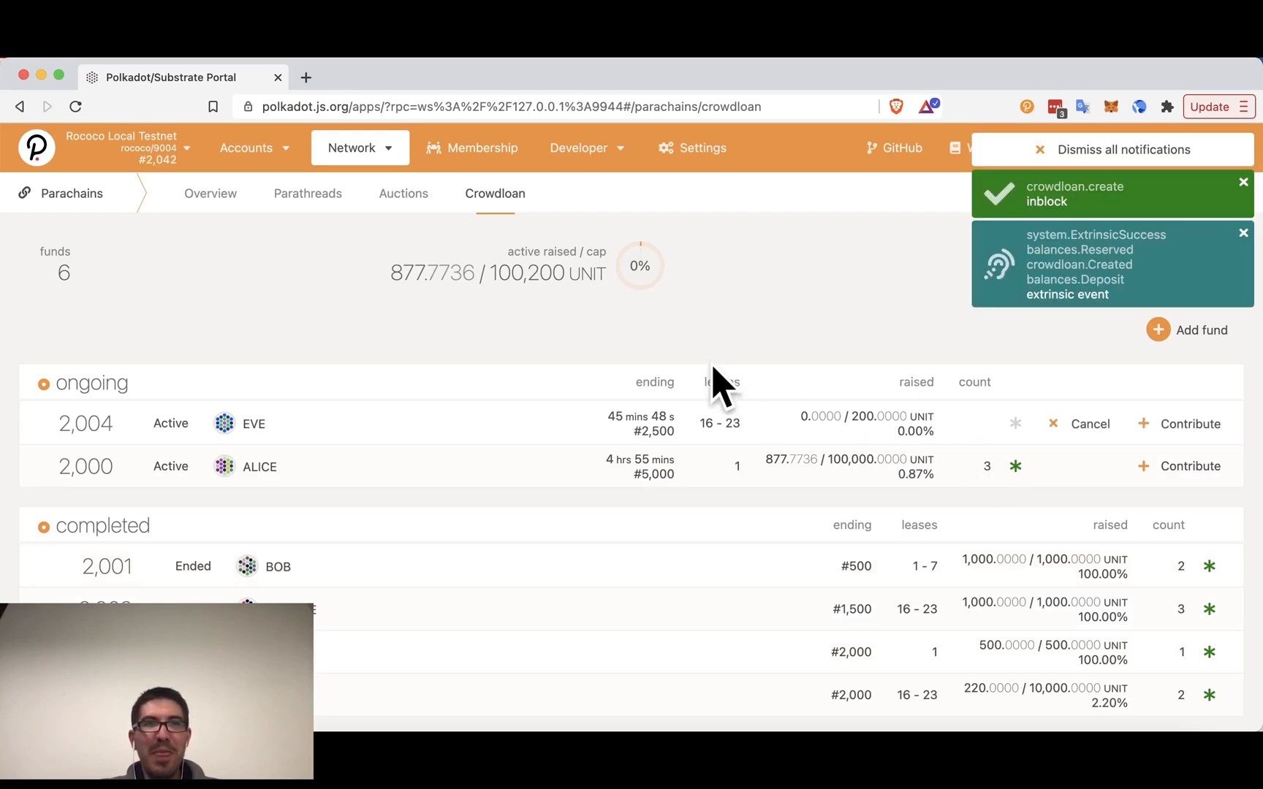
mouse_move(679, 389)
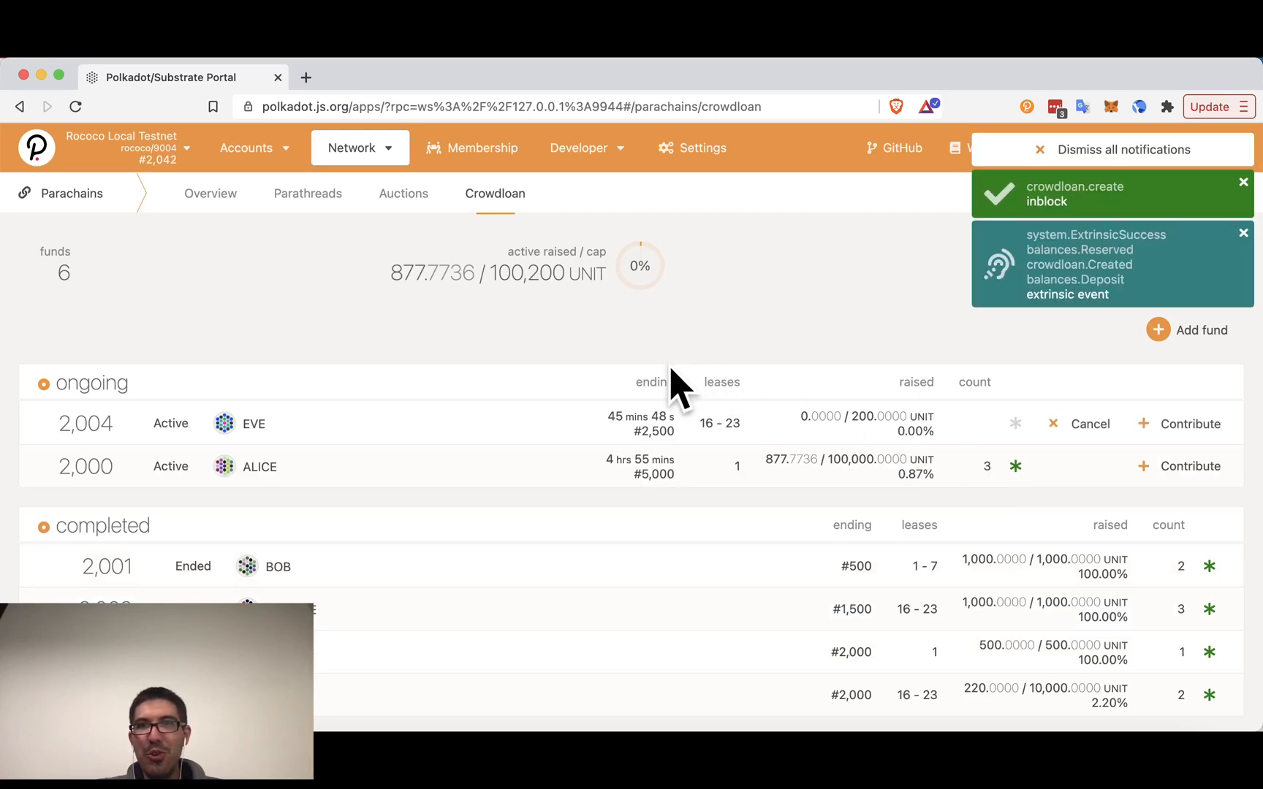
mouse_move(503, 427)
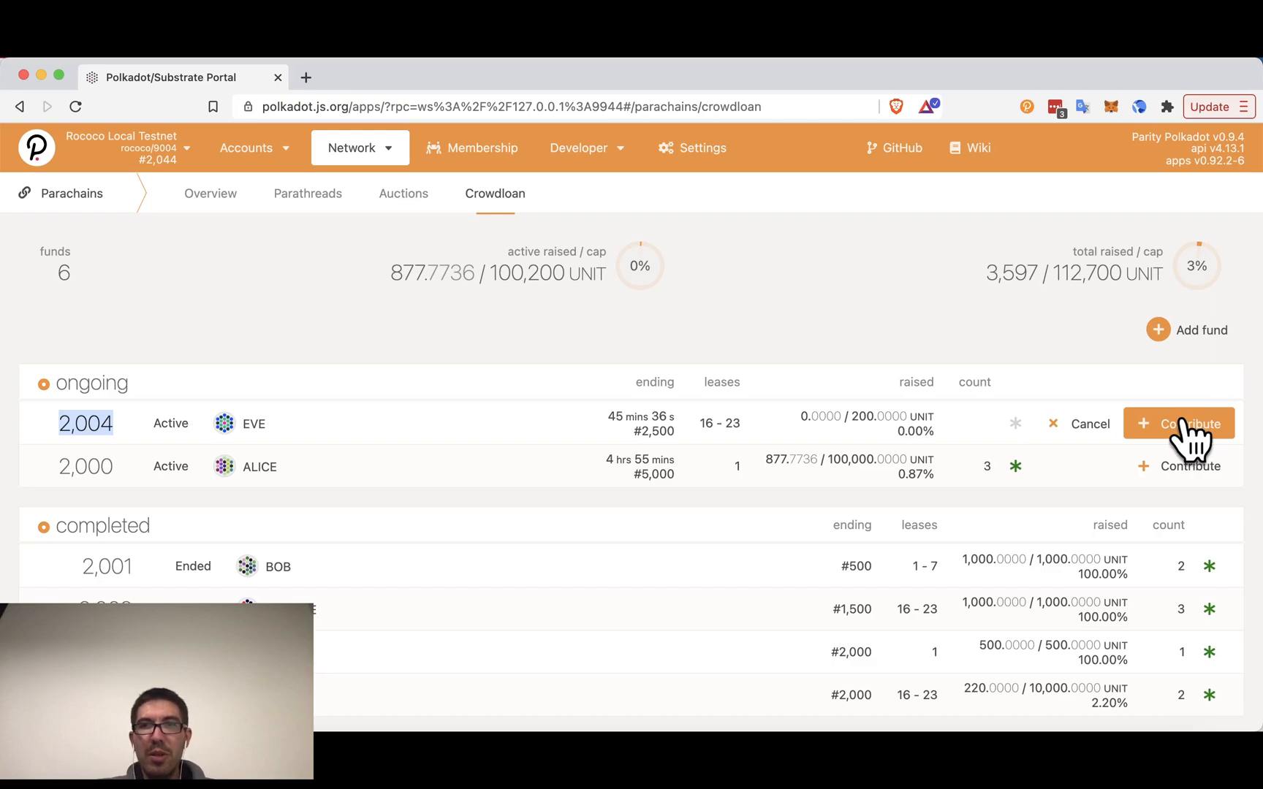
Enter a 200 Unit contribution from Alice to fund 2,004 (after first trying 2000) and submit it.
click(1189, 424)
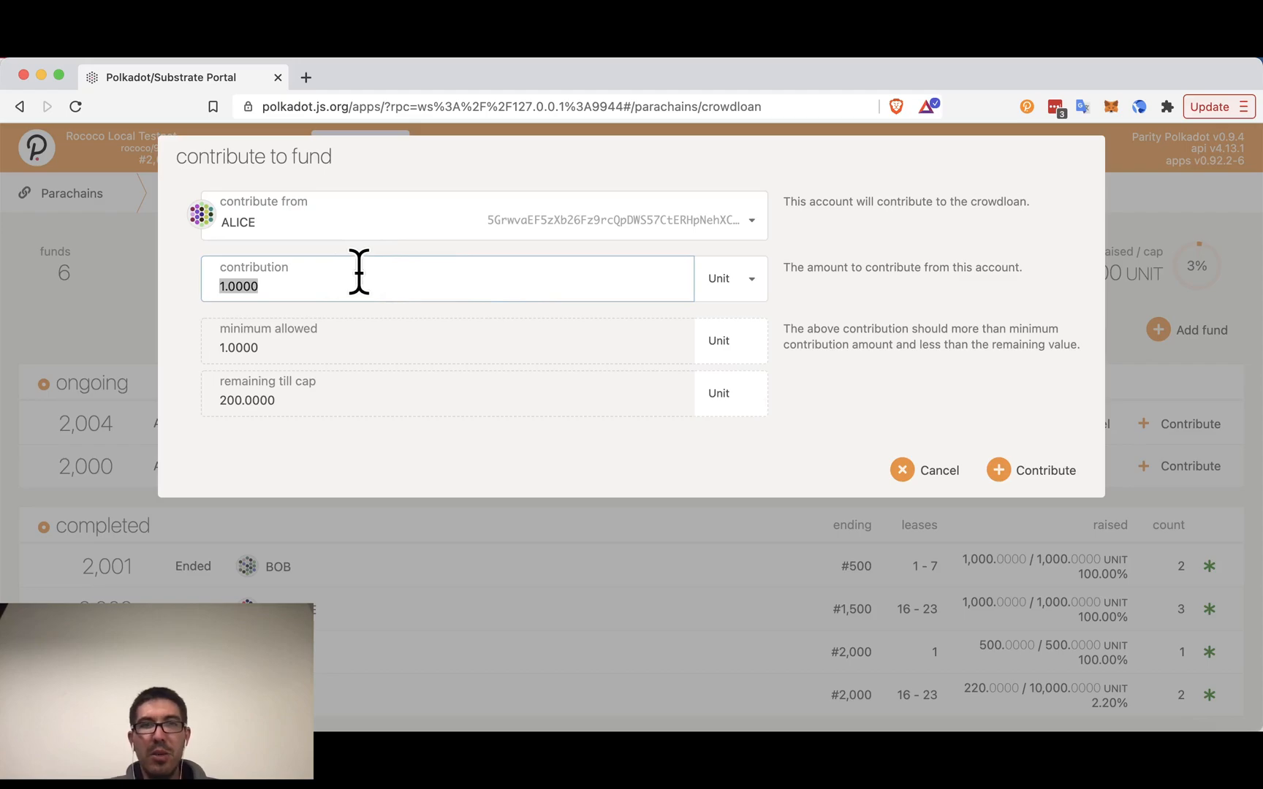
text(2000)
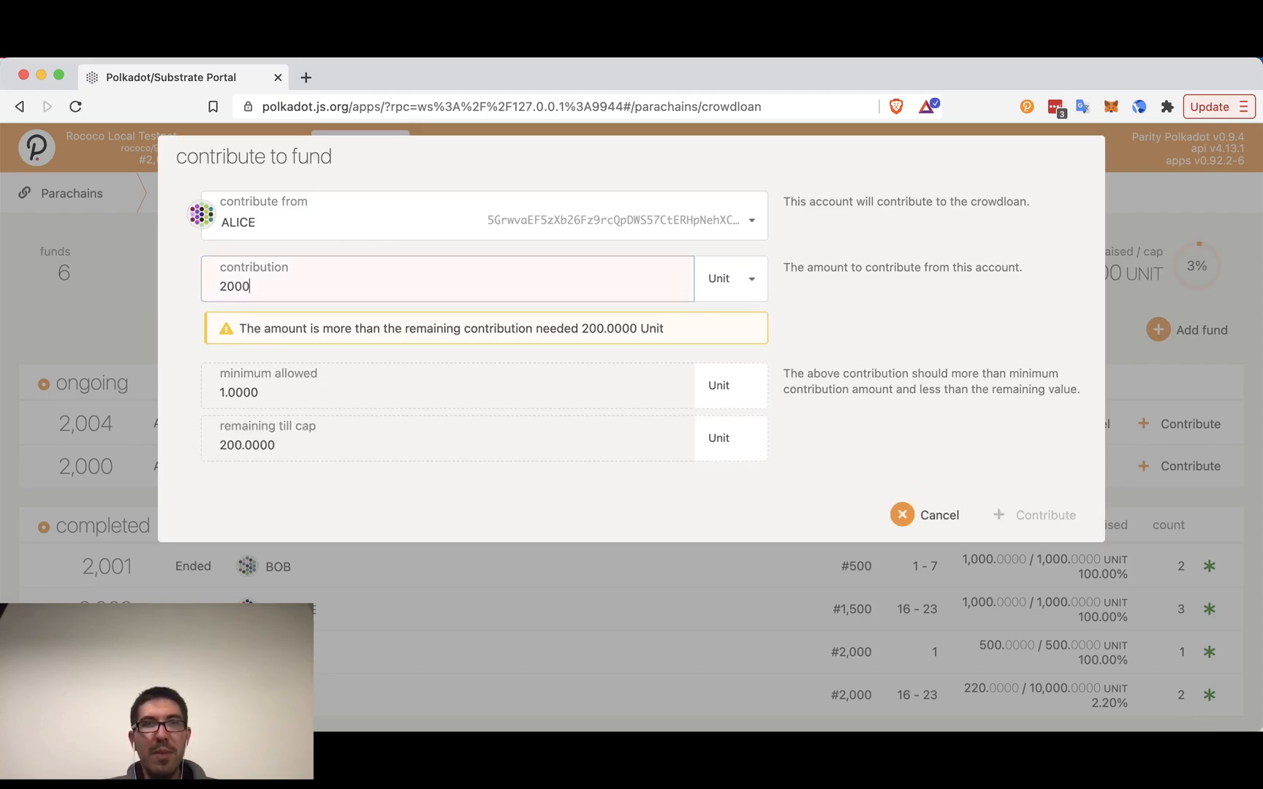
mouse_move(205, 496)
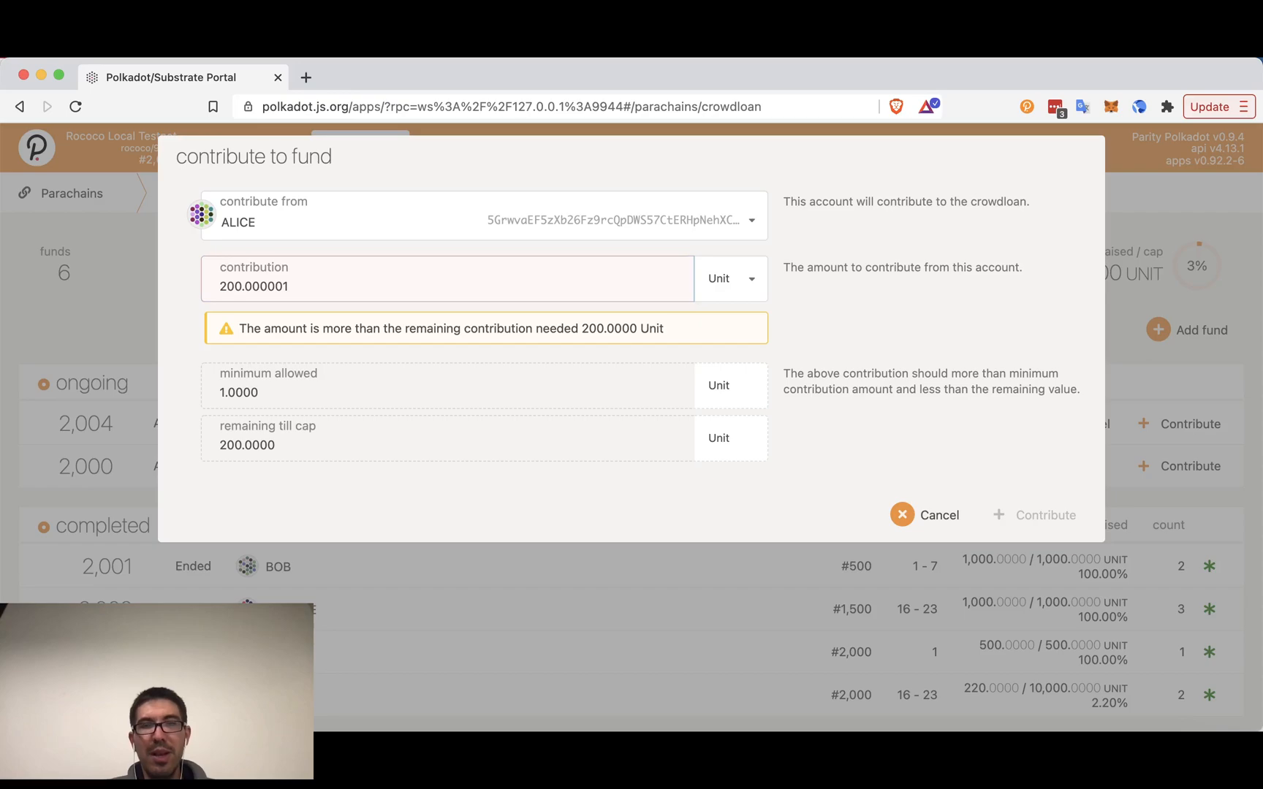
text(200)
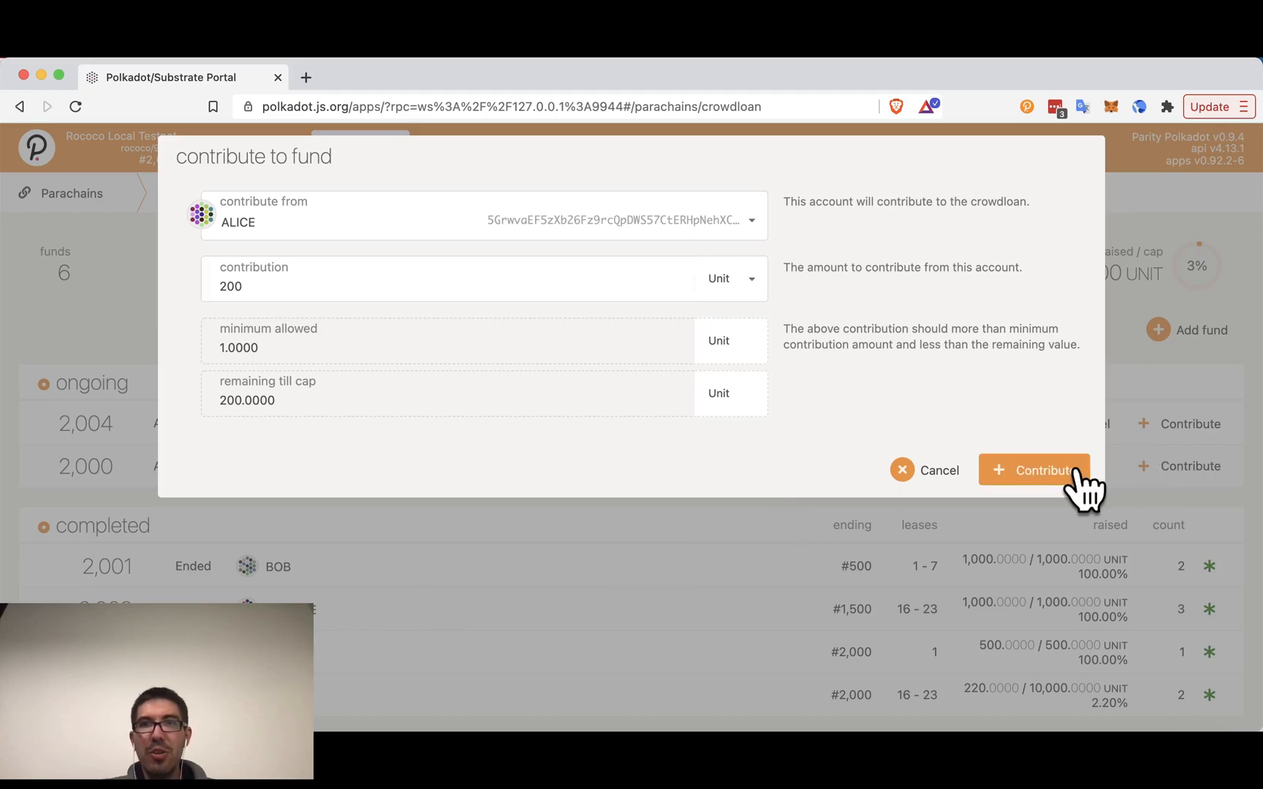
click(1033, 469)
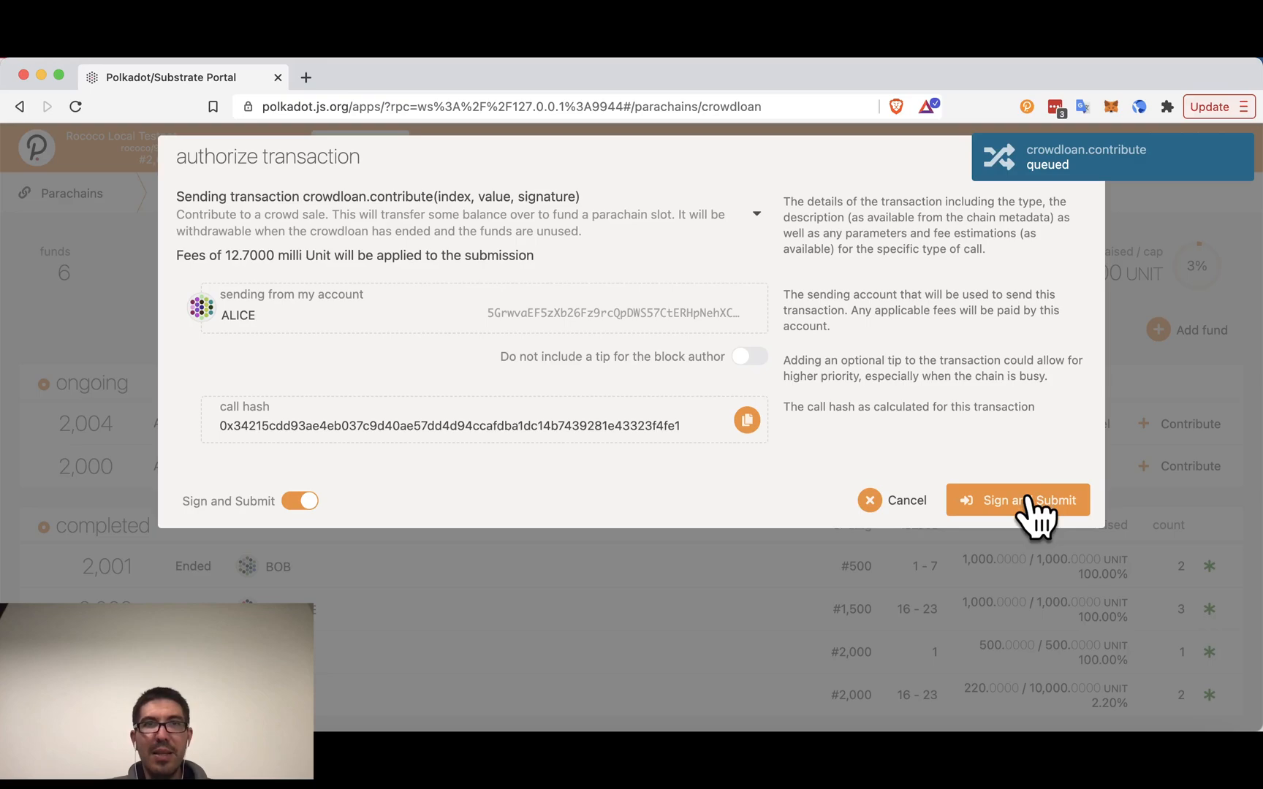
Sign and submit crowdloan.contribute so fund 2,004 reaches its 200-of-200 cap.
click(1017, 500)
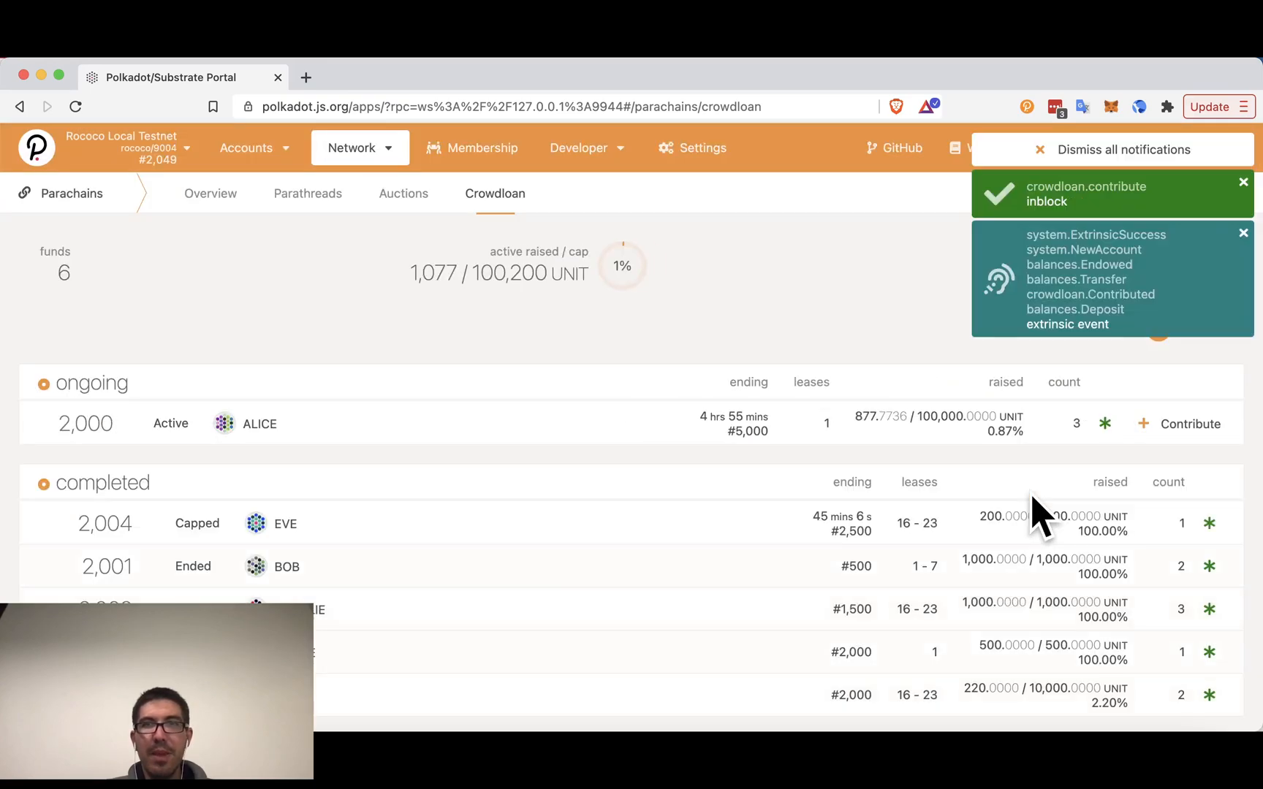
scroll(down, 3)
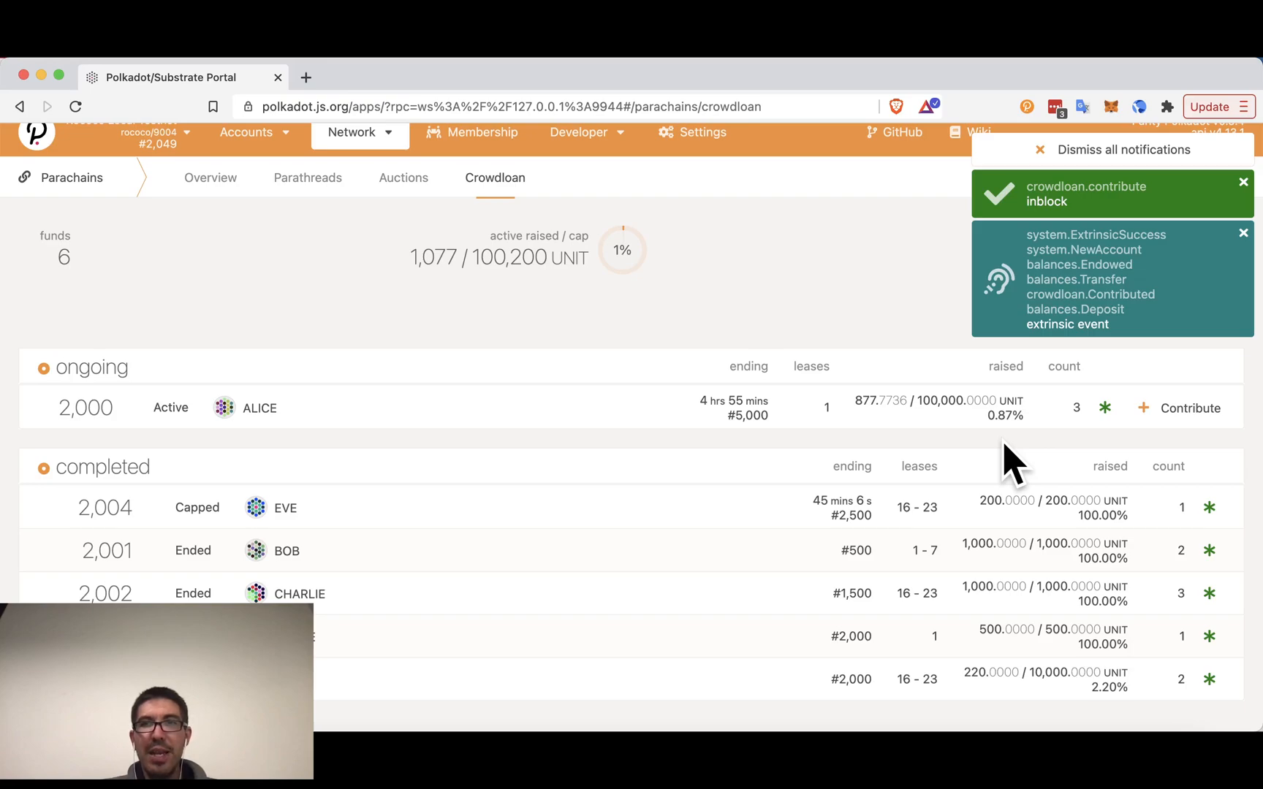
mouse_move(242, 516)
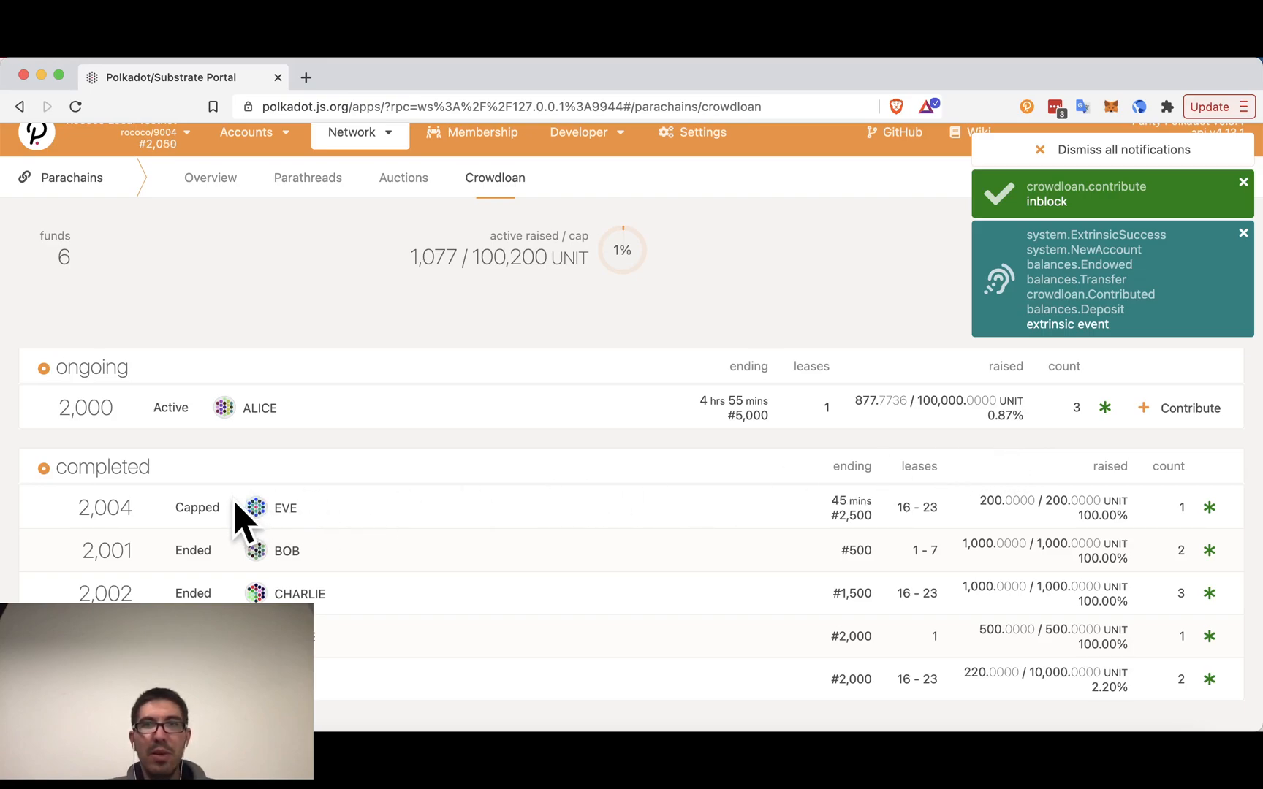